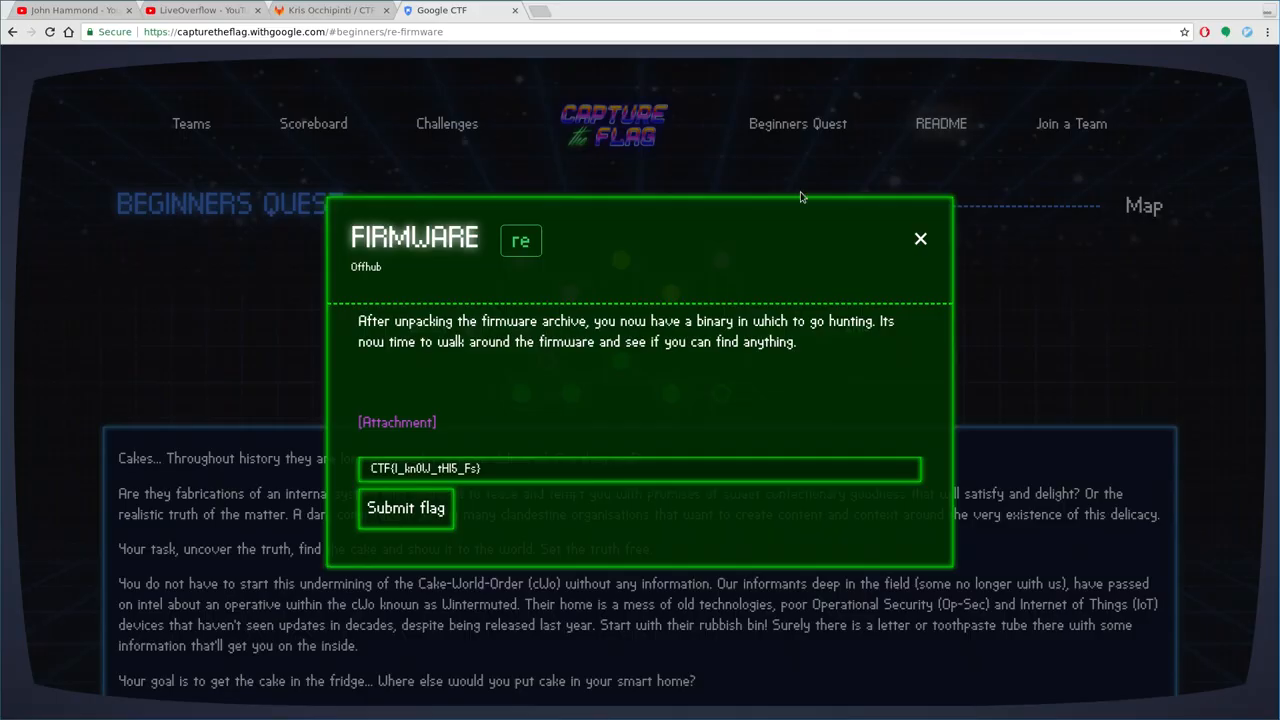
mouse_move(424, 260)
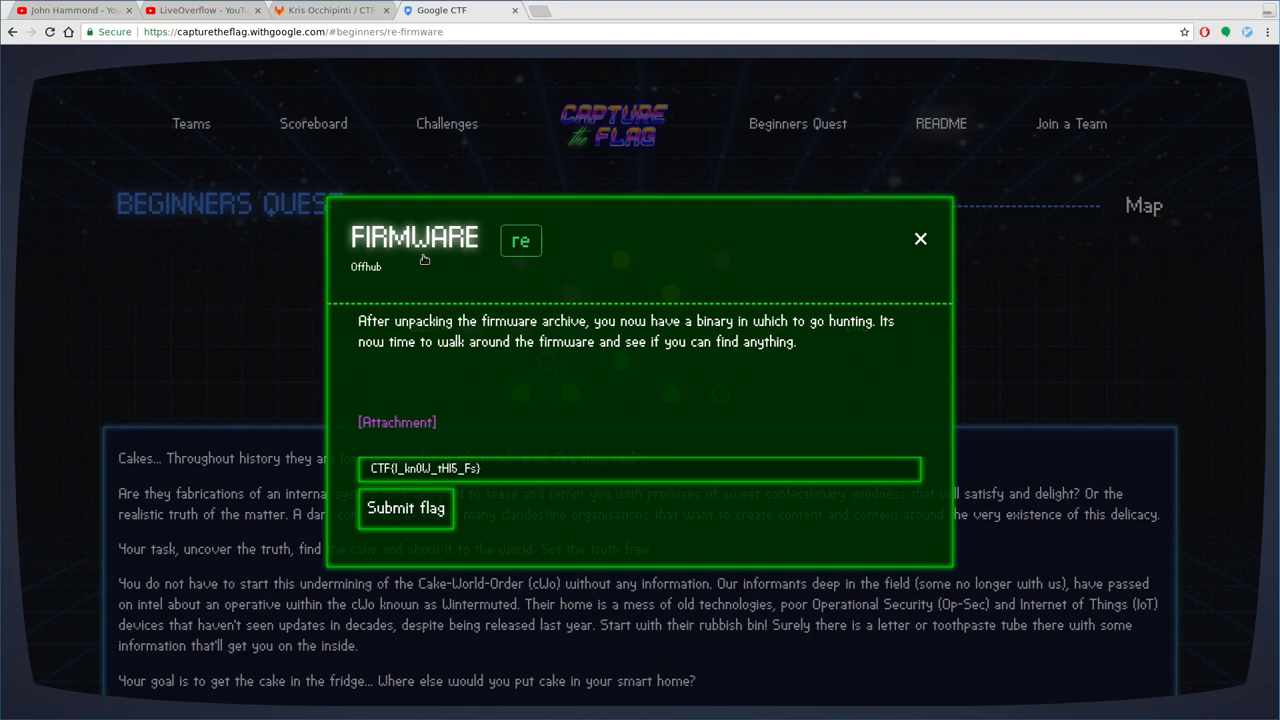
mouse_move(424, 248)
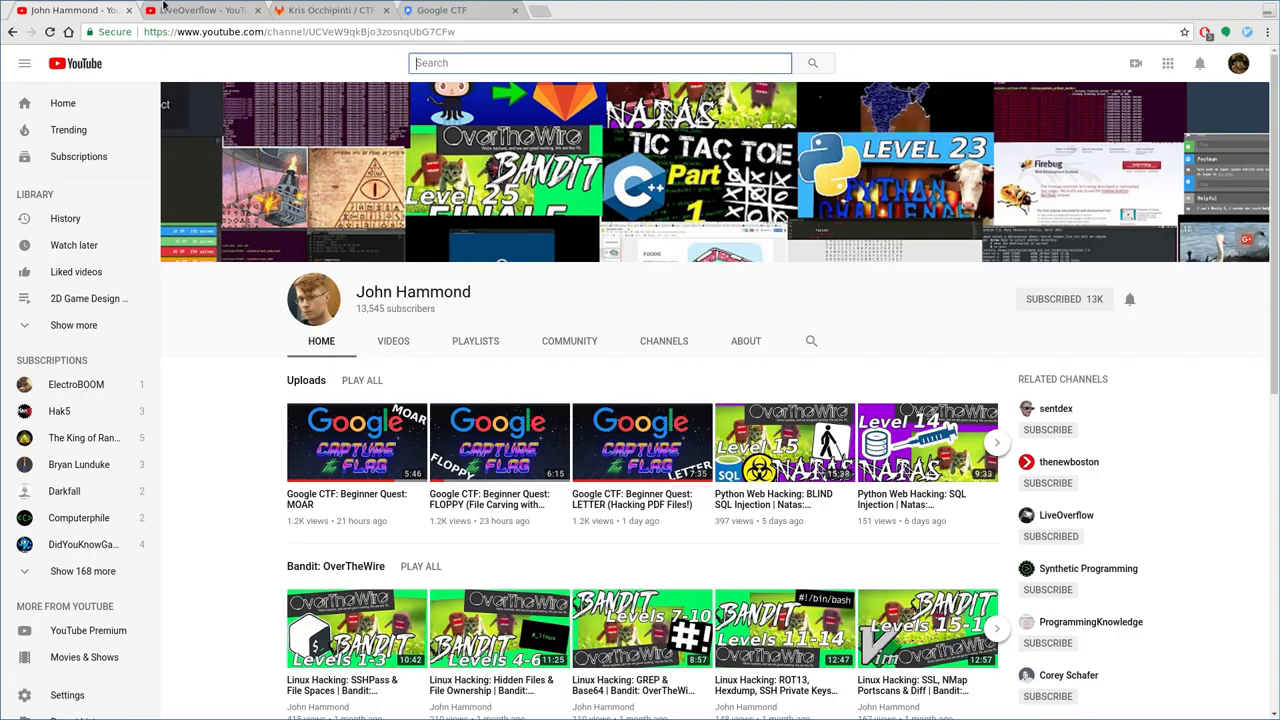
Switch from the LiveOverflow YouTube tab to the GitLab CTF project page
click(200, 10)
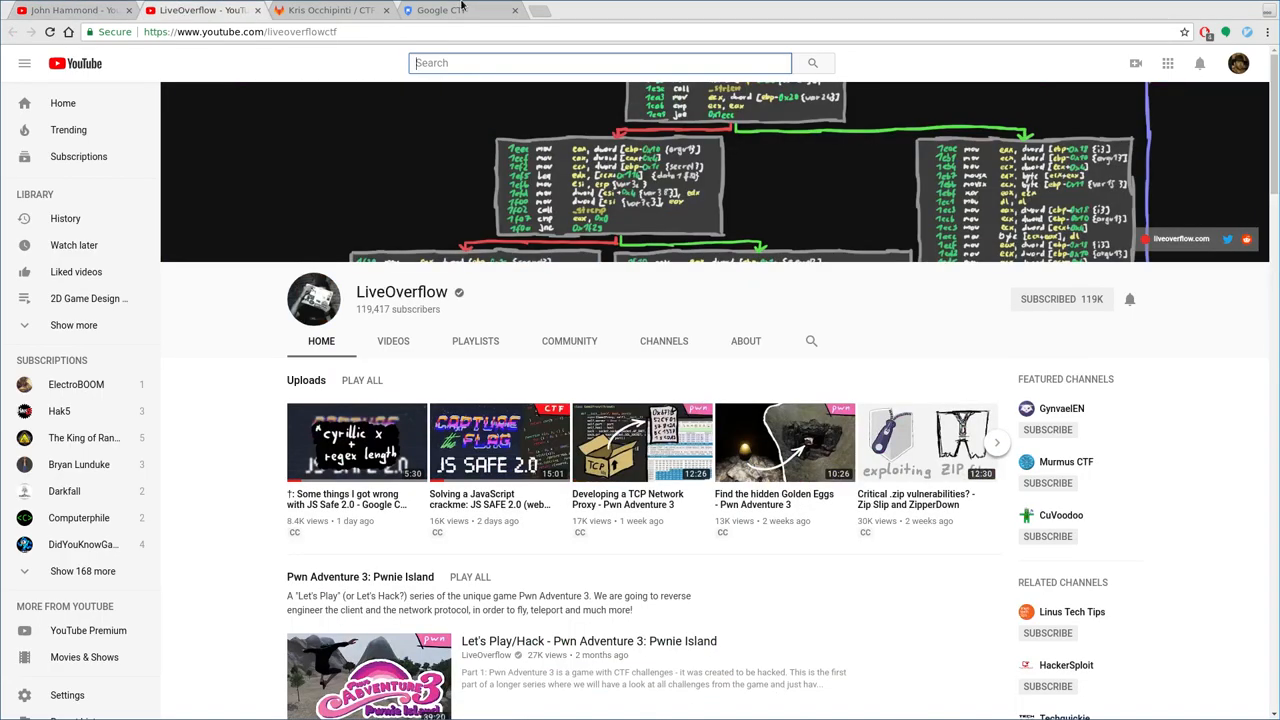
click(330, 10)
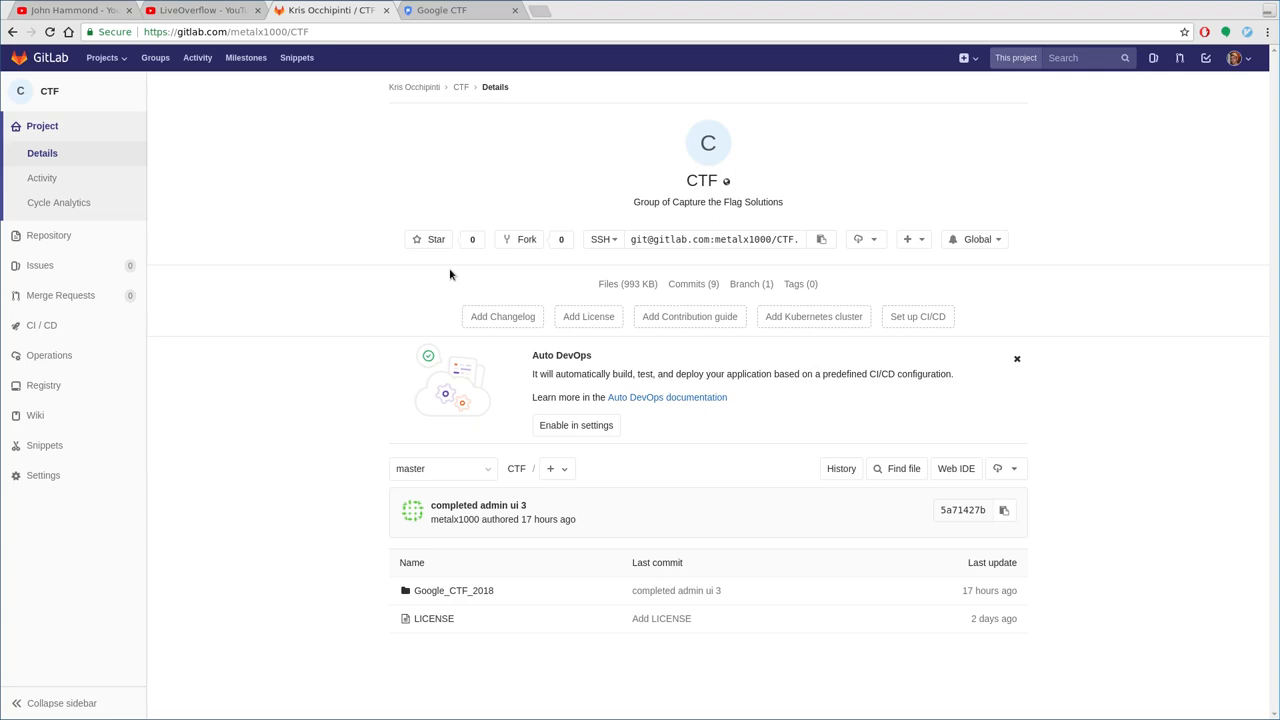
click(460, 10)
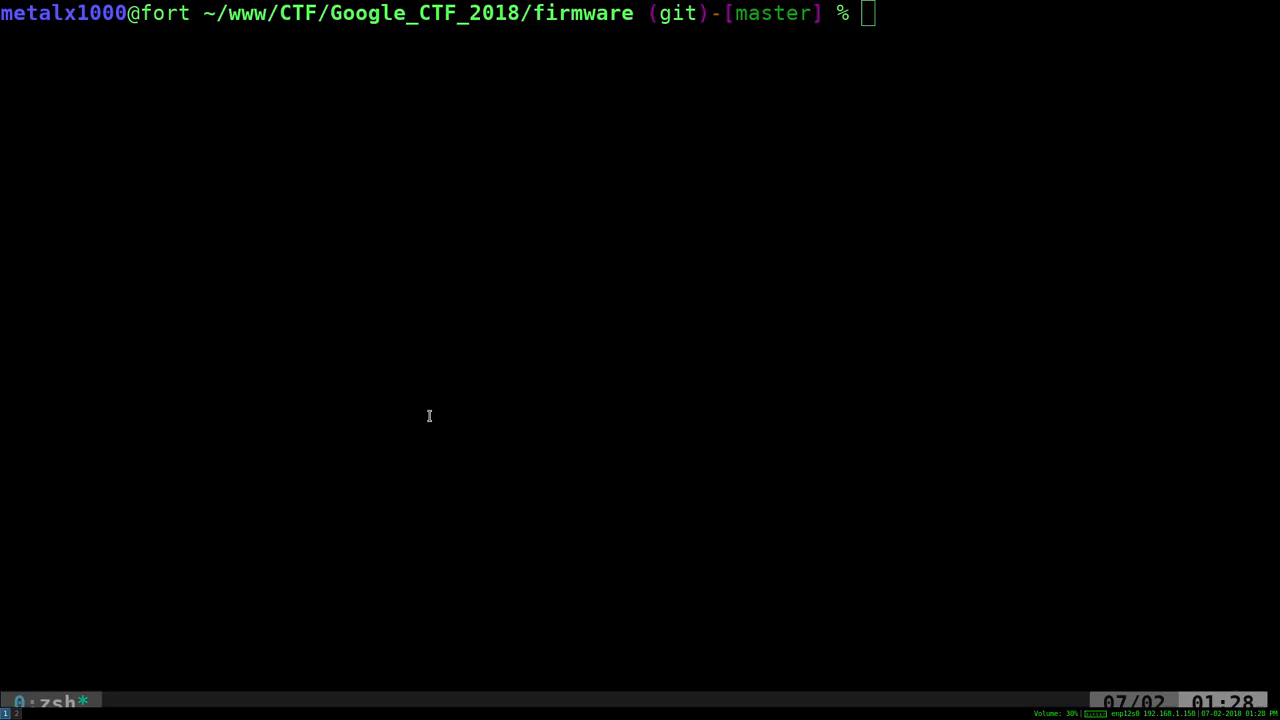
Run ./firmware.sh to print CTF{I_kn0W_tH15_Fs}, then bring firmware.sh up in vim
text(./firmware.sh)
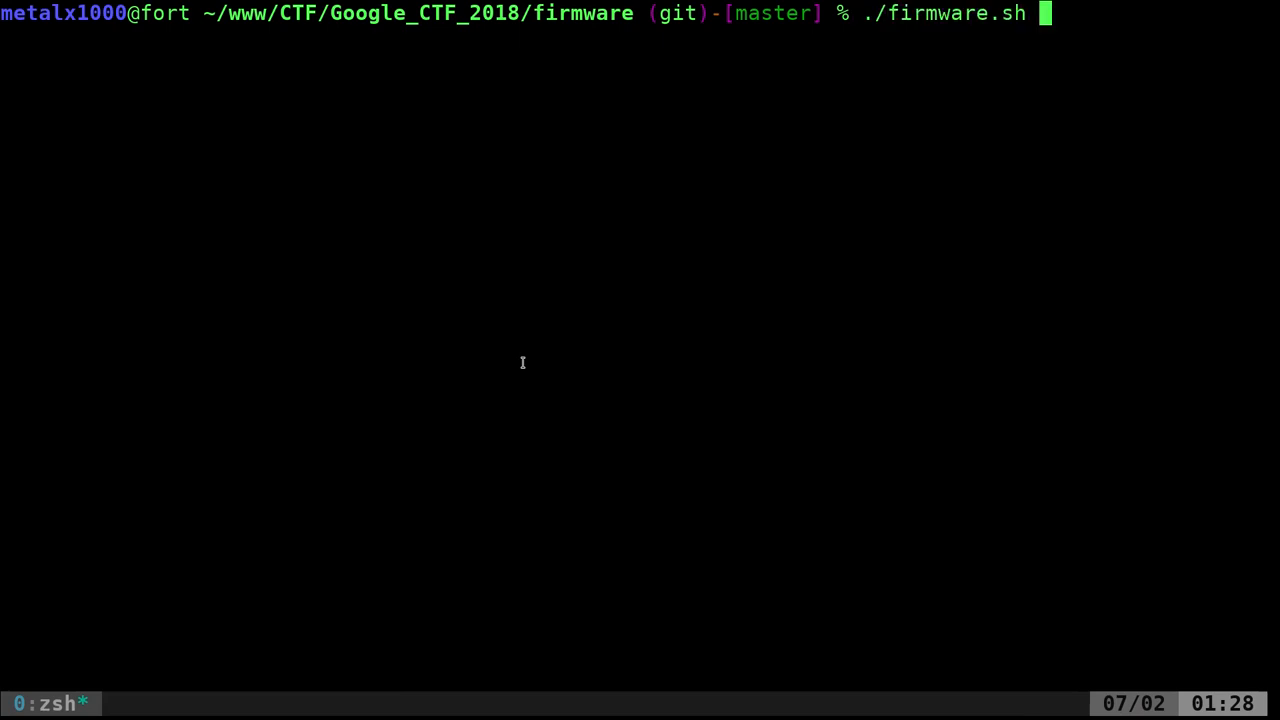
key(Return)
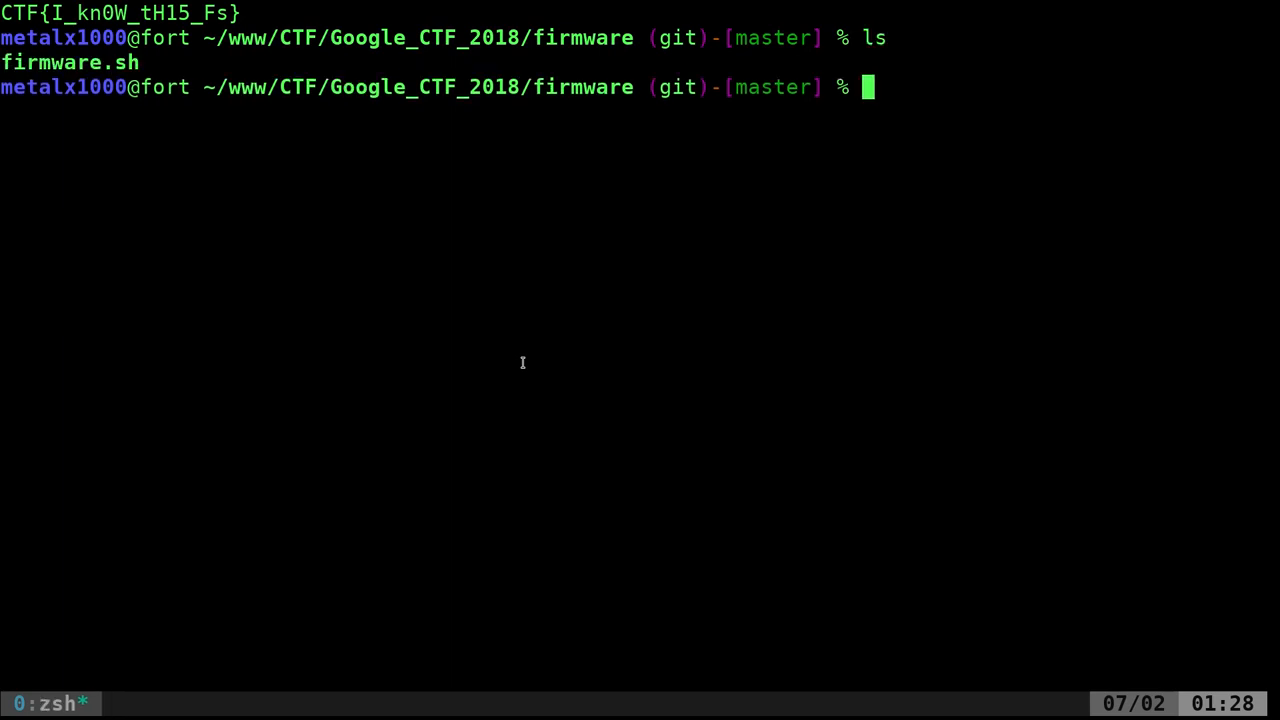
text(vim firmware.sh)
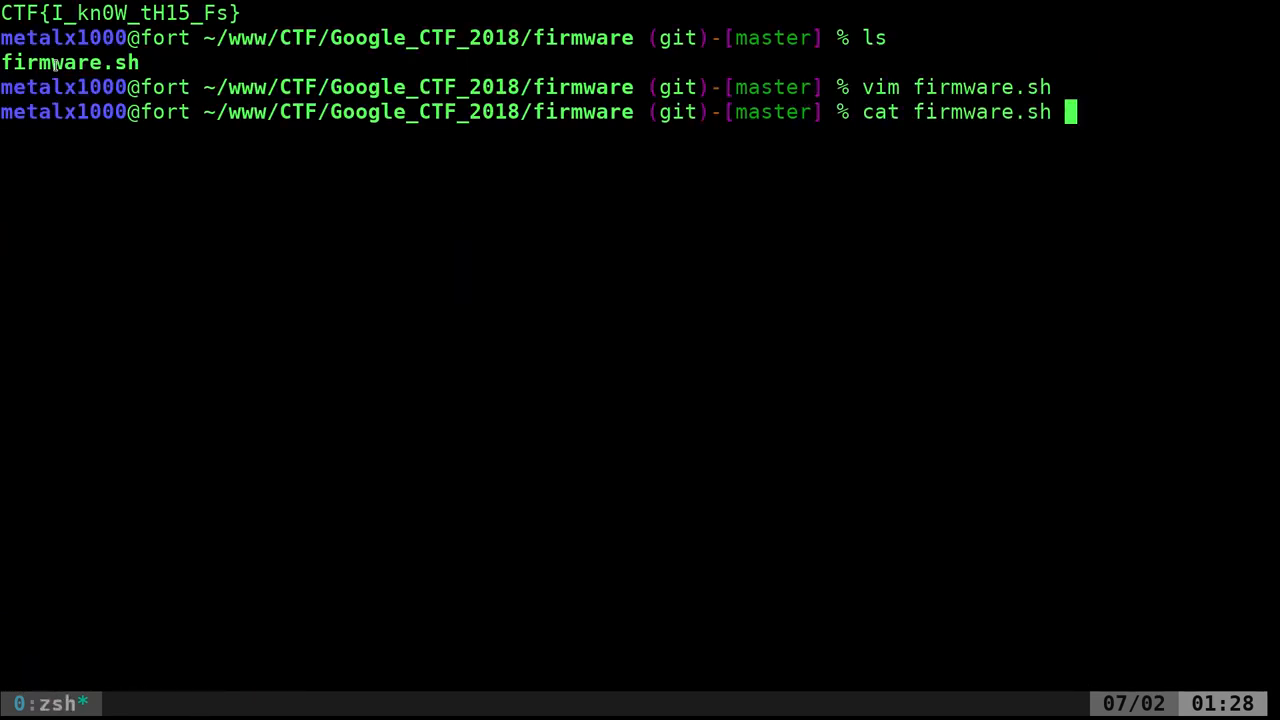
Cat firmware.sh and run its wget line to download the 81M firm.zip
key(Return)
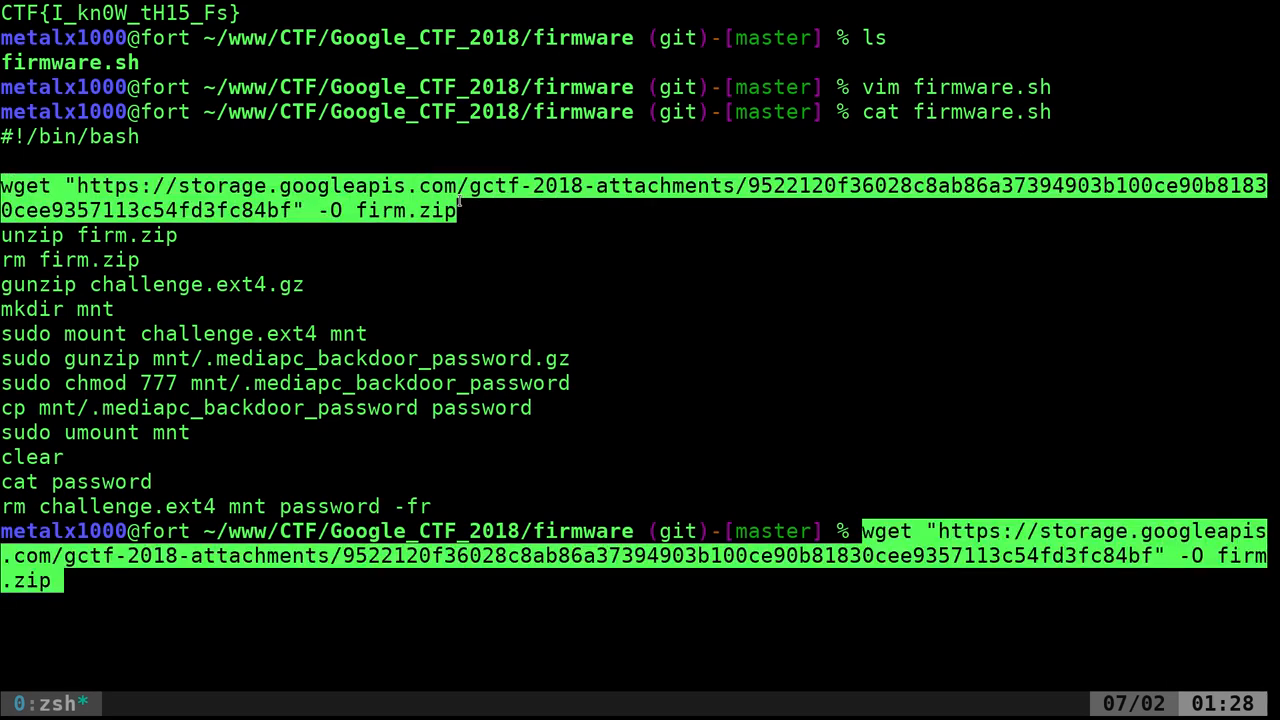
key(Return)
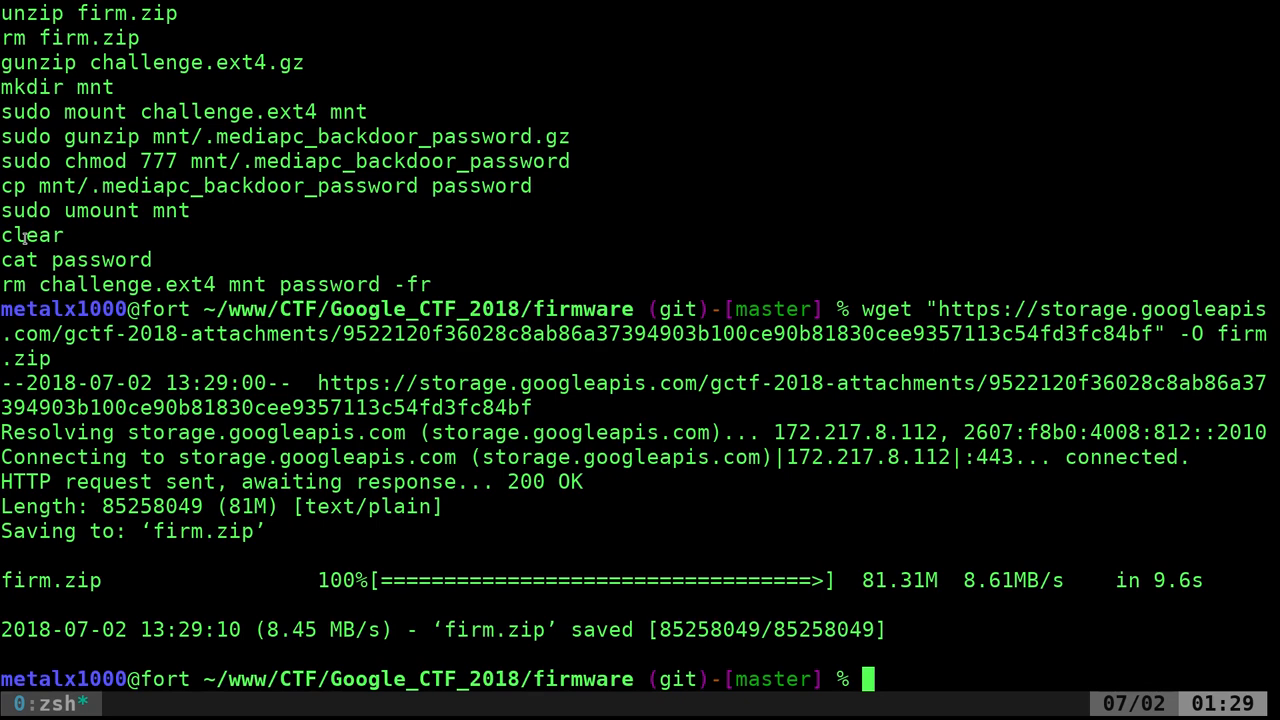
text(unzip)
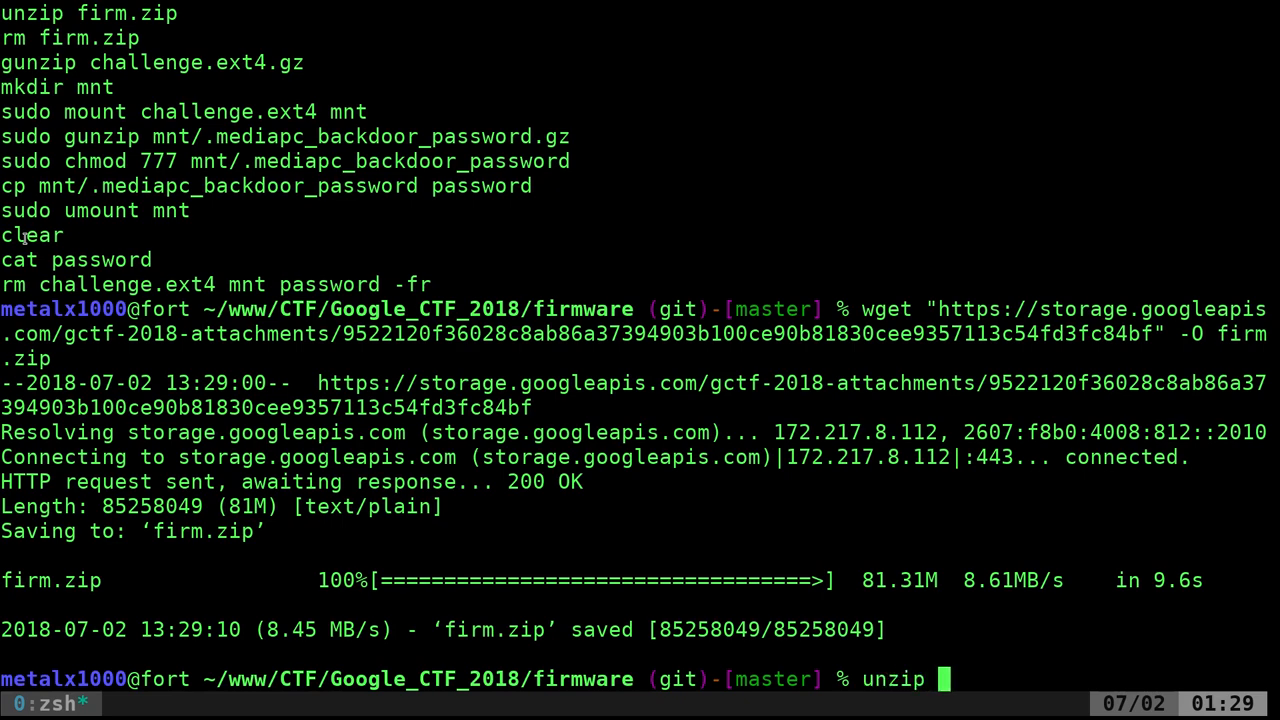
Unzip firm.zip, gunzip challenge.ext4.gz and identify challenge.ext4 as an ext4 filesystem with file
key(Return)
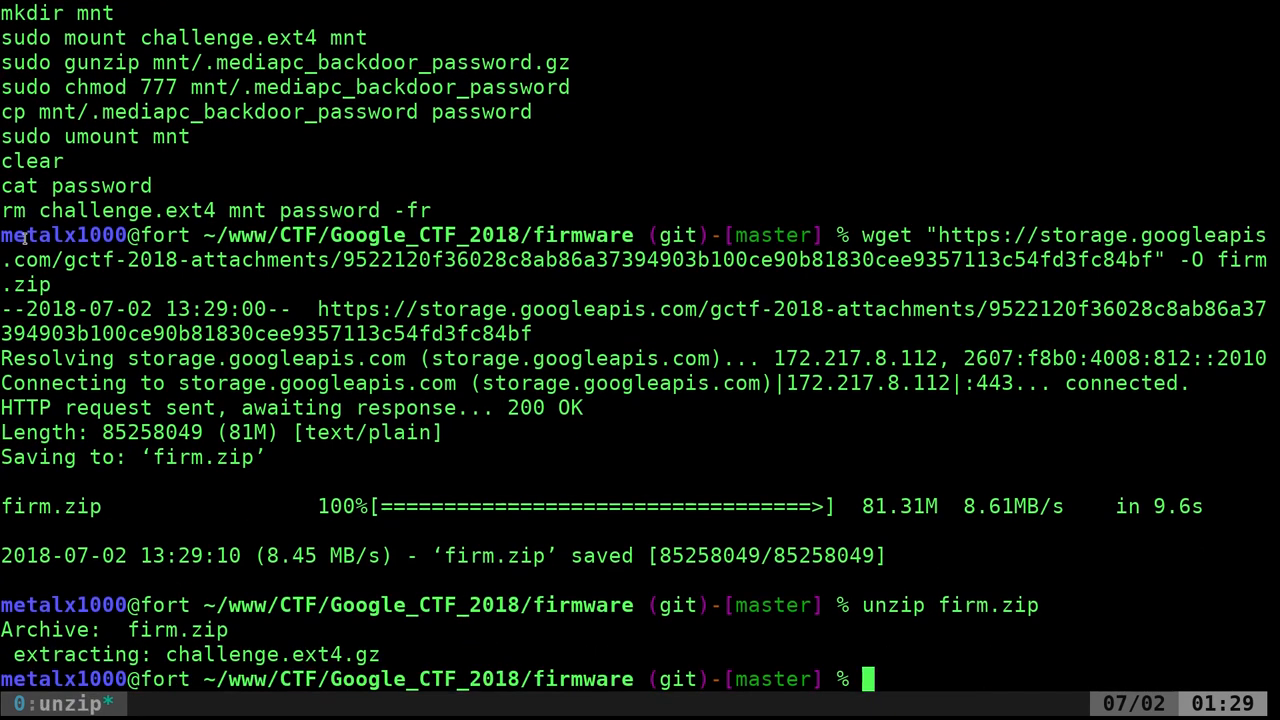
text(gunzip)
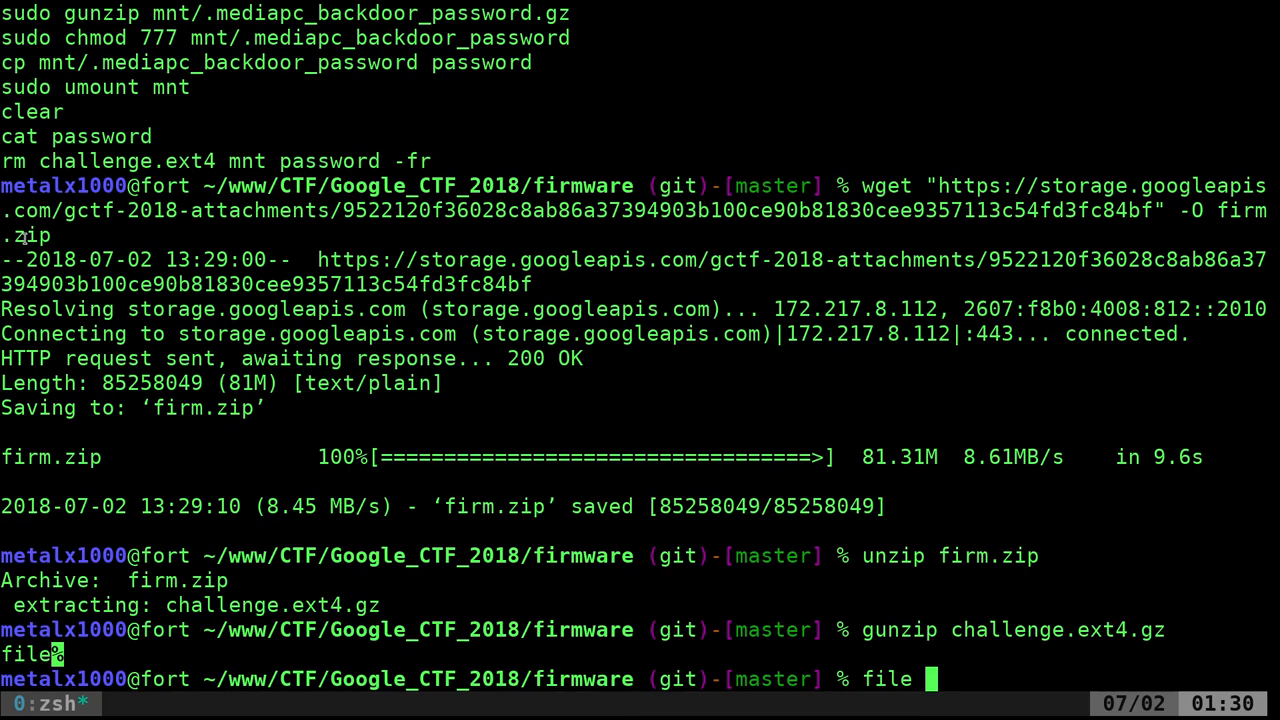
text(challenge.ext4)
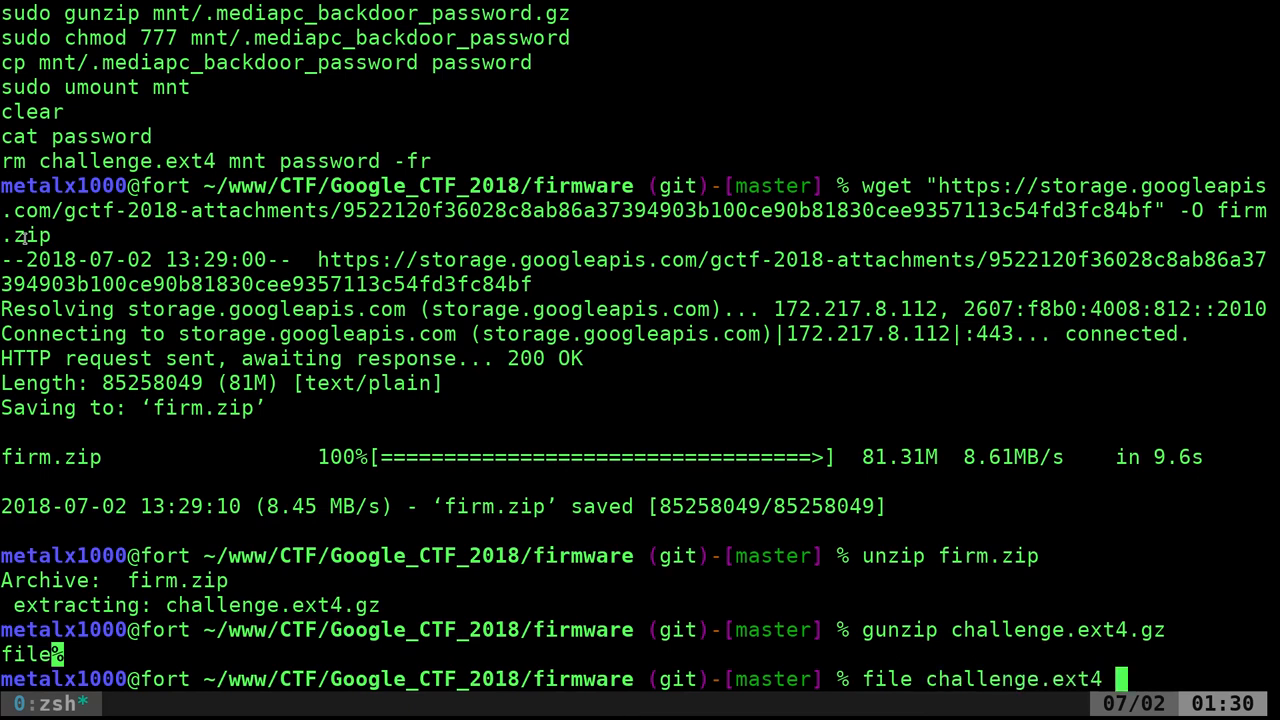
key(Return)
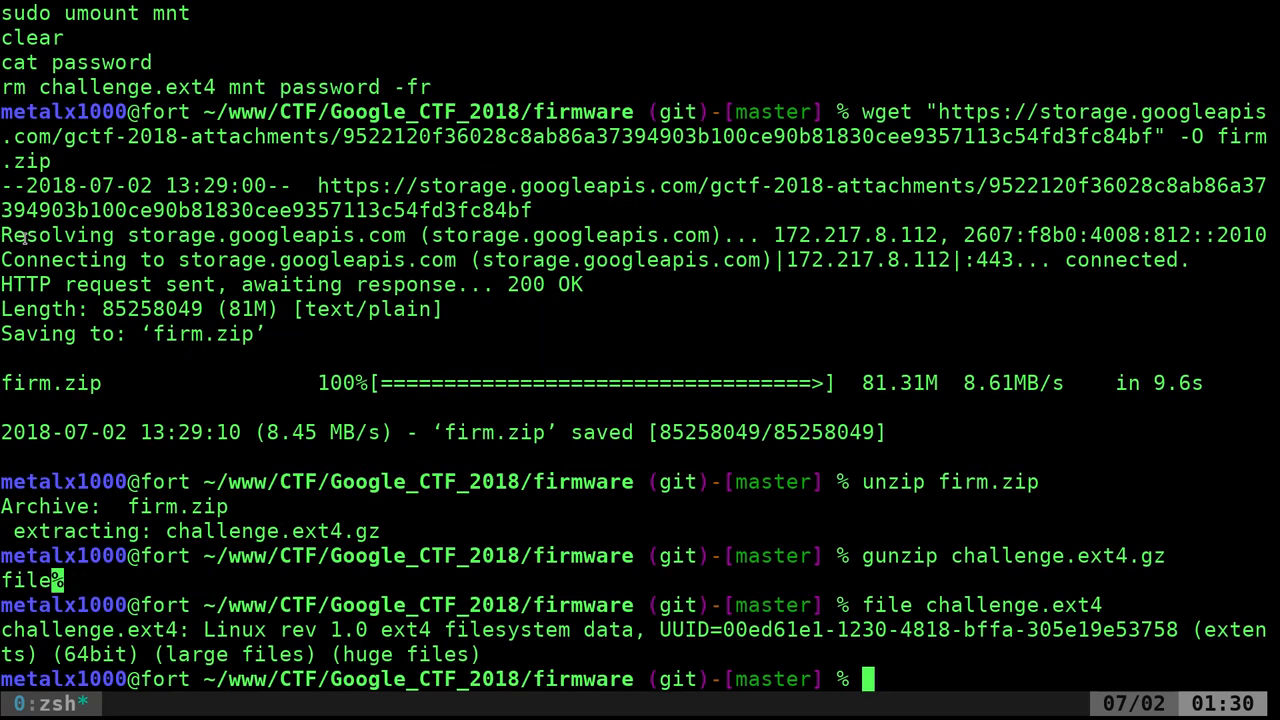
double_click(538, 630)
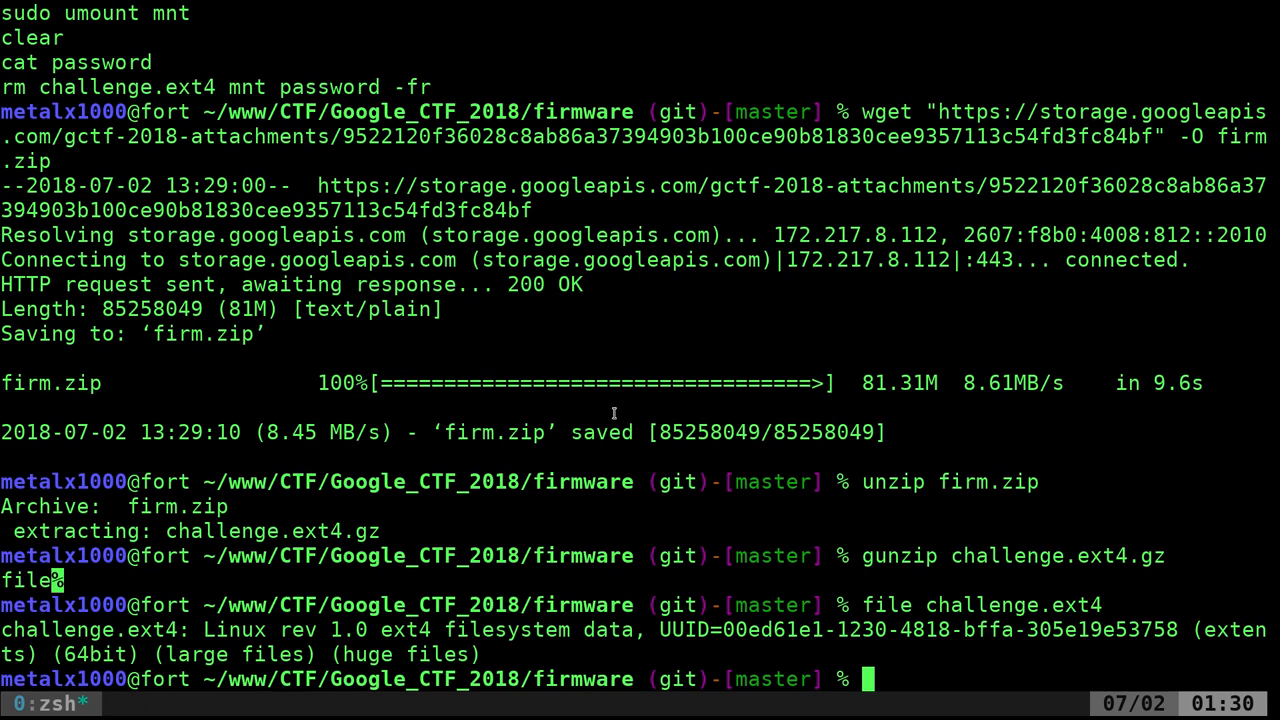
Create a mnt folder and sudo mount challenge.ext4 onto it
text(mkdir mnt)
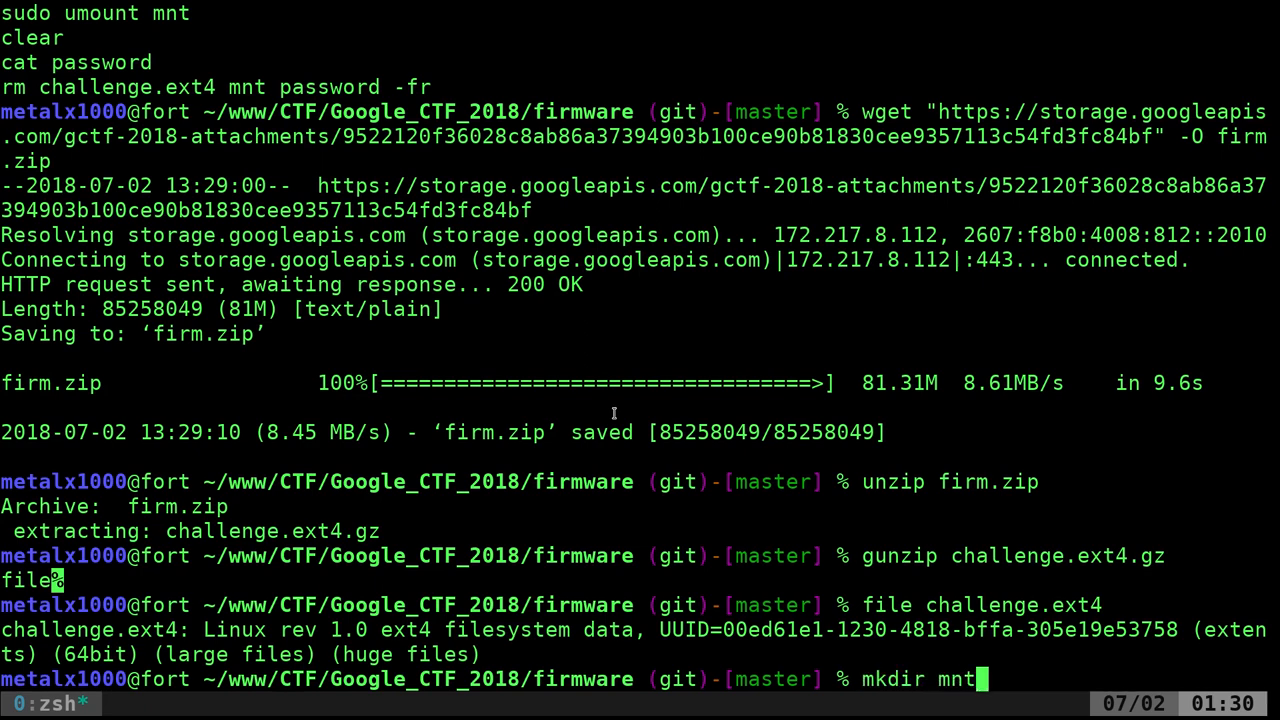
key(Return)
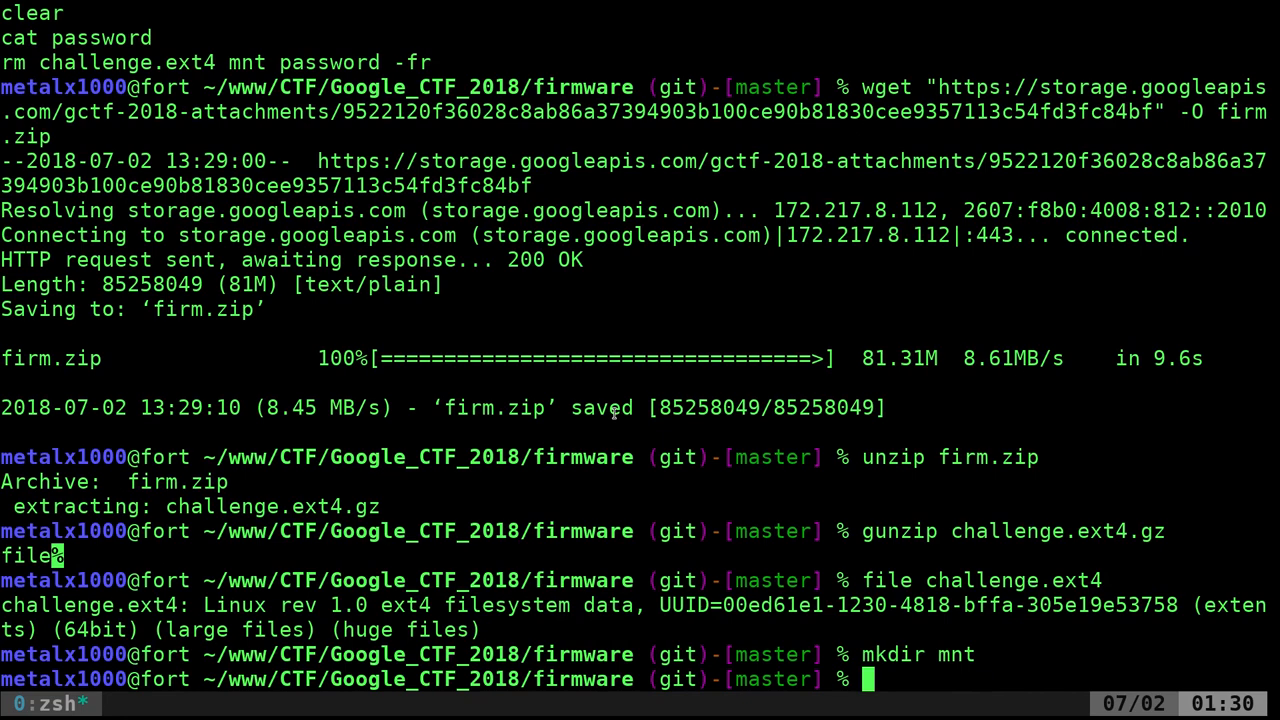
text(sudo m)
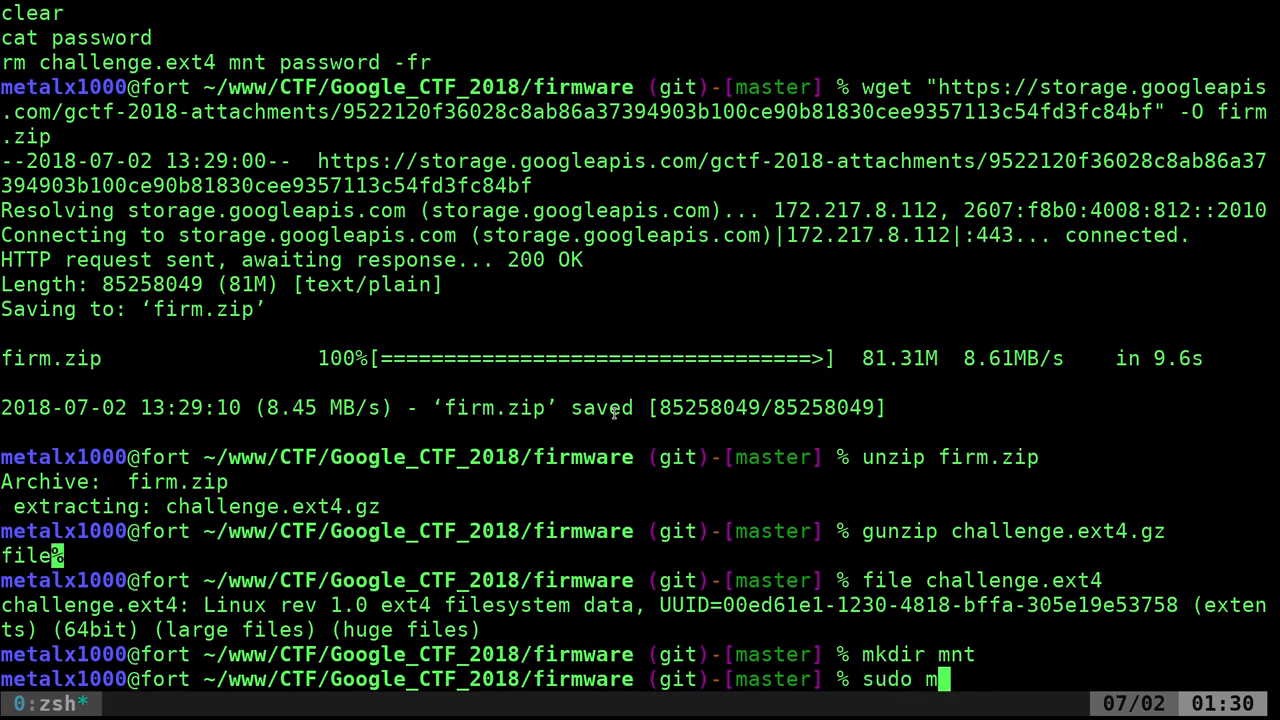
text(ount mo)
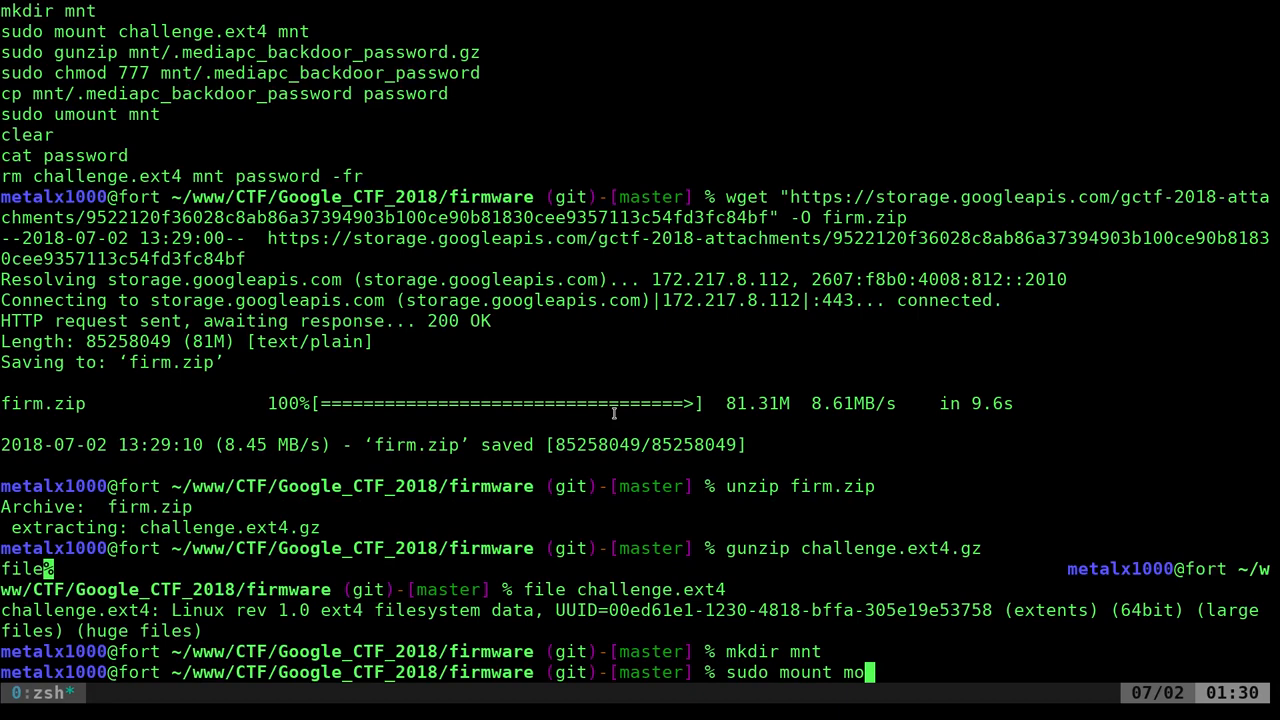
key(BackSpace)
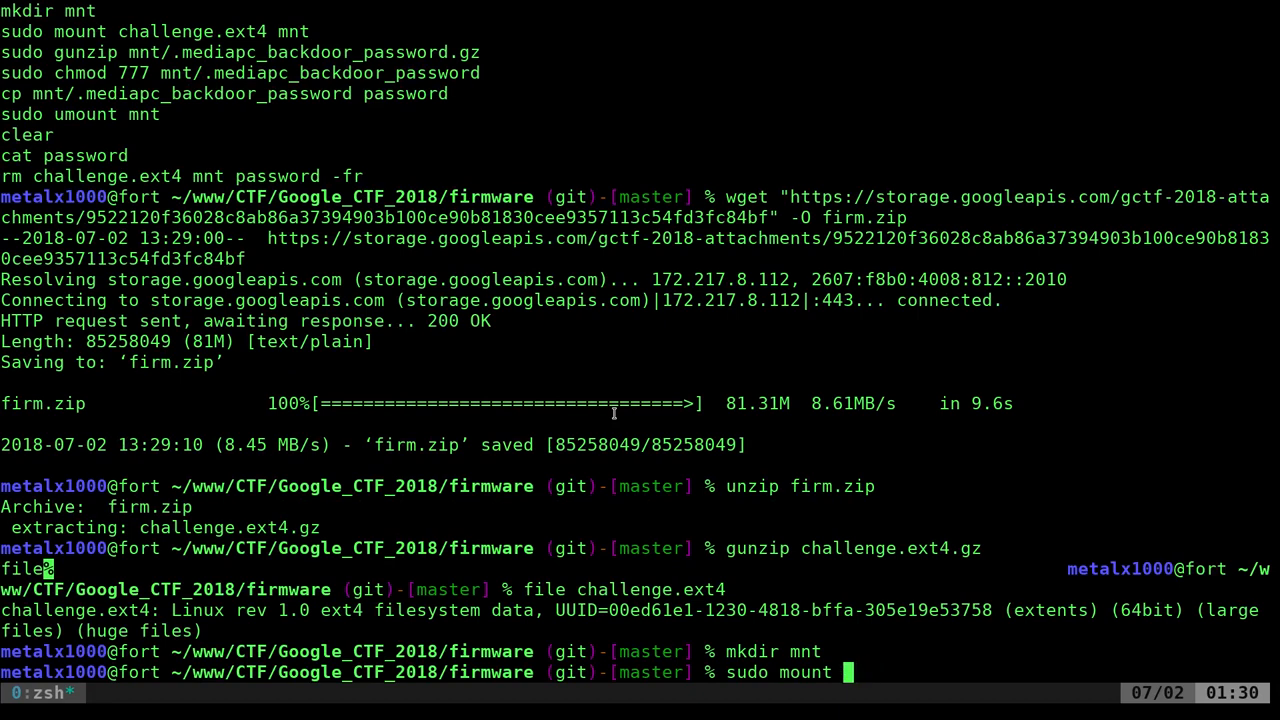
text(challenge.ext4 m)
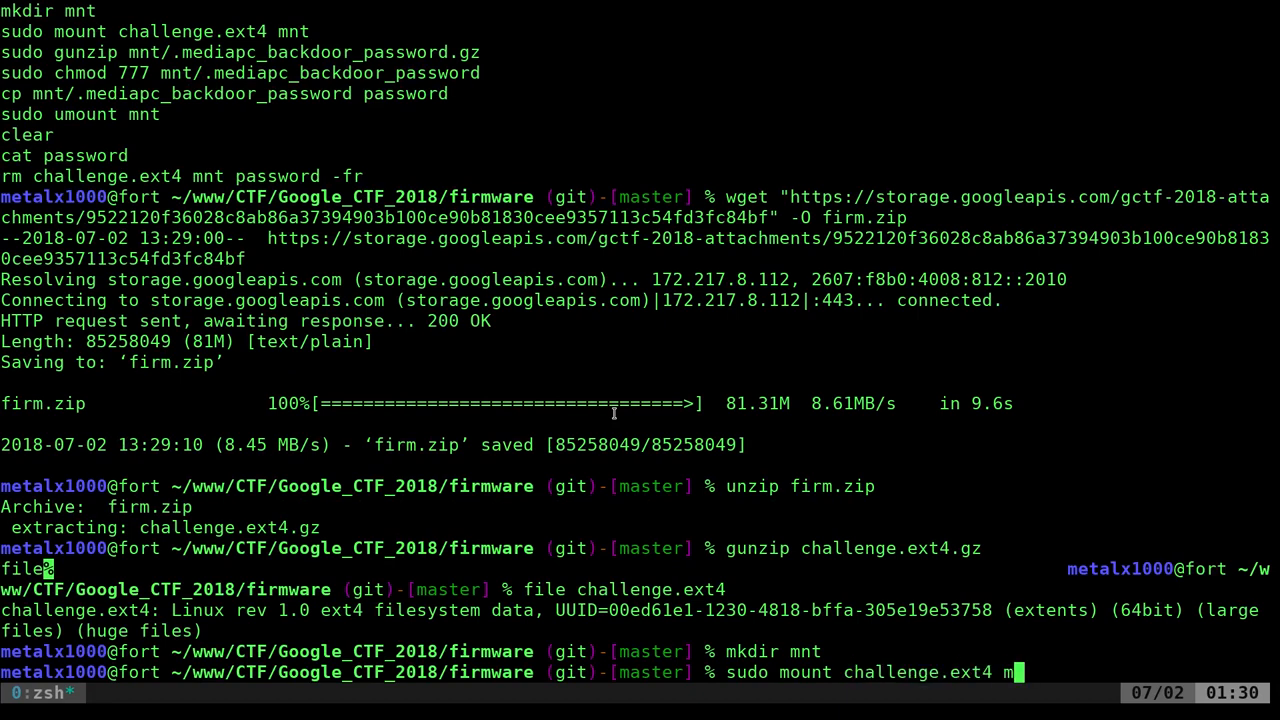
key(Return)
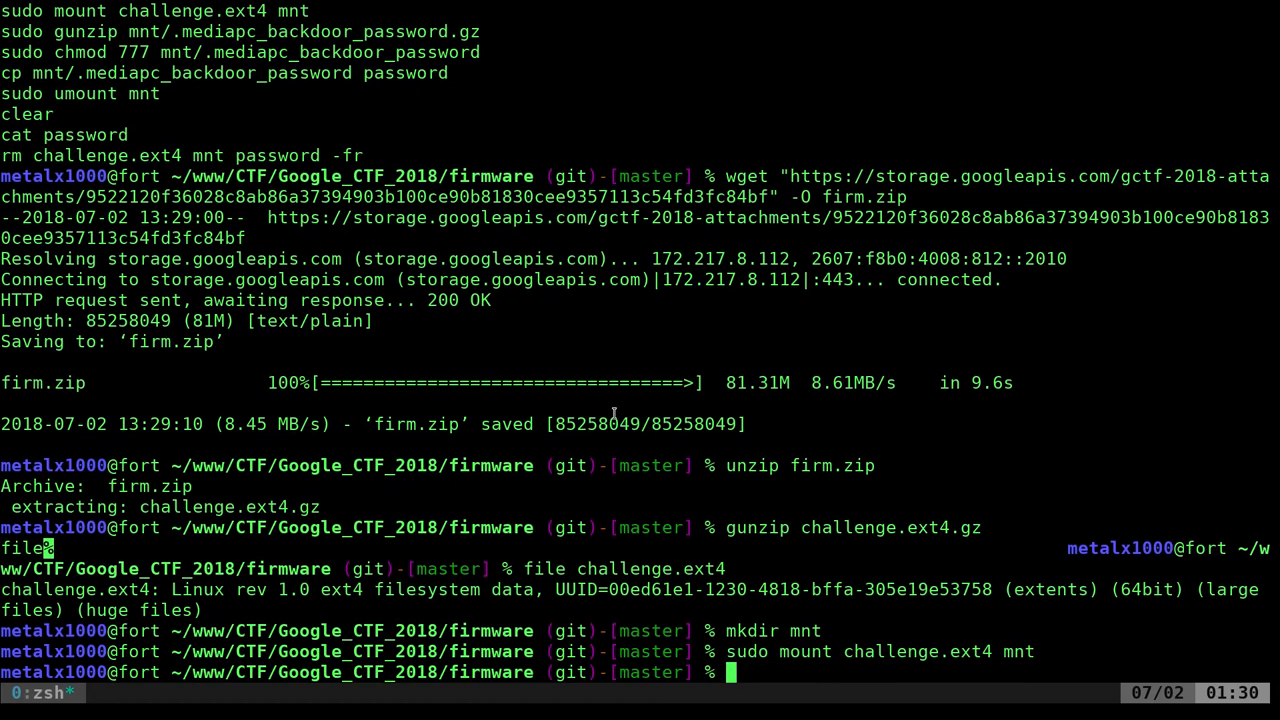
List mnt and mnt/root to see the image's top-level Linux directories
text(ls mnt)
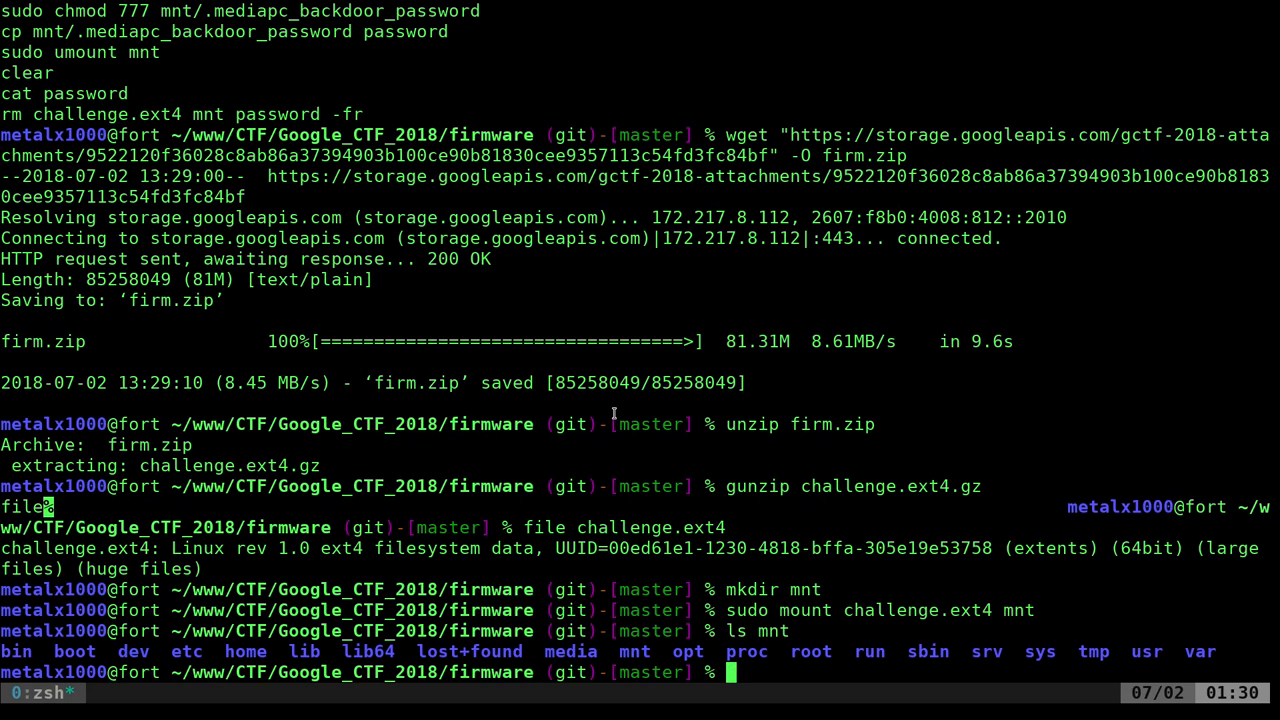
text(ls mn)
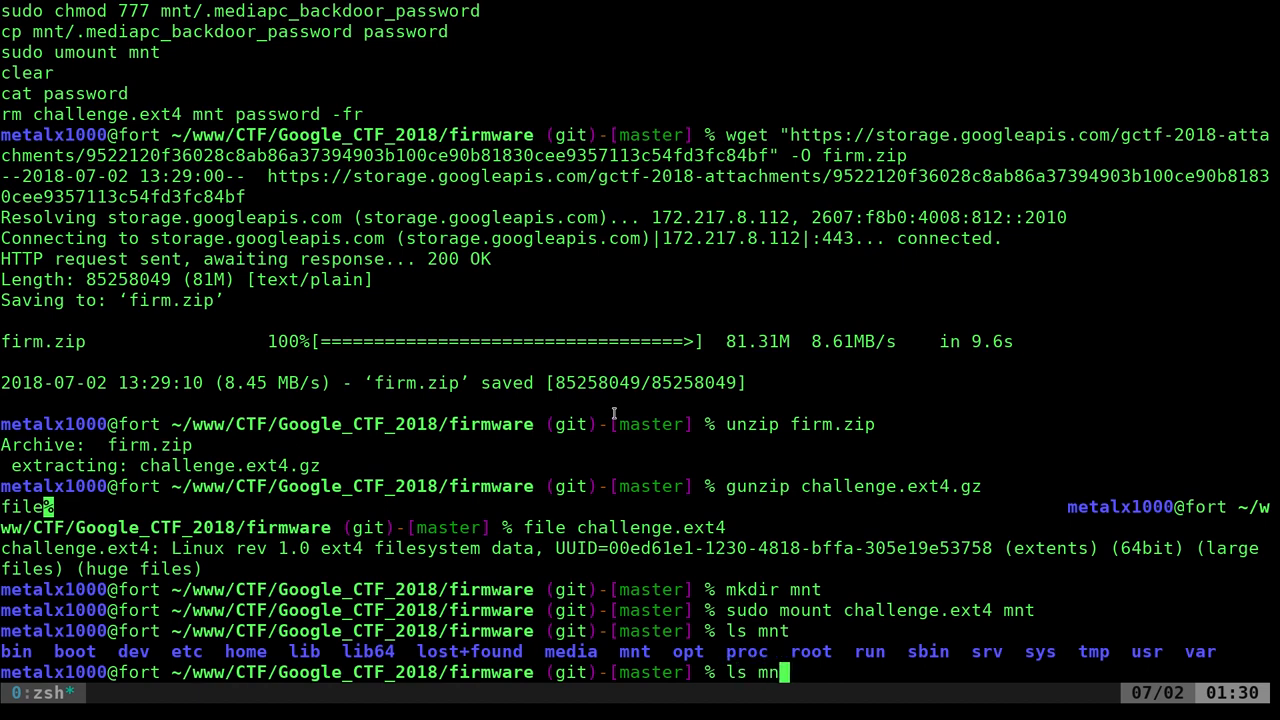
text(t/)
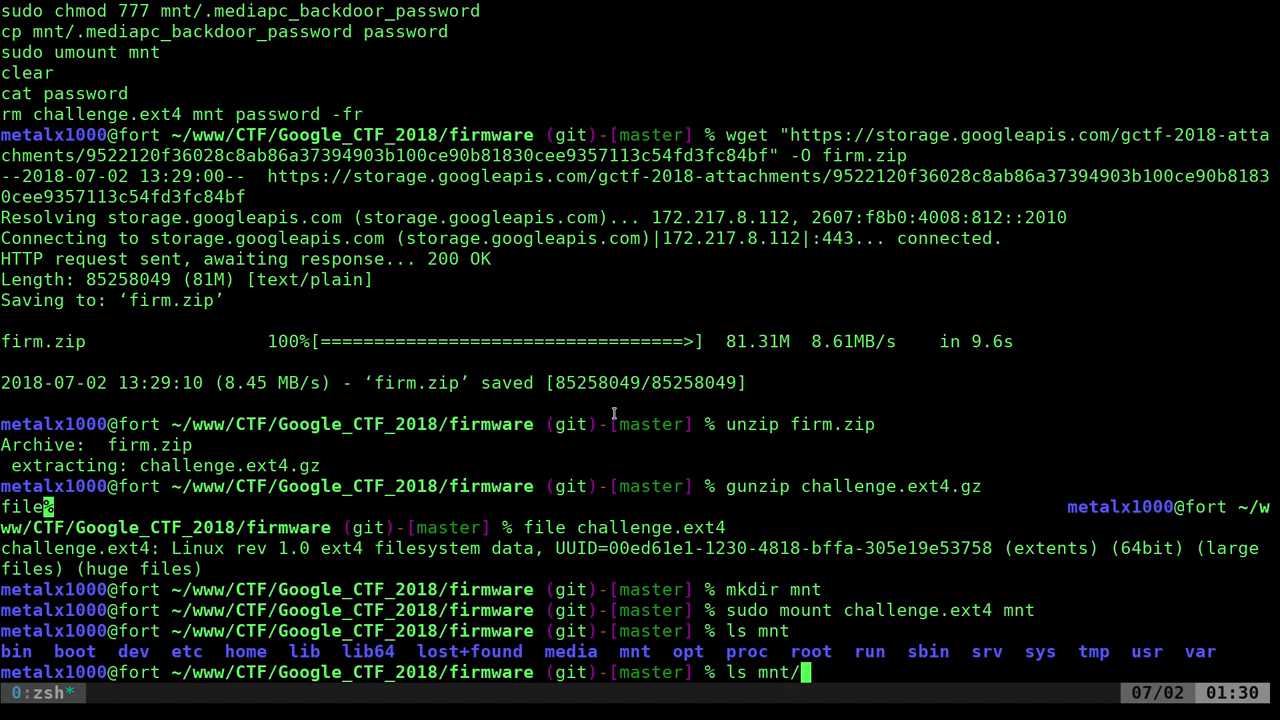
text(root)
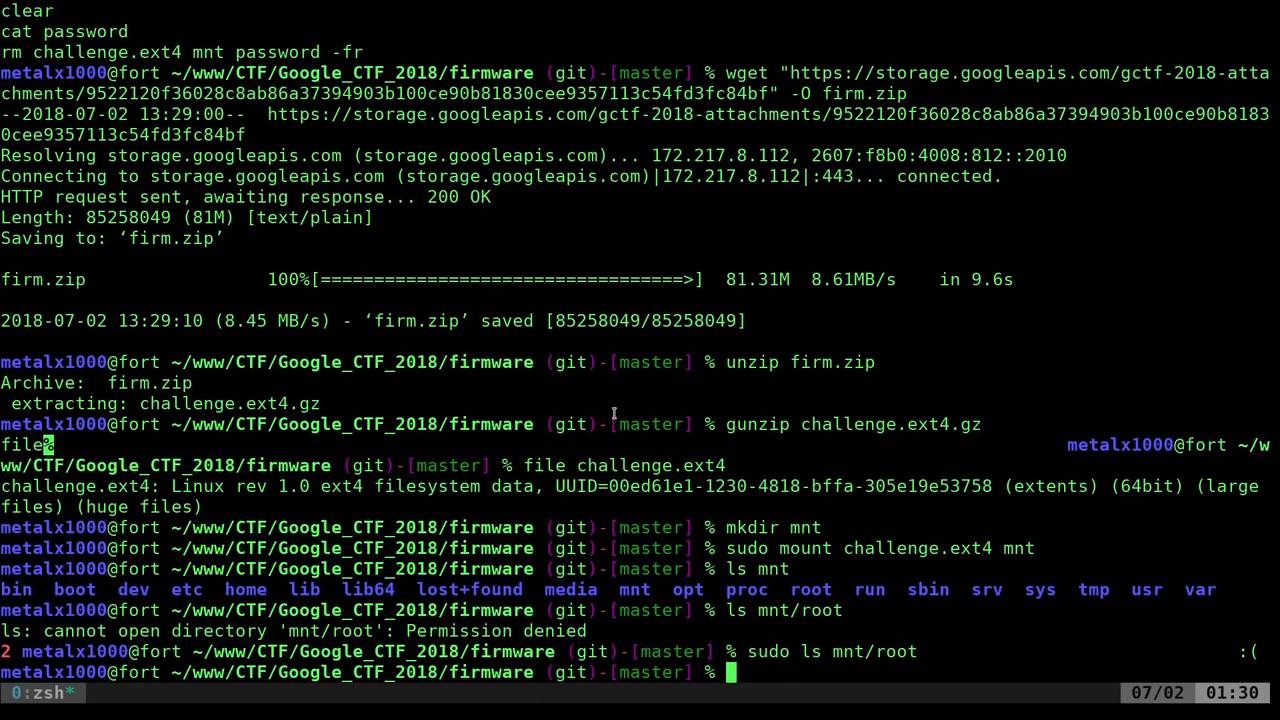
List mnt/root and mnt/home with sudo, finding only .bashrc and .profile
text(sudo ls mnt/root)
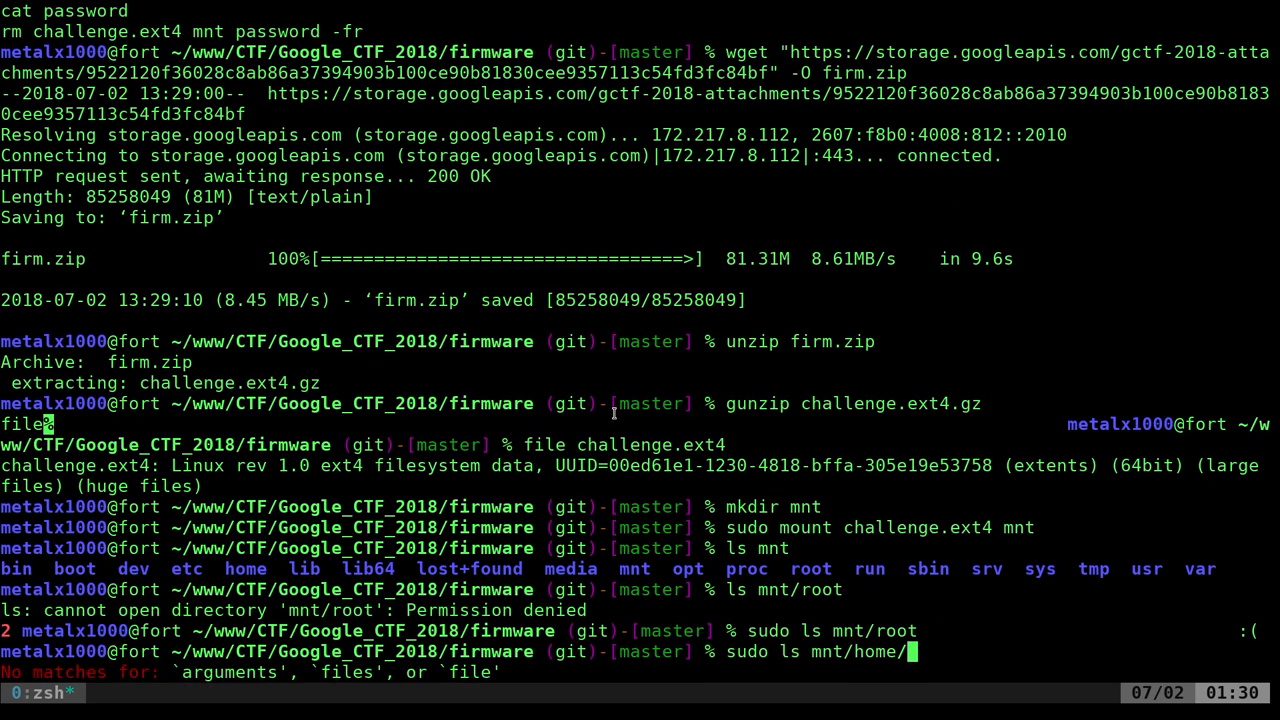
key(Return)
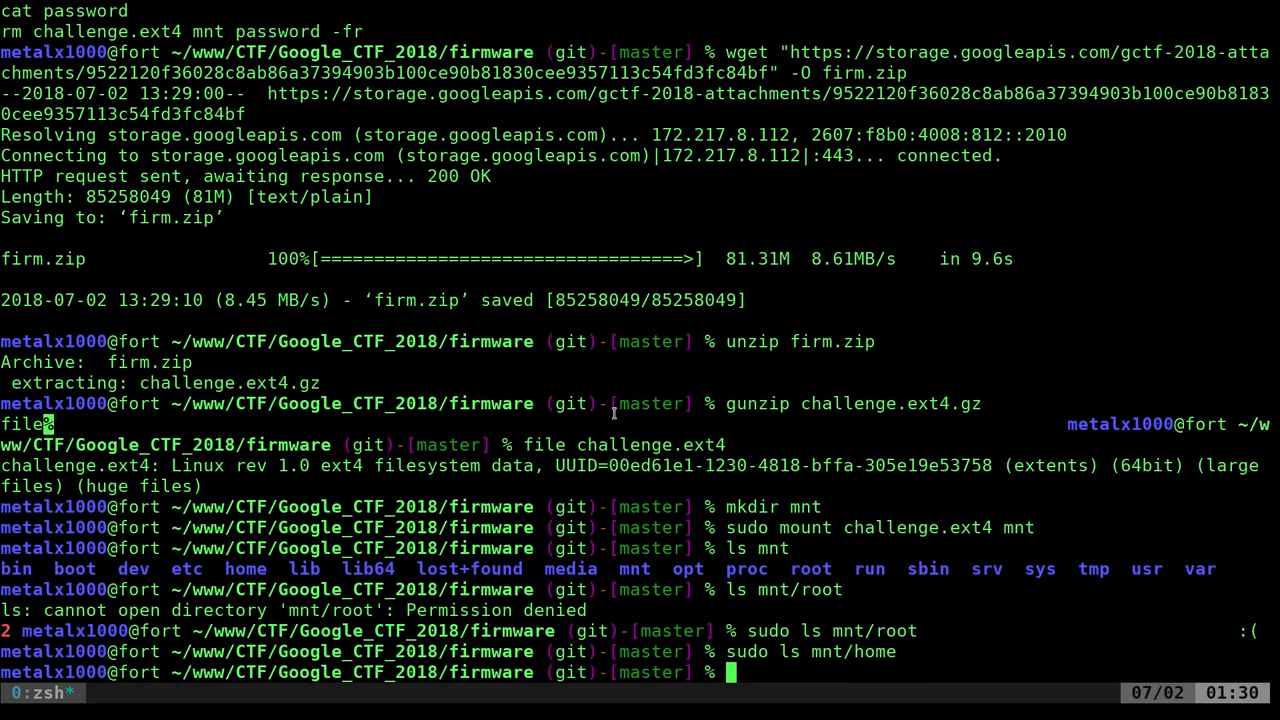
text(sudo ls mnt/home)
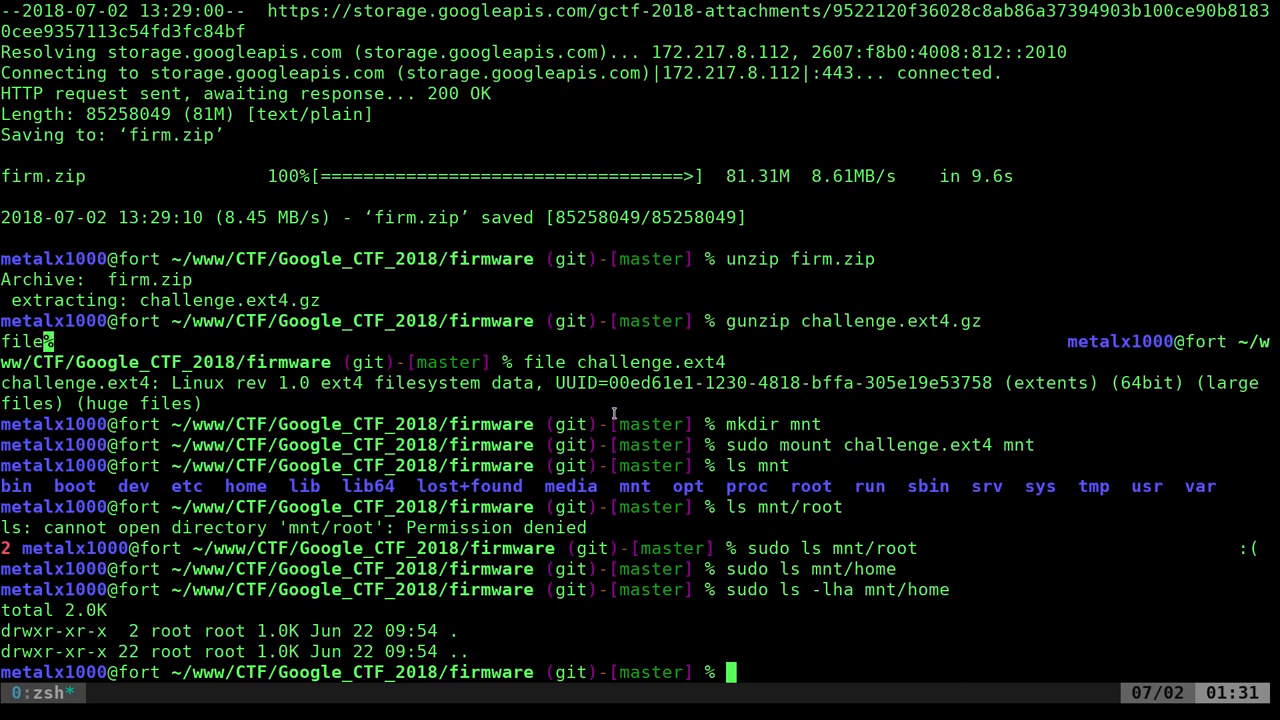
Run sudo ls -lha on mnt/ and mnt/root, revealing the hidden .mediapc_backdoor_password.gz
text(sudo ls -lha mnt/root)
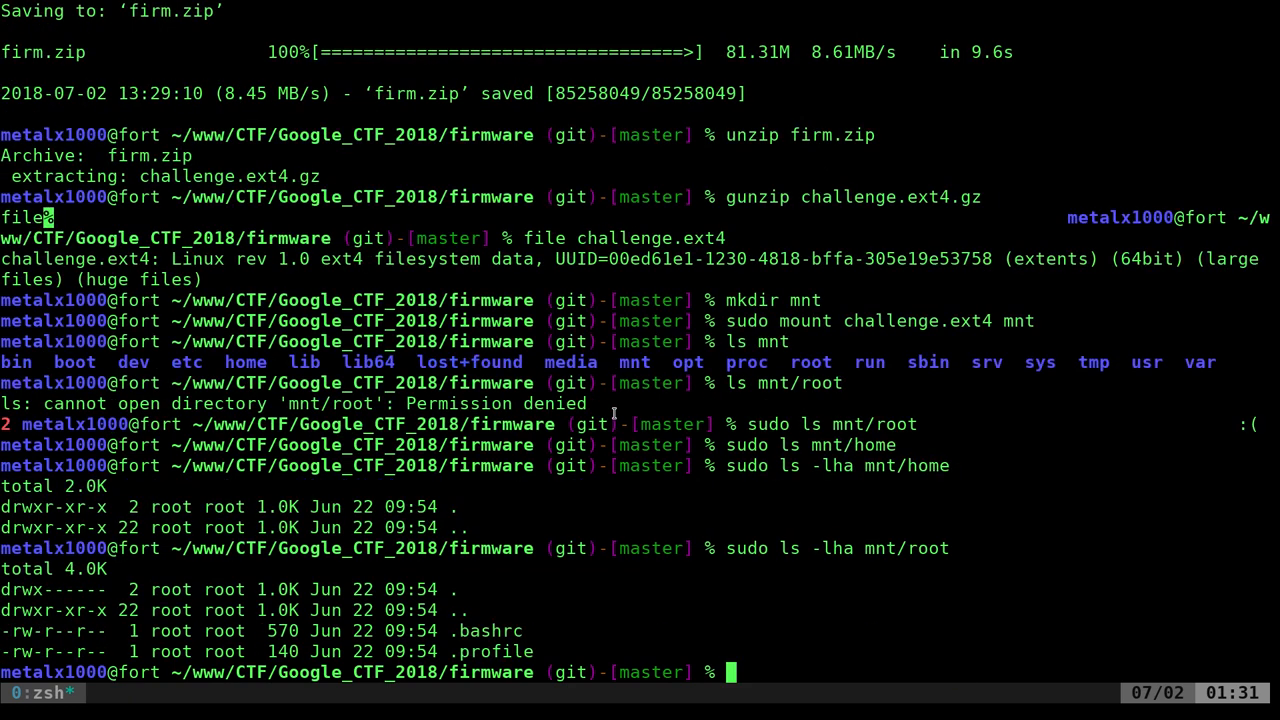
text(sudo ls -lha mnt/root)
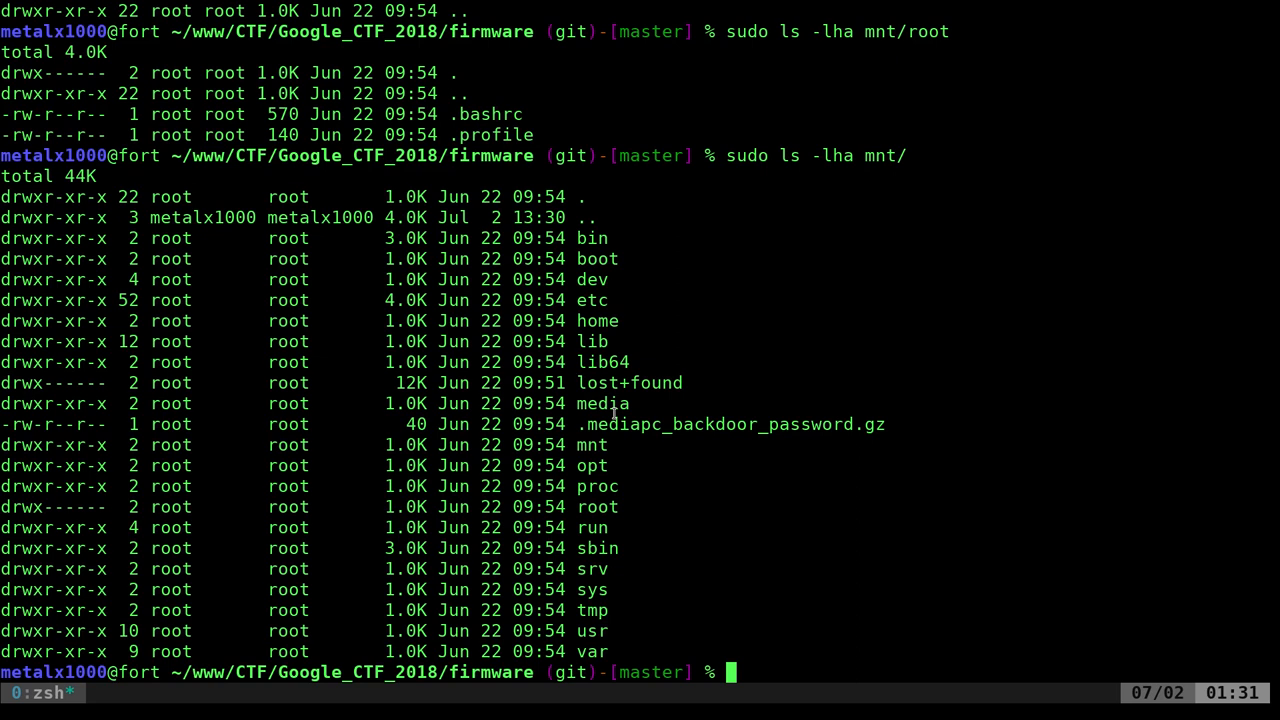
double_click(730, 424)
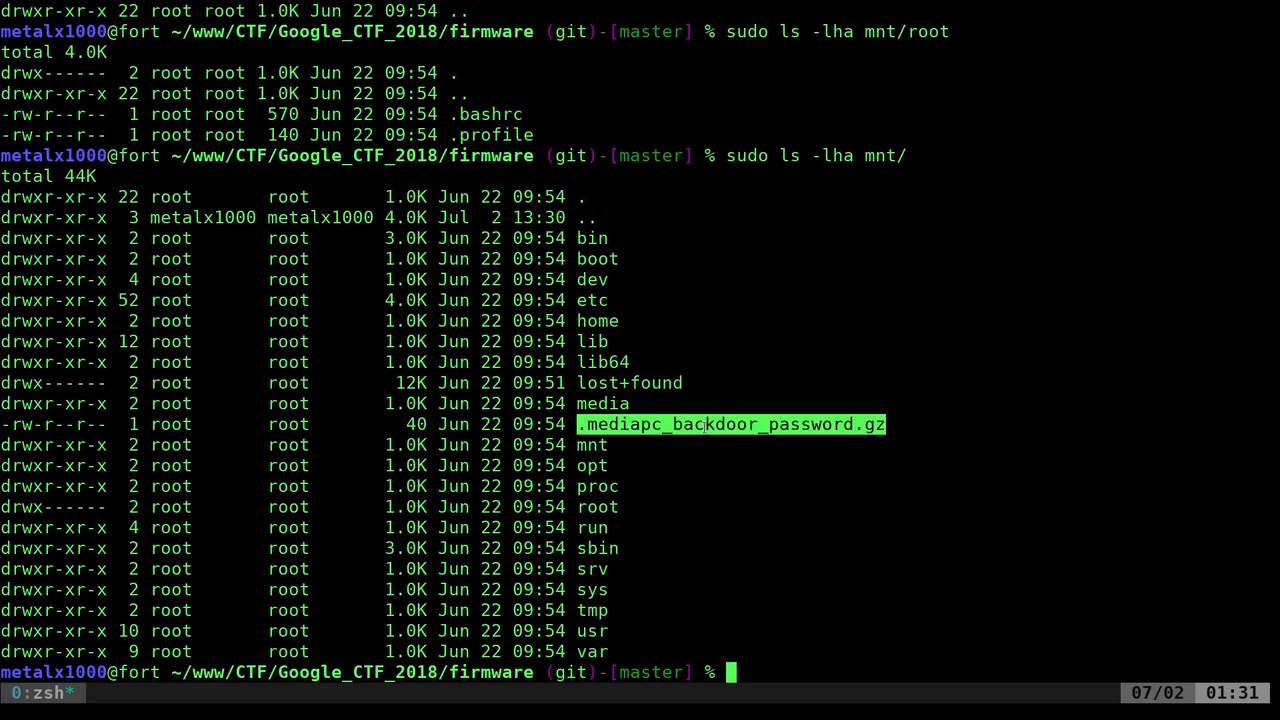
text(sudo)
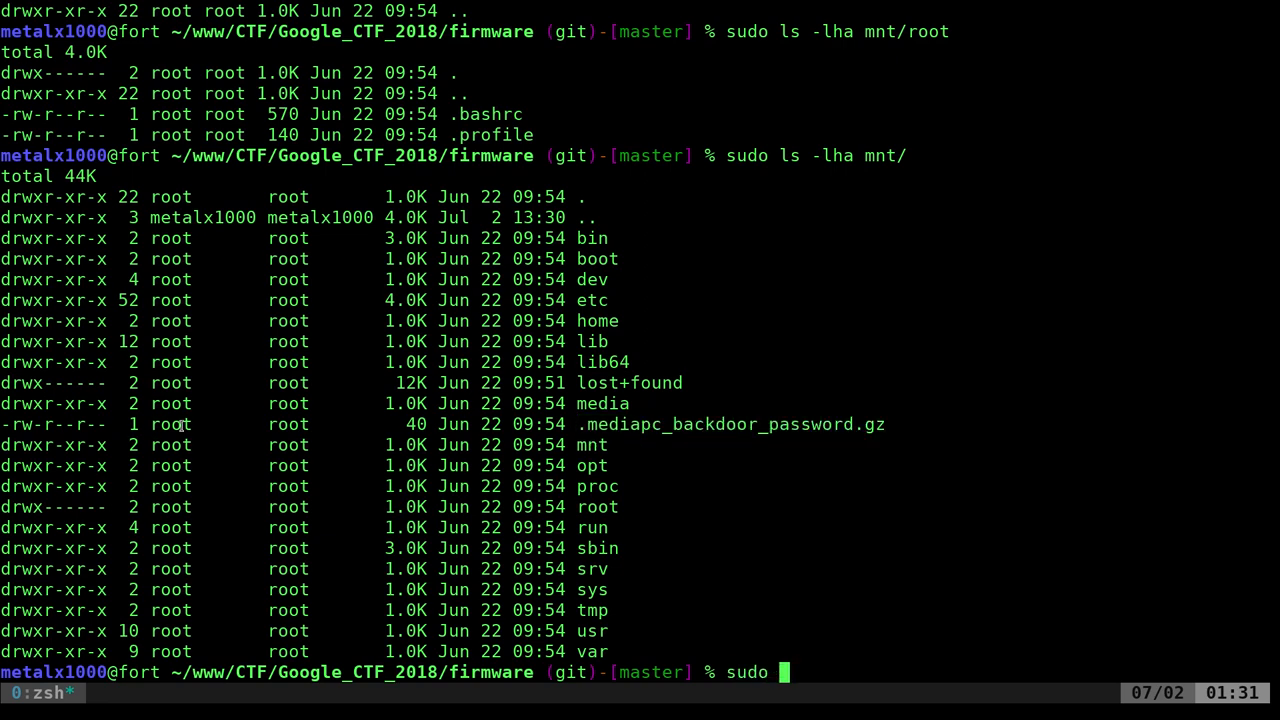
Sudo gunzip mnt/.mediapc_backdoor_password.gz to decompress the hidden password file
text(gunzip)
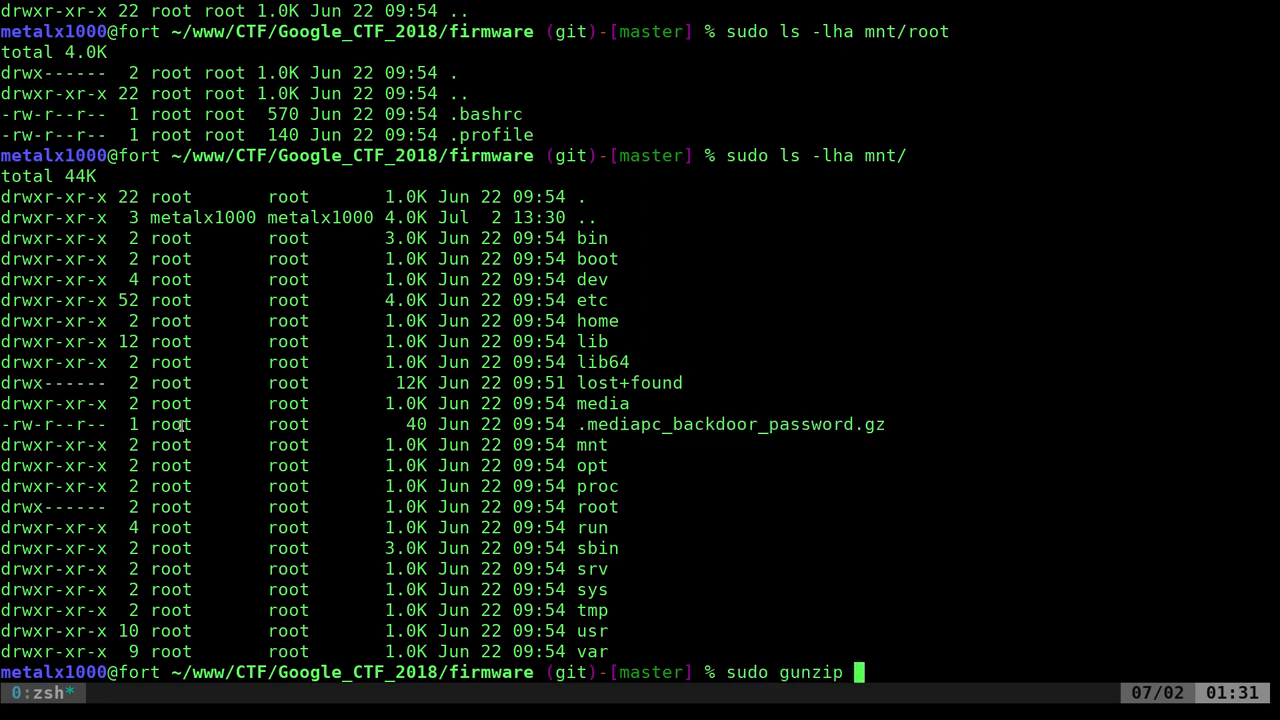
text(mnt/)
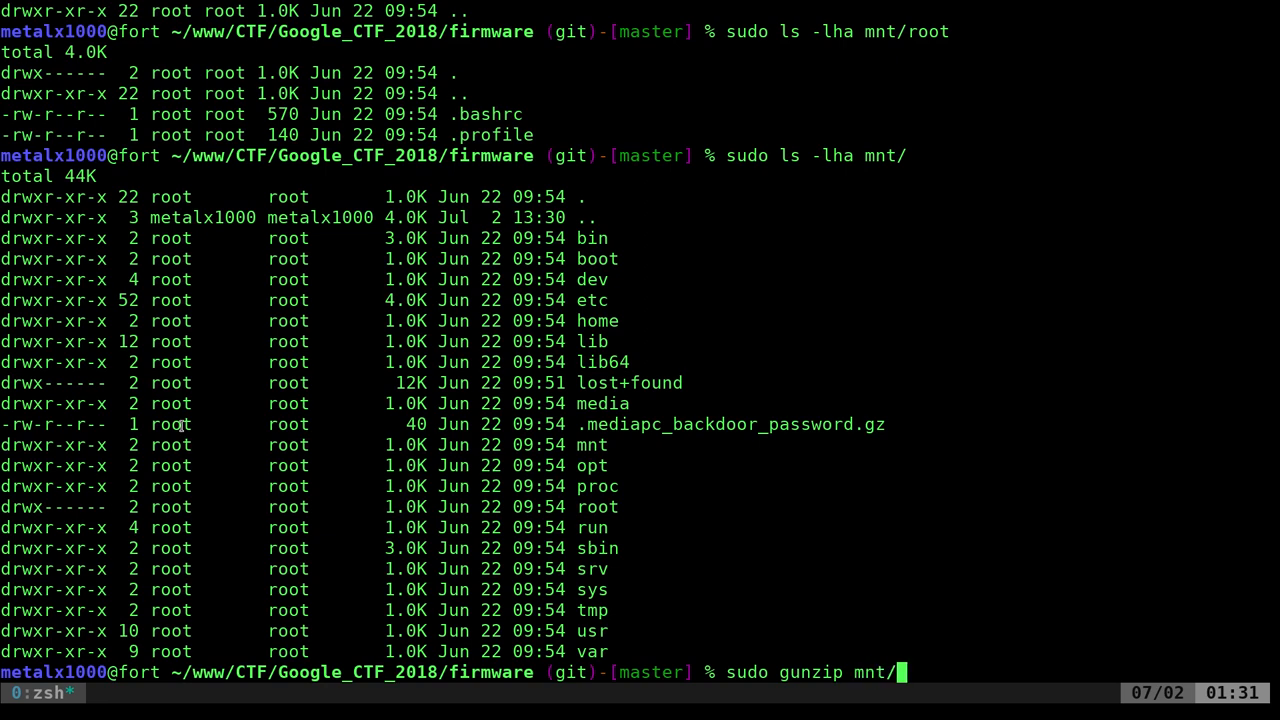
text(.mediapc_backdoor_password.gz)
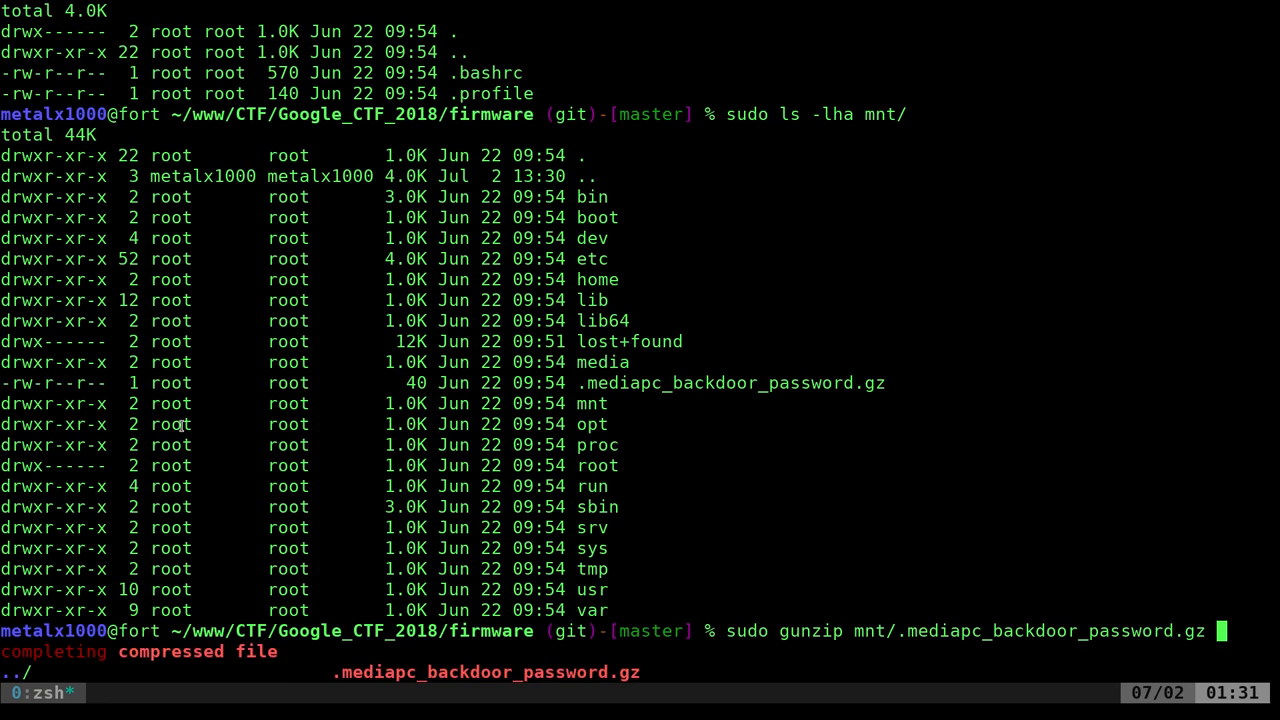
key(Return)
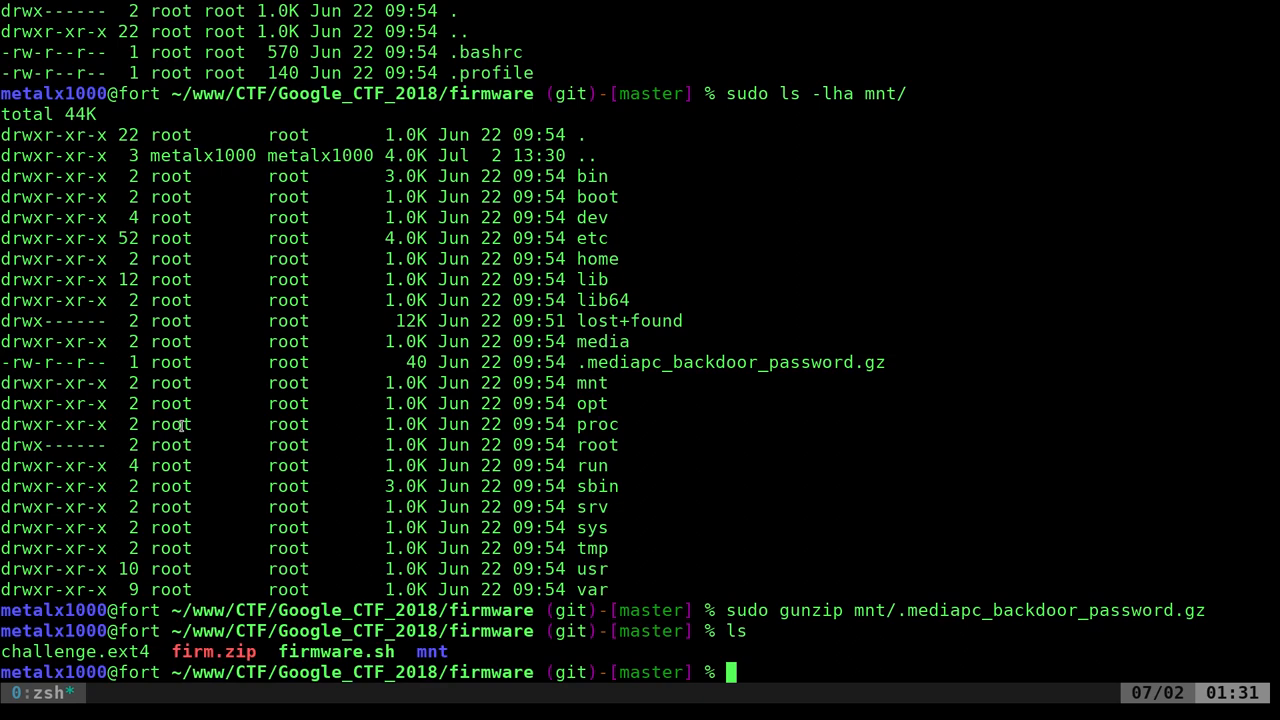
text(cd mnt)
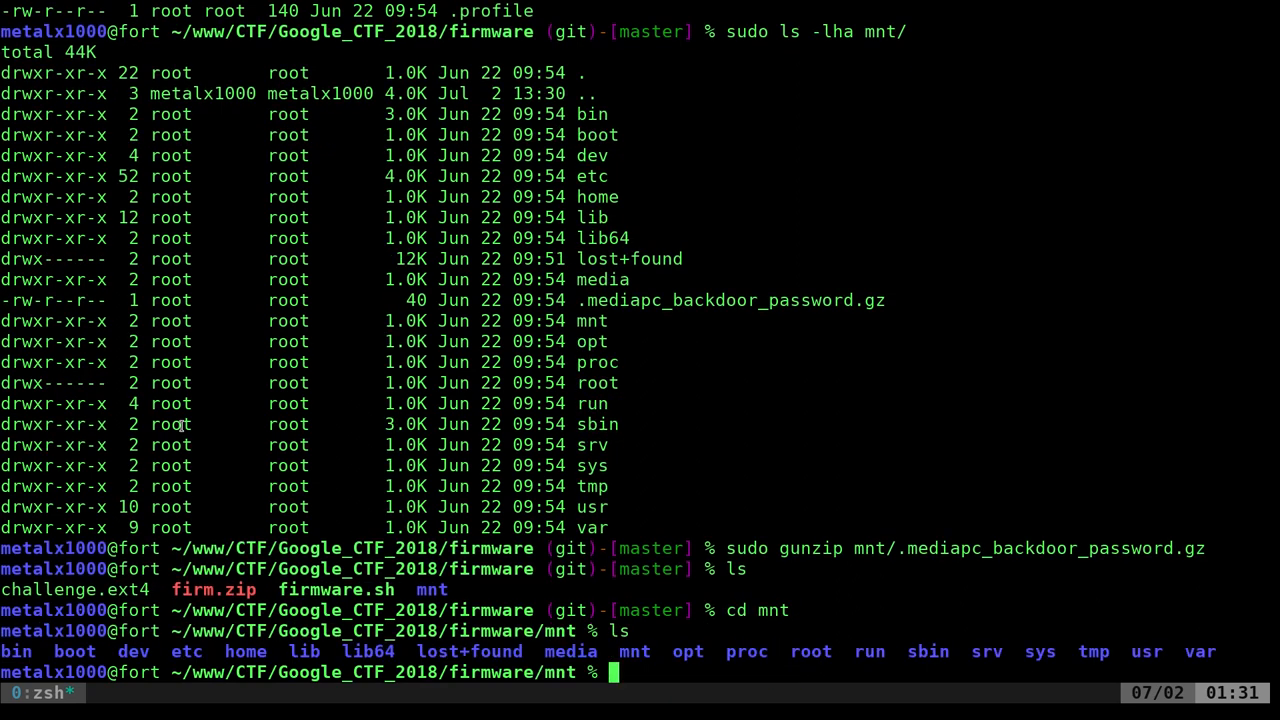
text(ls -lha)
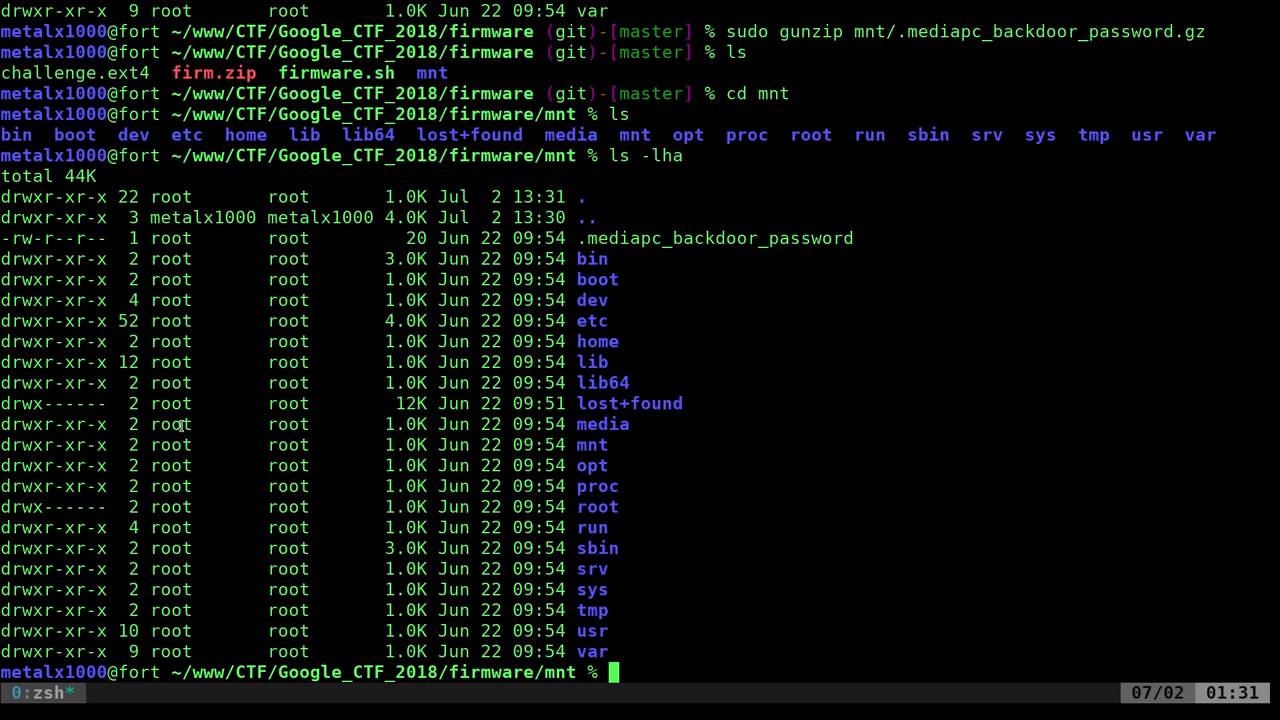
text(sudo ca)
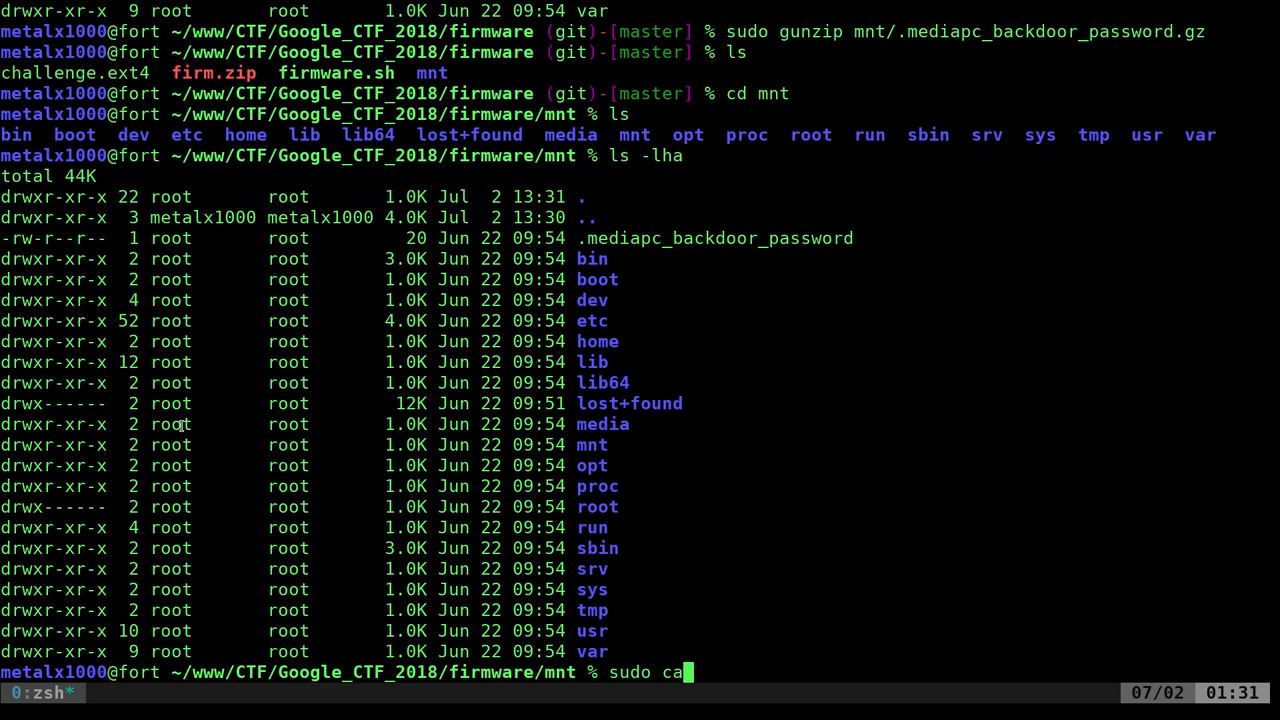
key(BackSpace)
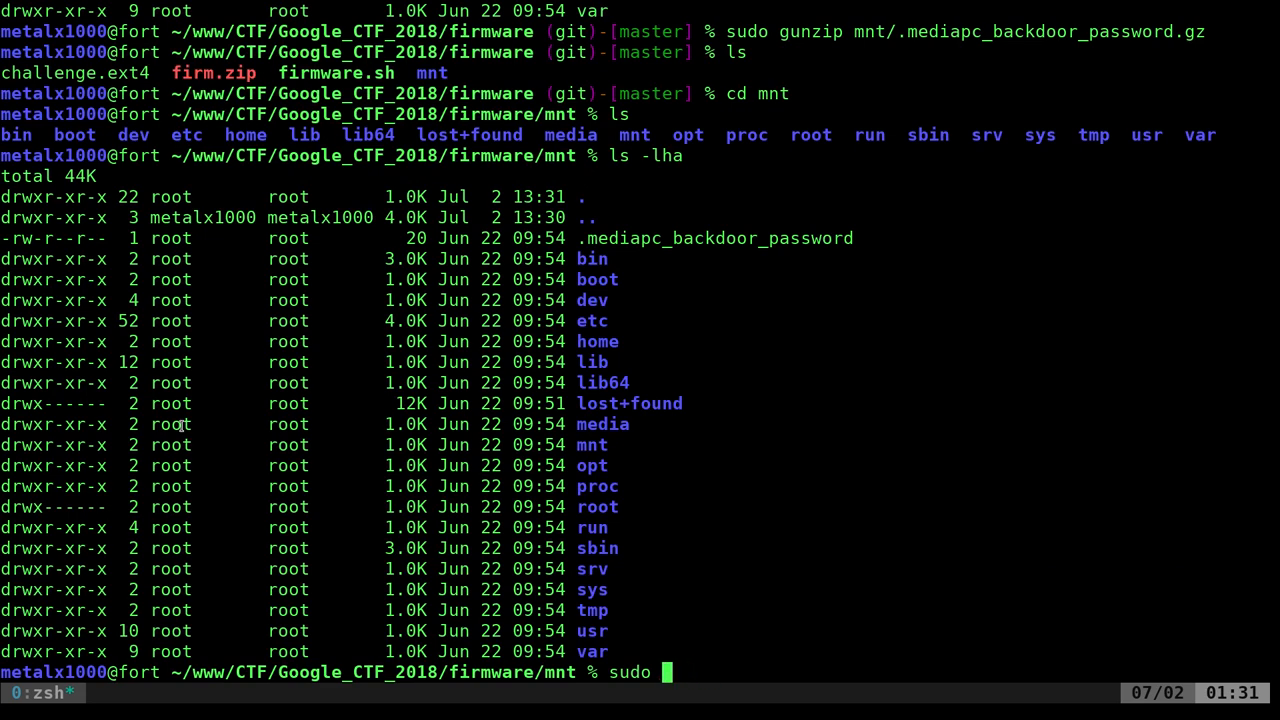
text(file  .)
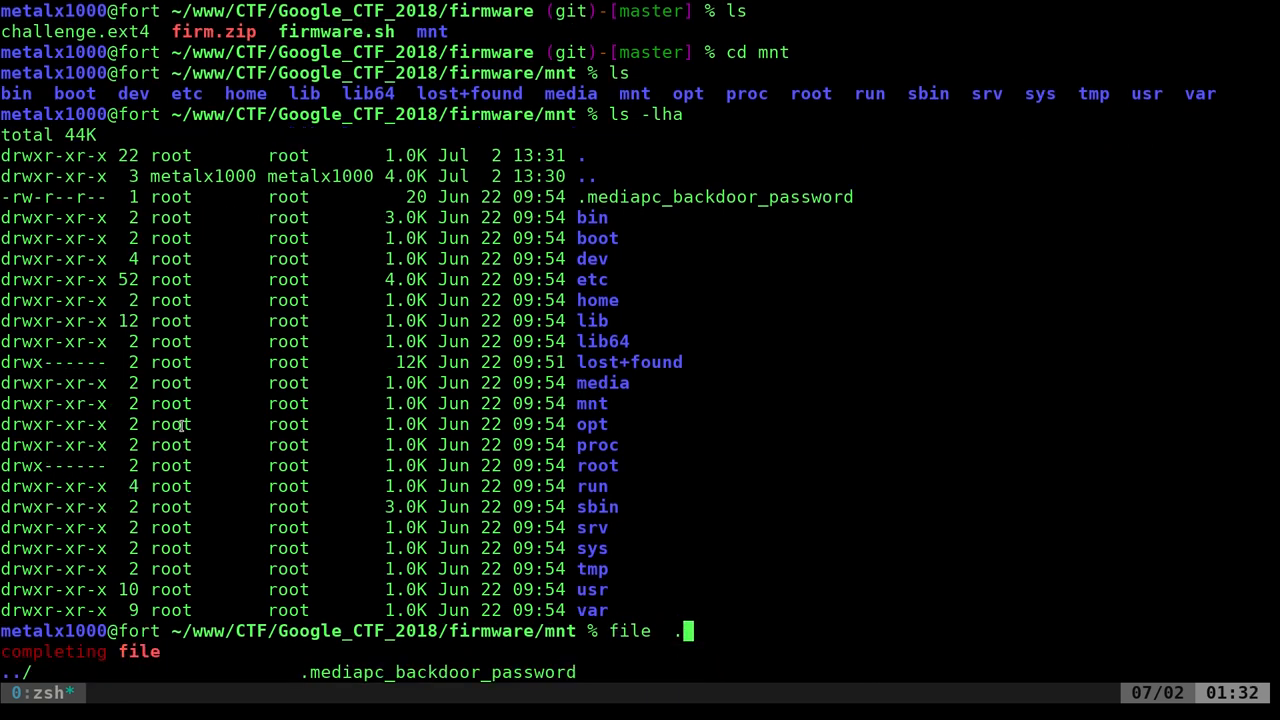
key(Return)
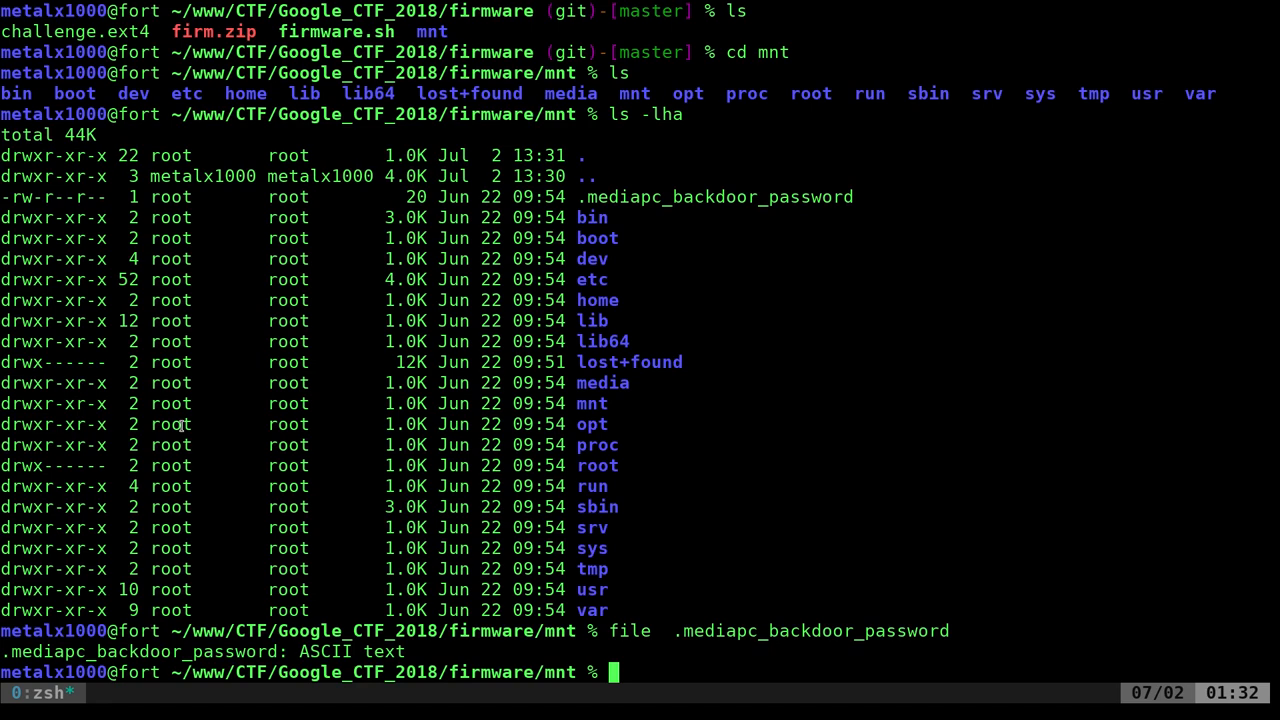
text(cat .mediapc_backdoor_password)
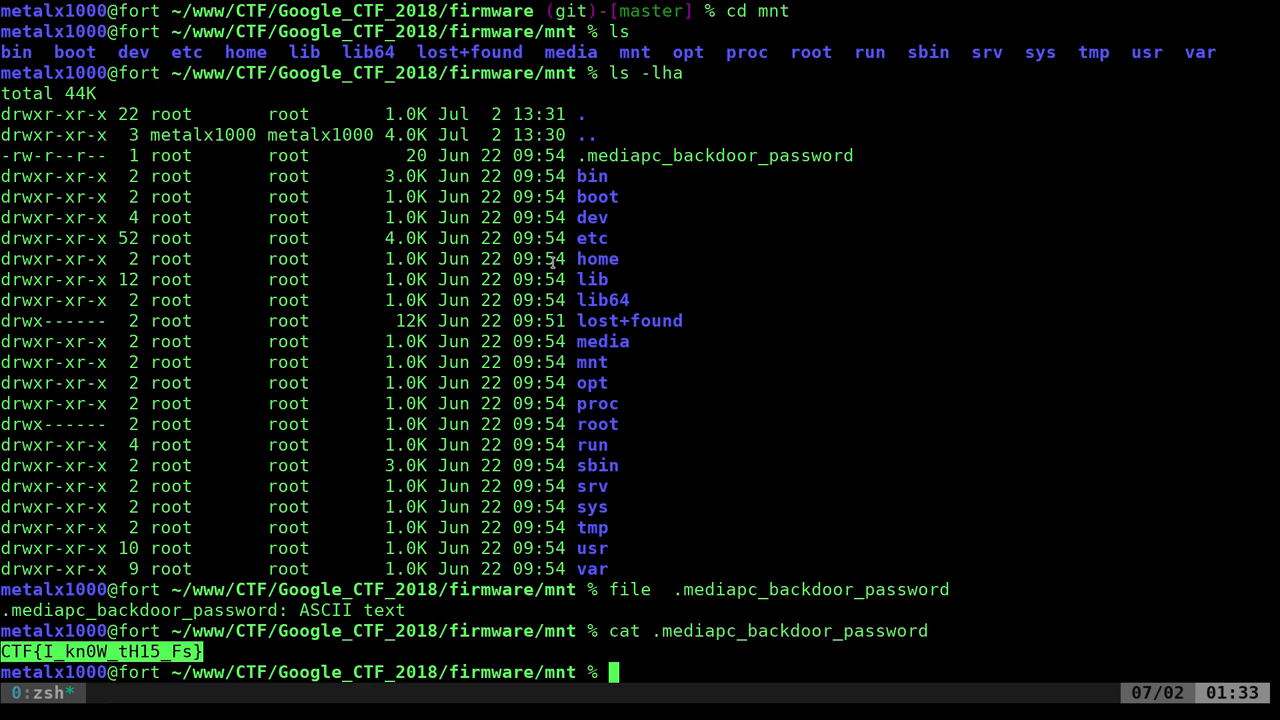
Search the mounted image with sudo find -iname "*flag*" for flag-named files
text(find)
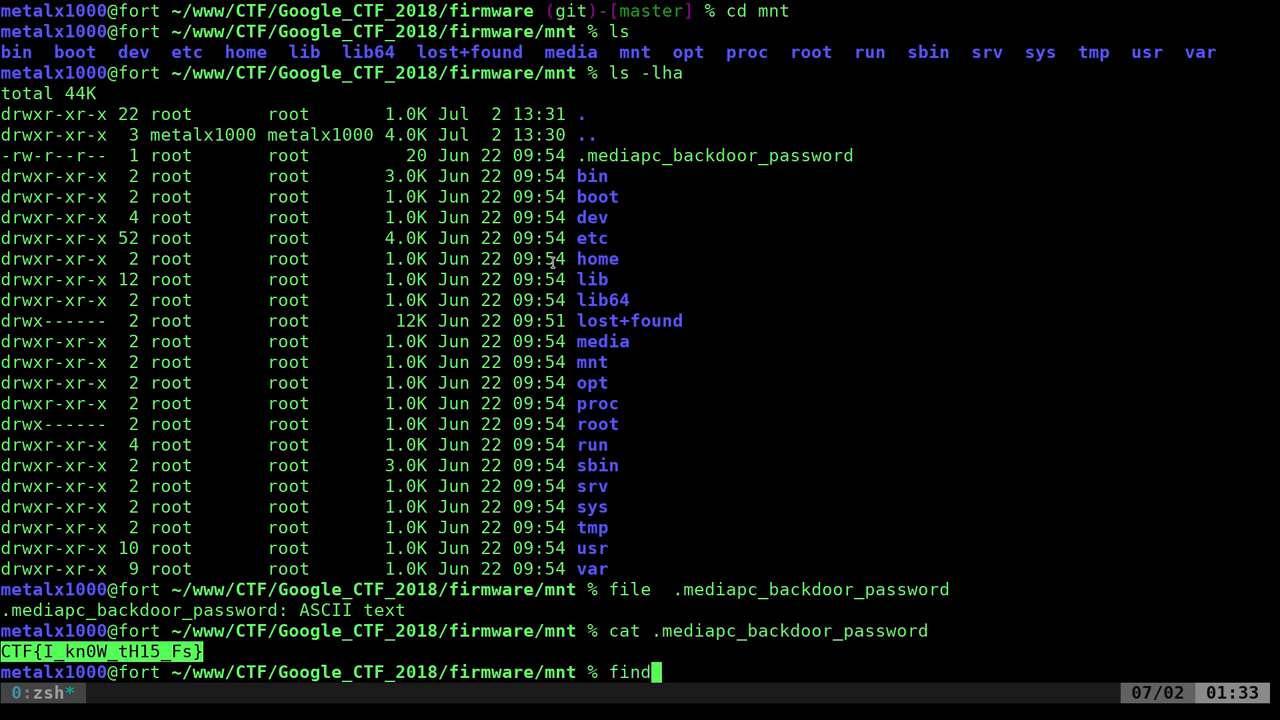
text(-iname ")
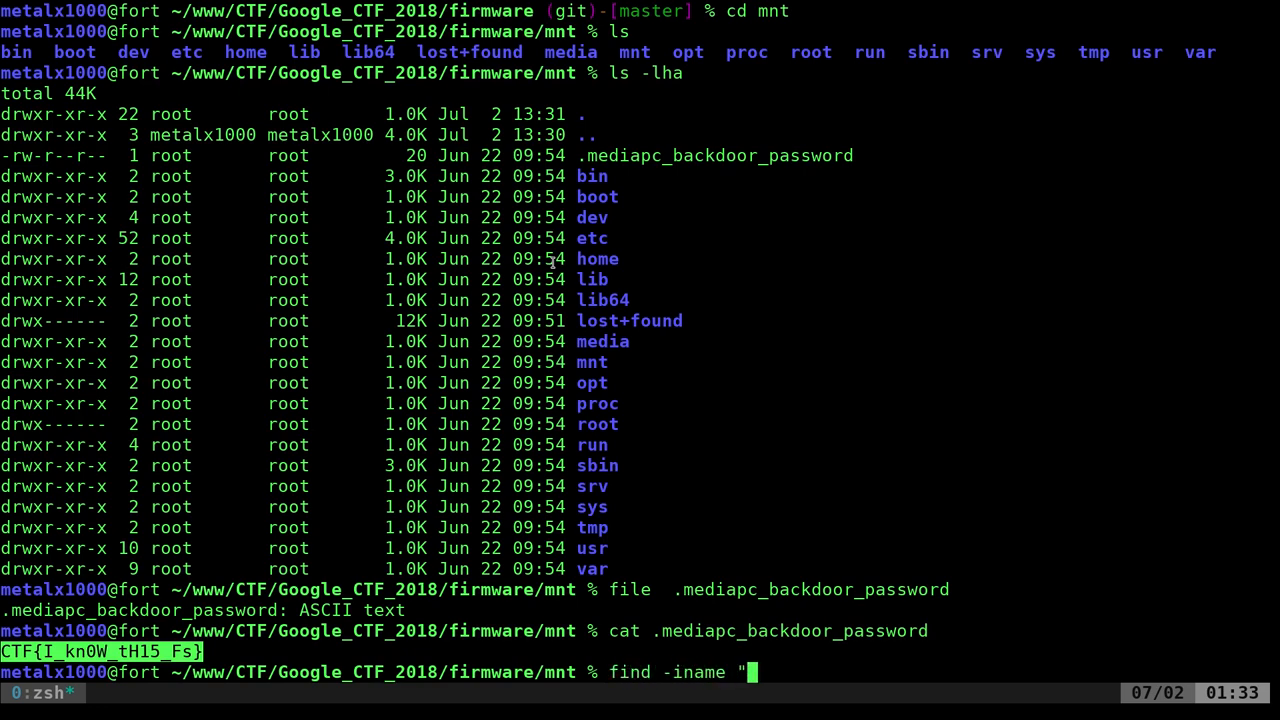
text(*fl*)
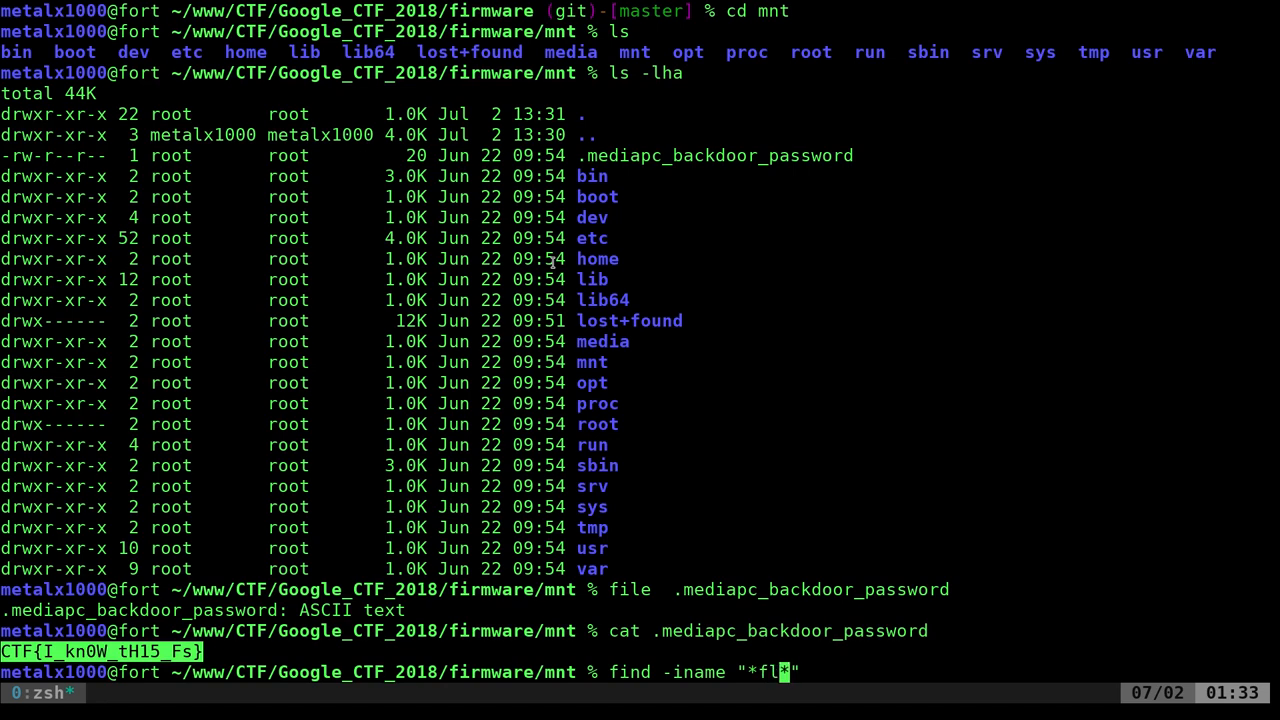
text(ag)
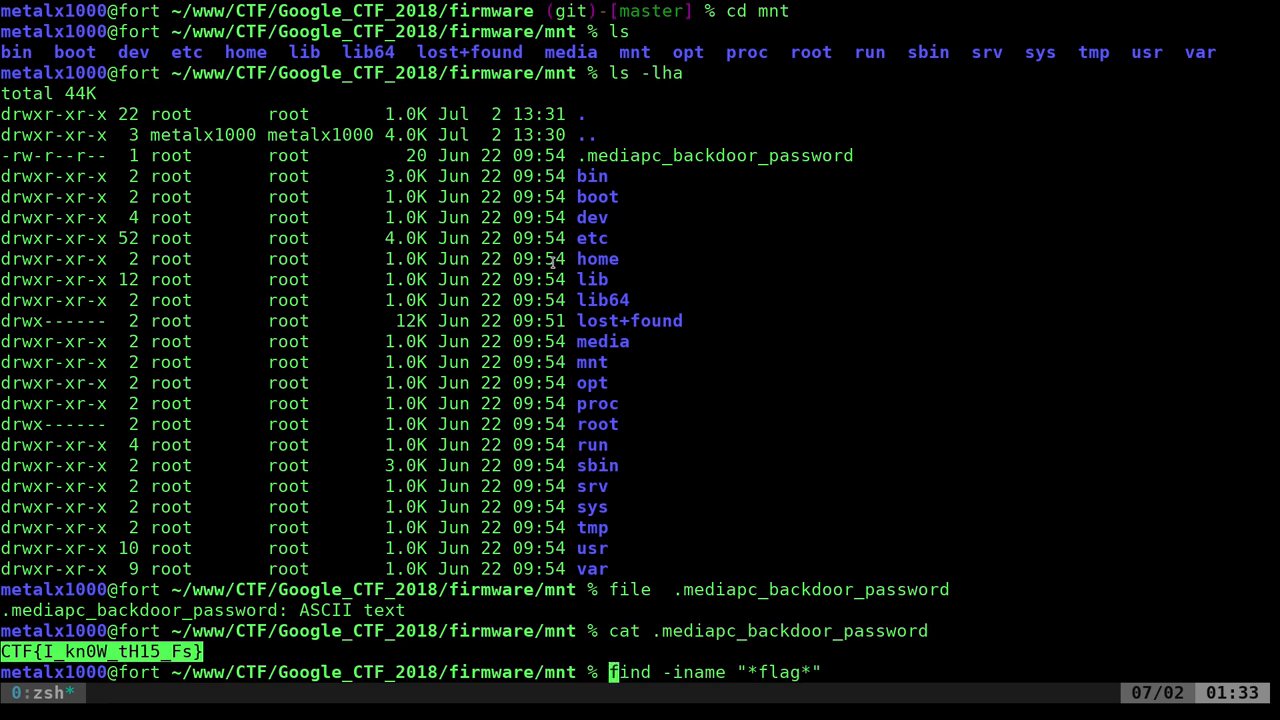
key(Right)
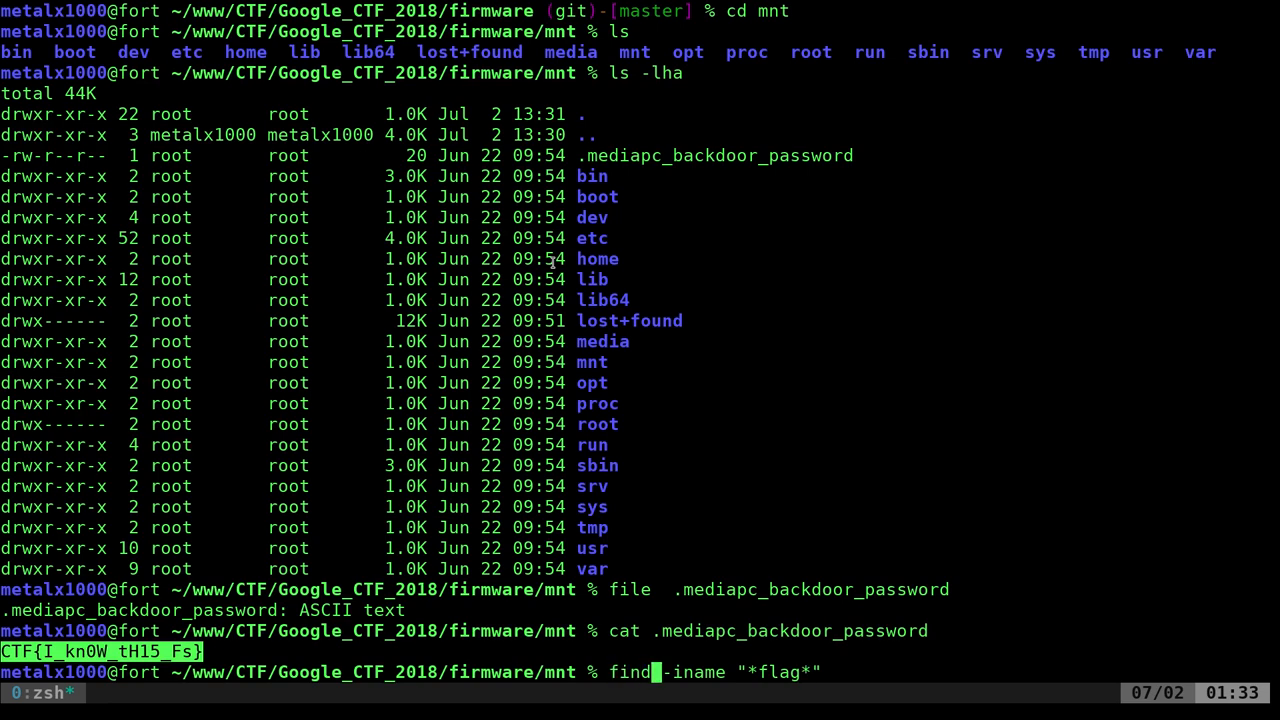
key(Return)
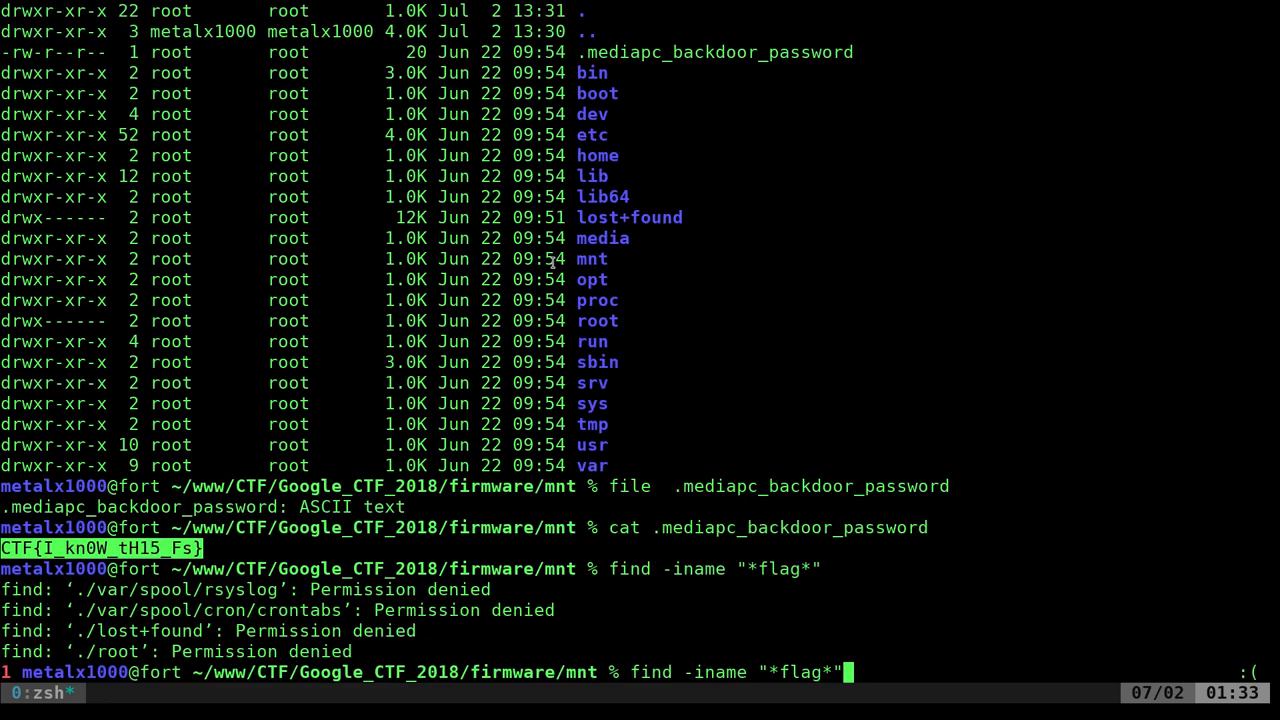
text(sudo)
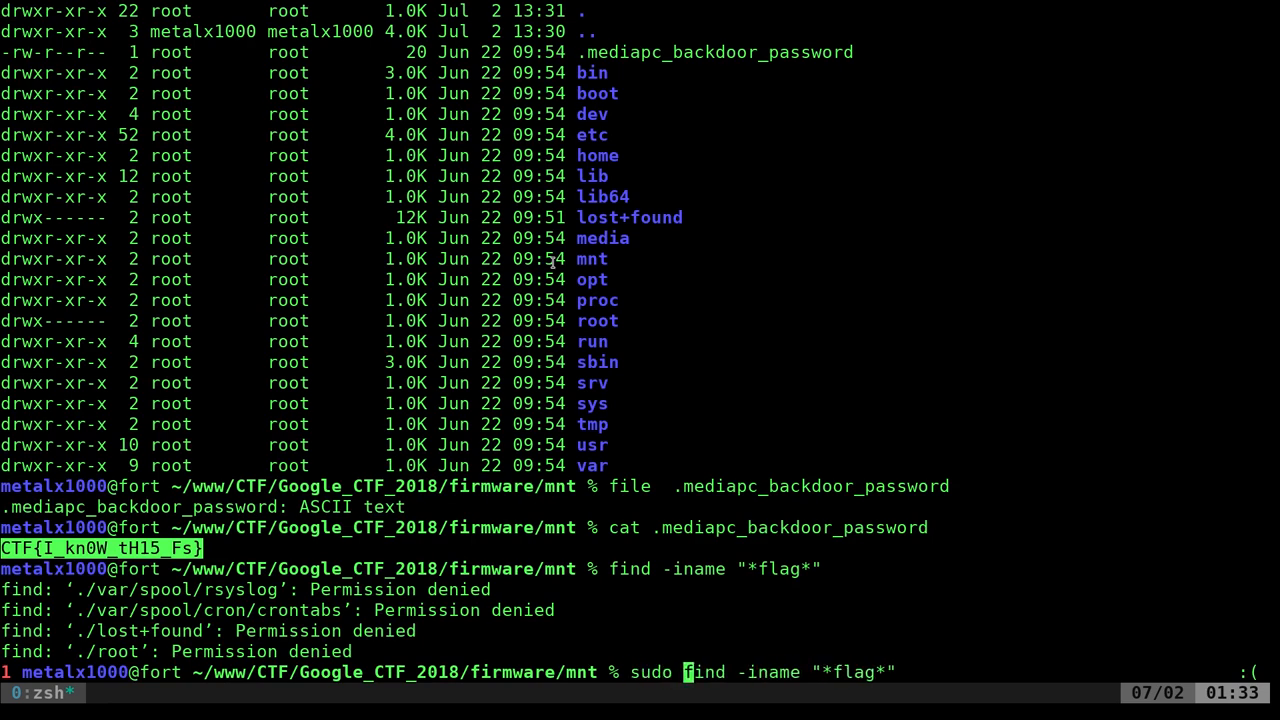
key(Return)
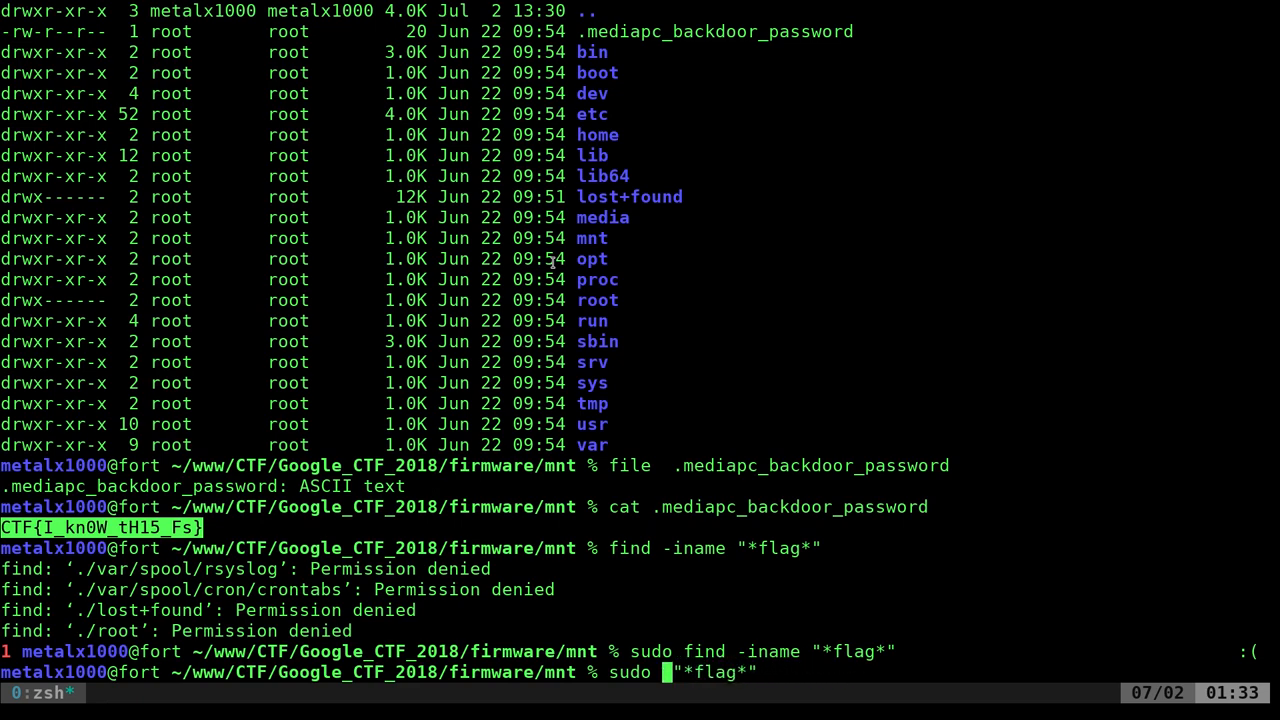
Grep the image case-insensitively for ctf, recursively, non-recursively and across hidden files
text(grep)
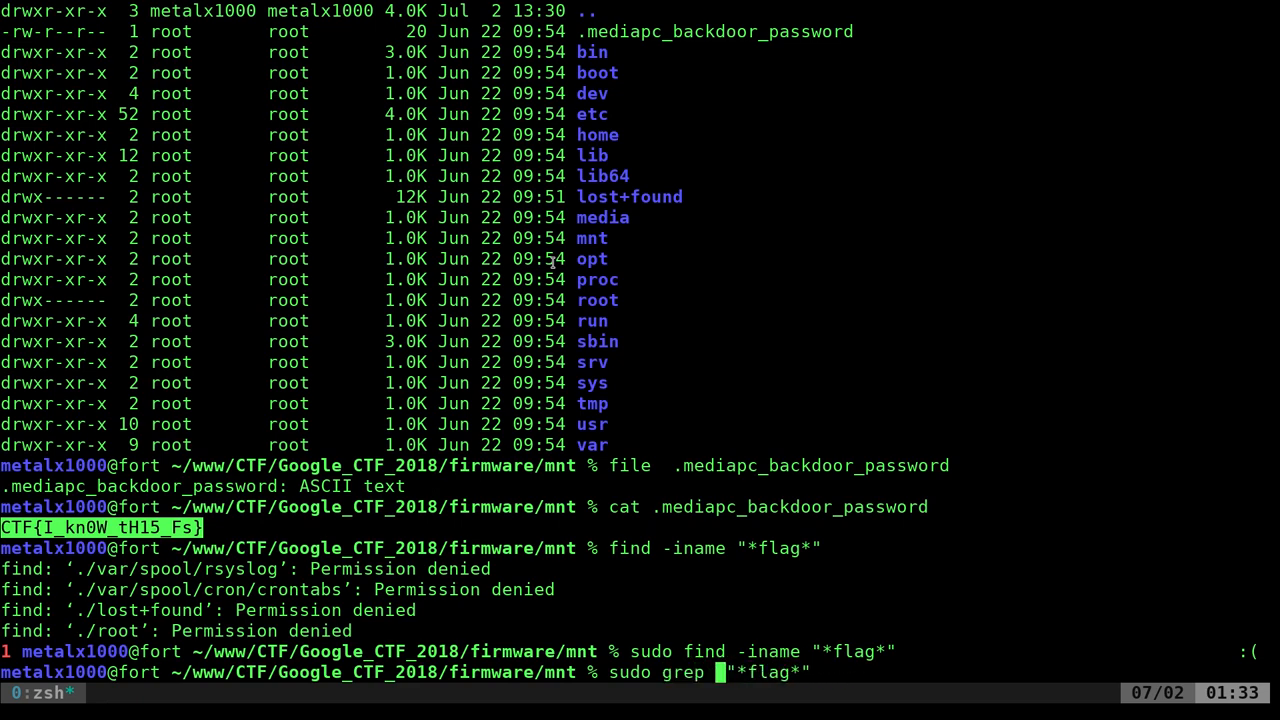
text(-r)
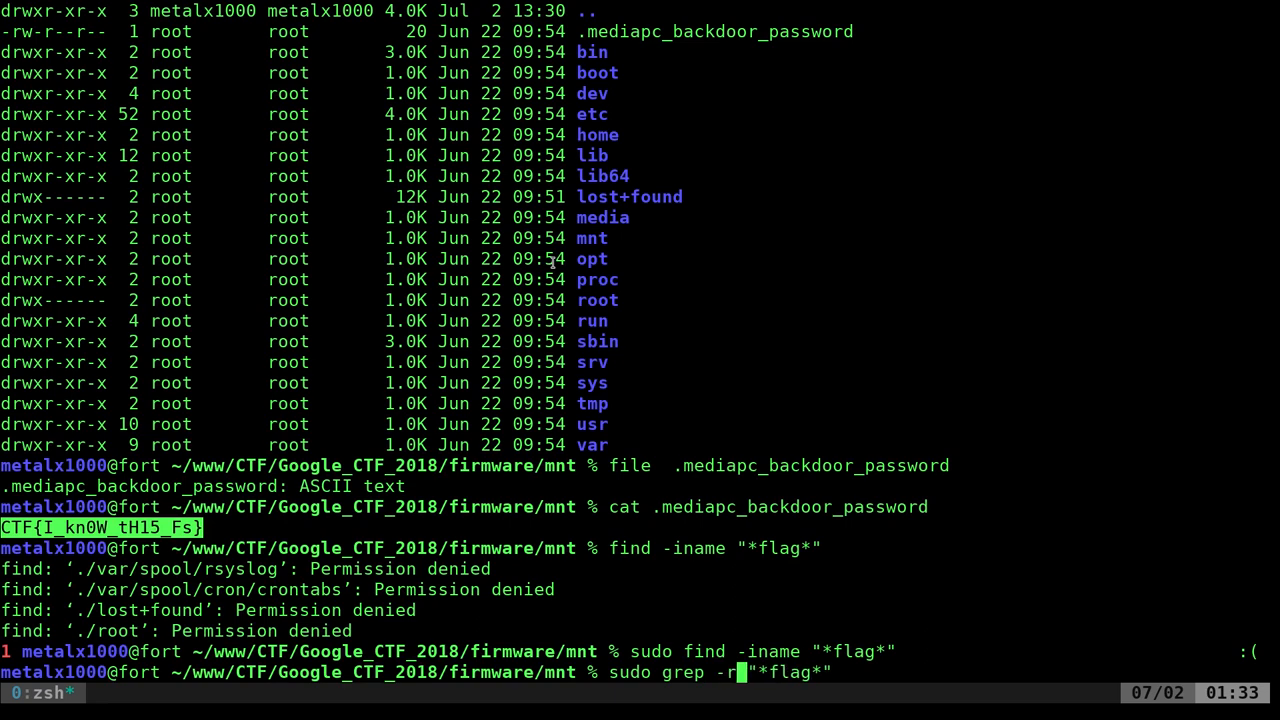
text(i)
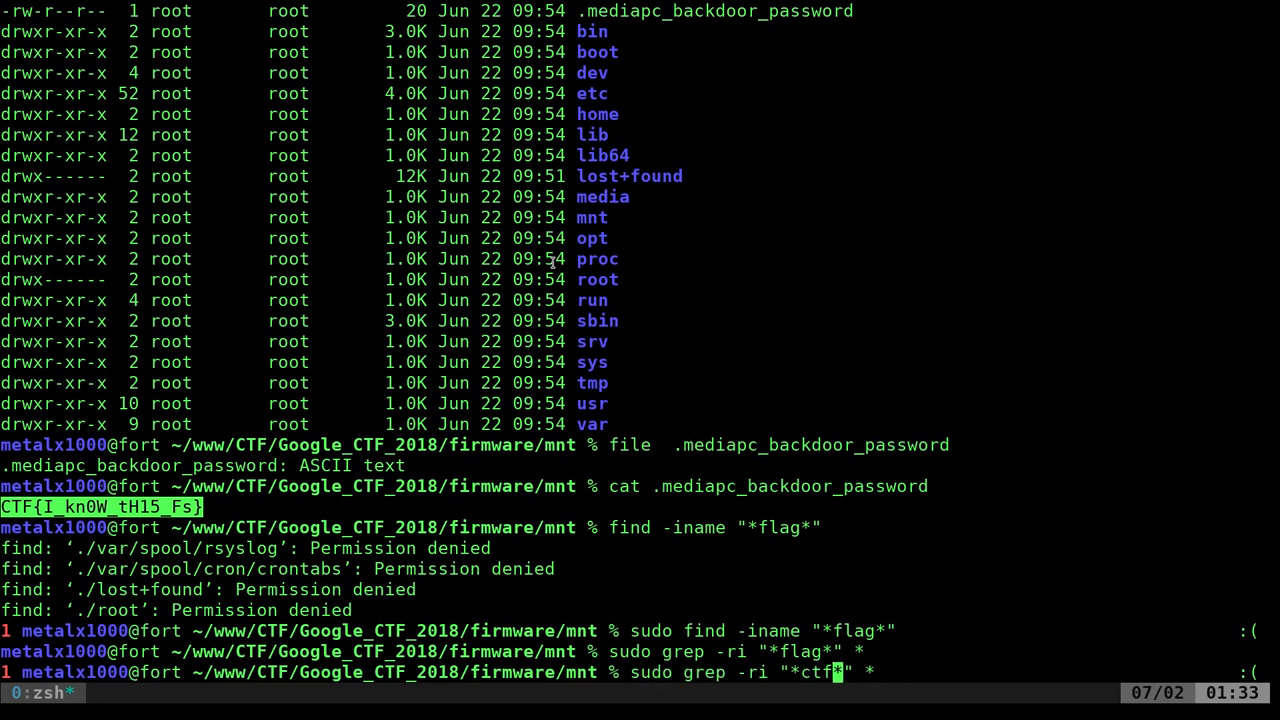
key(Return)
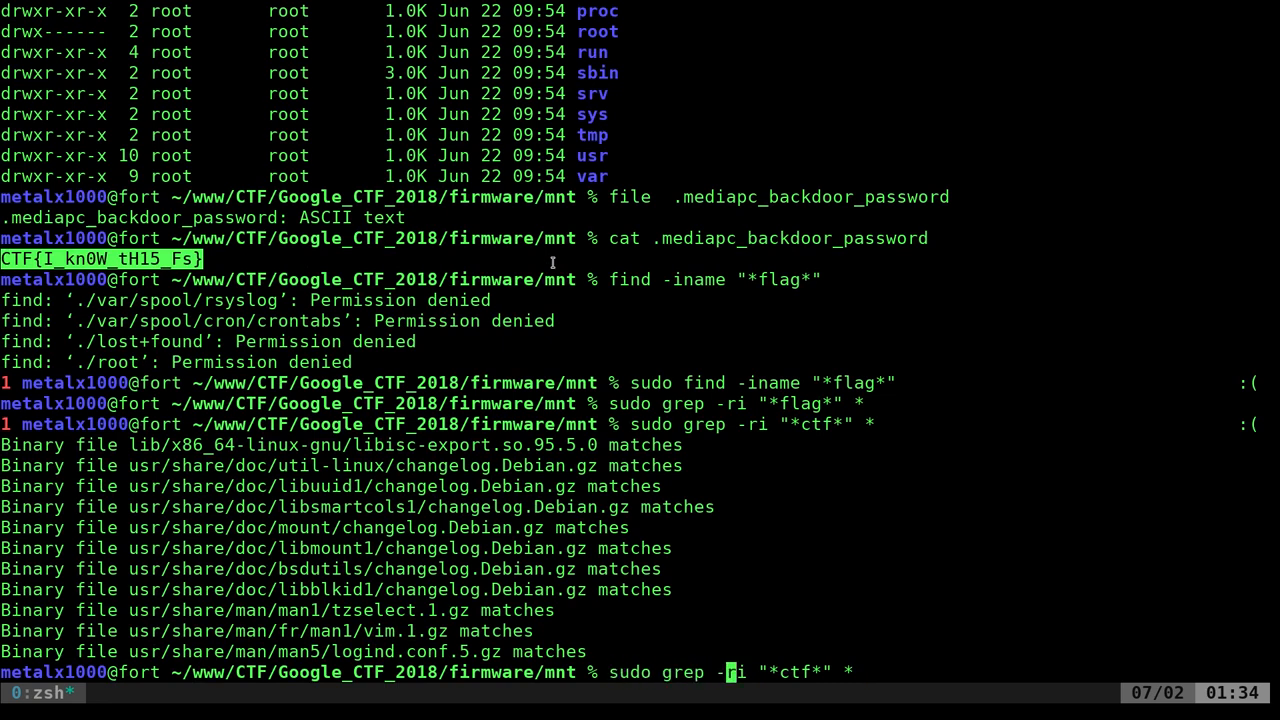
key(Return)
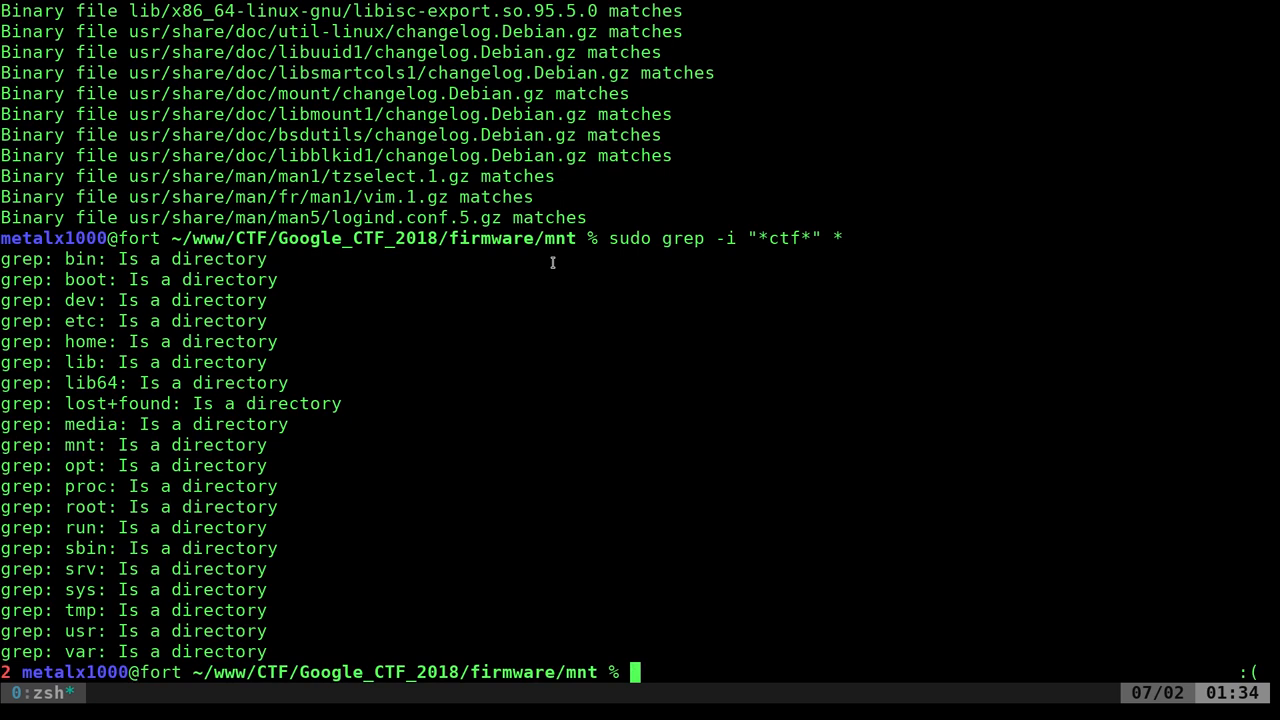
key(Return)
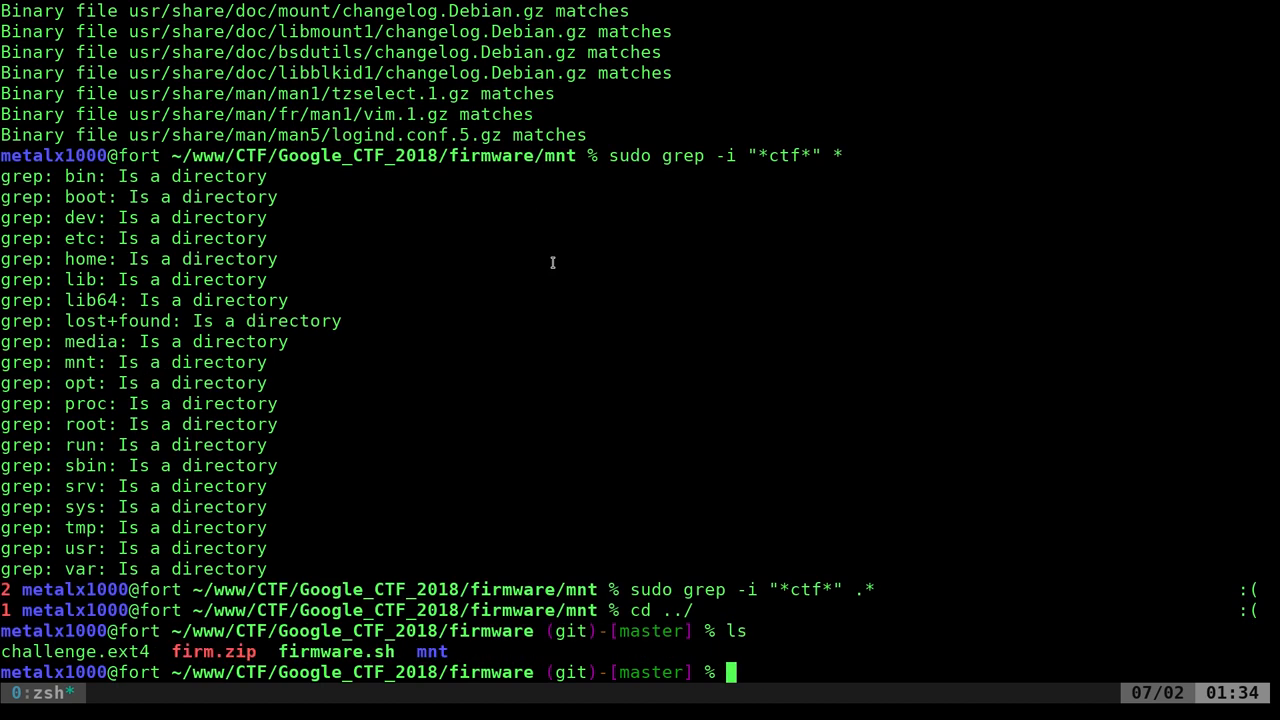
Unmount the firmware image from mnt with sudo umount
text(s)
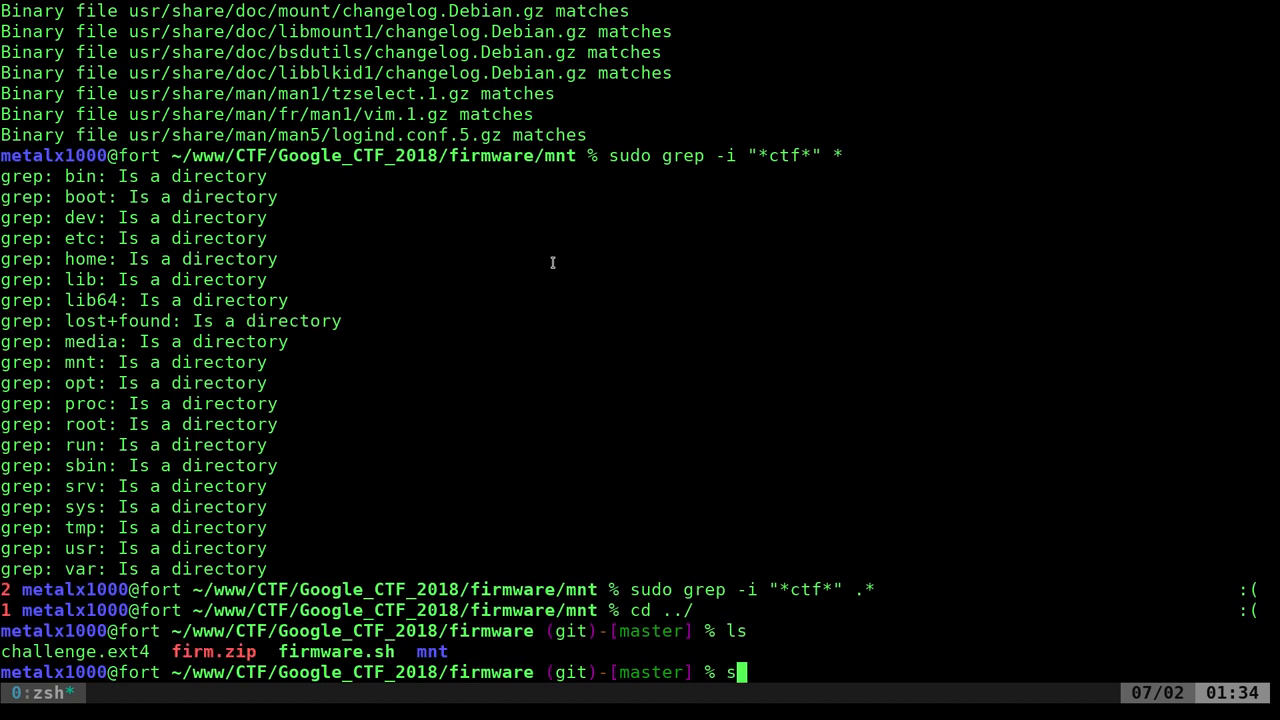
text(udo umoun)
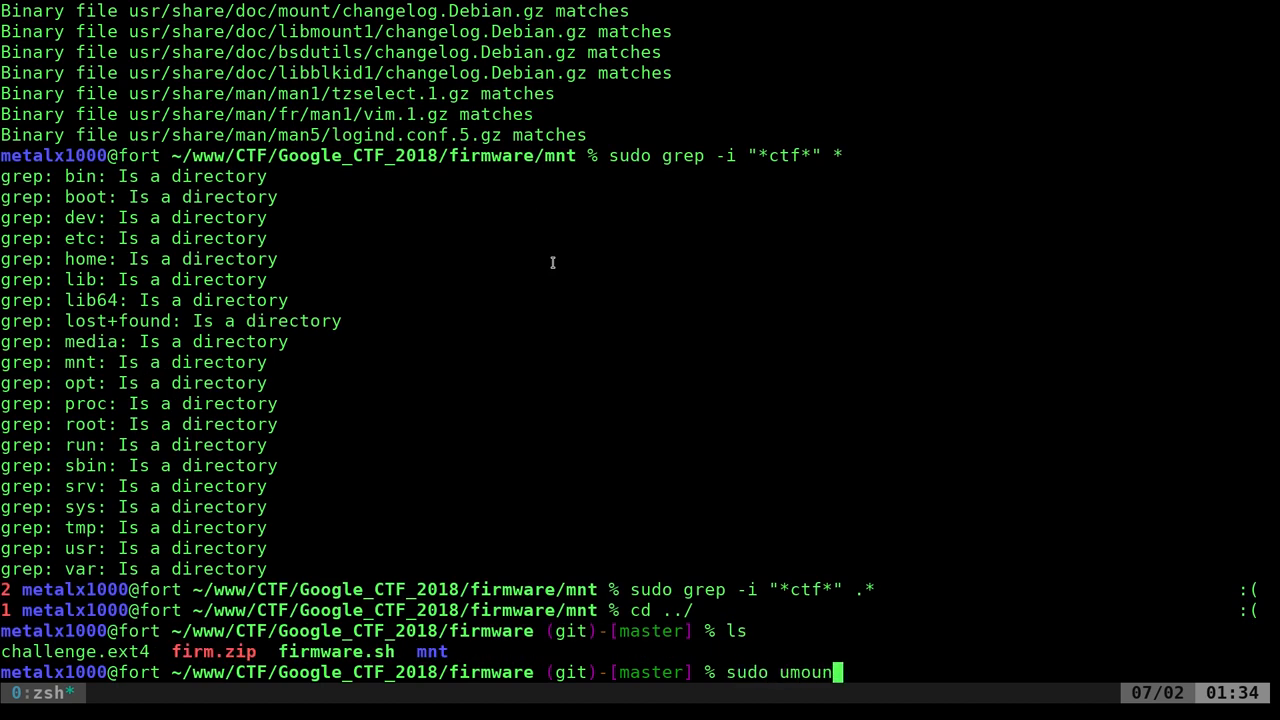
key(Return)
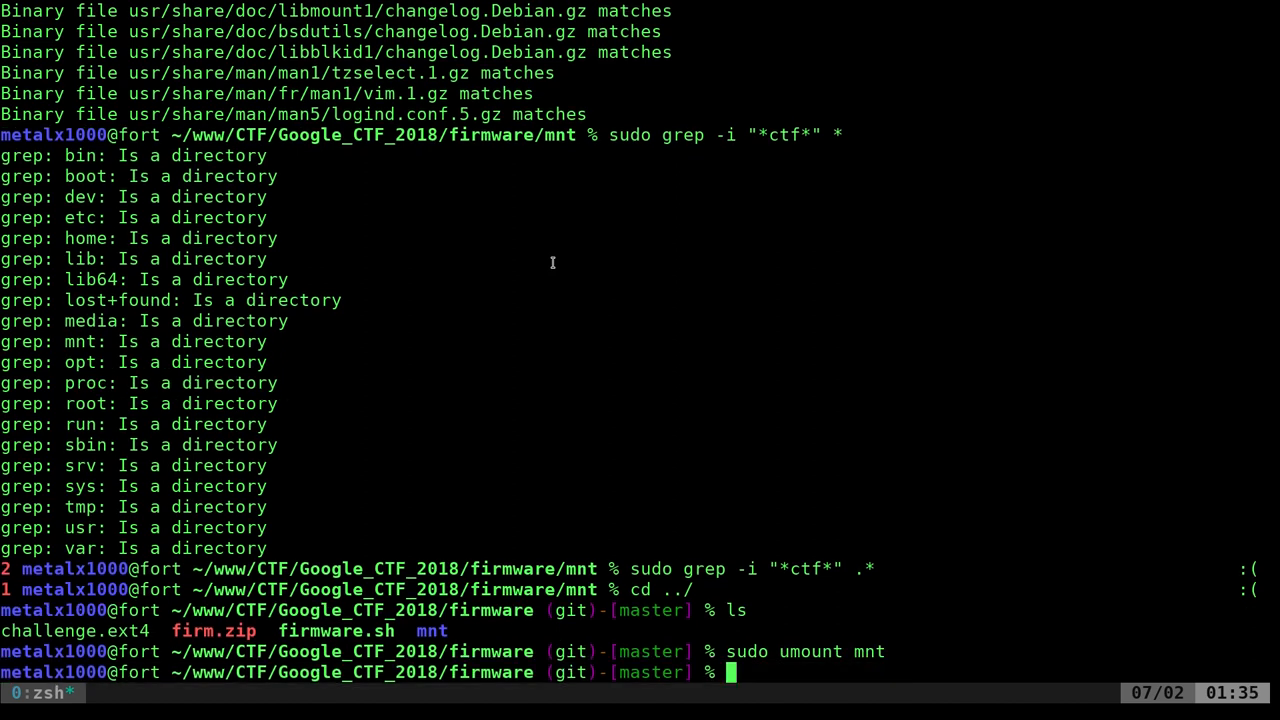
Delete firm.zip, challenge.ext4 and the mnt folder
text(rm *.)
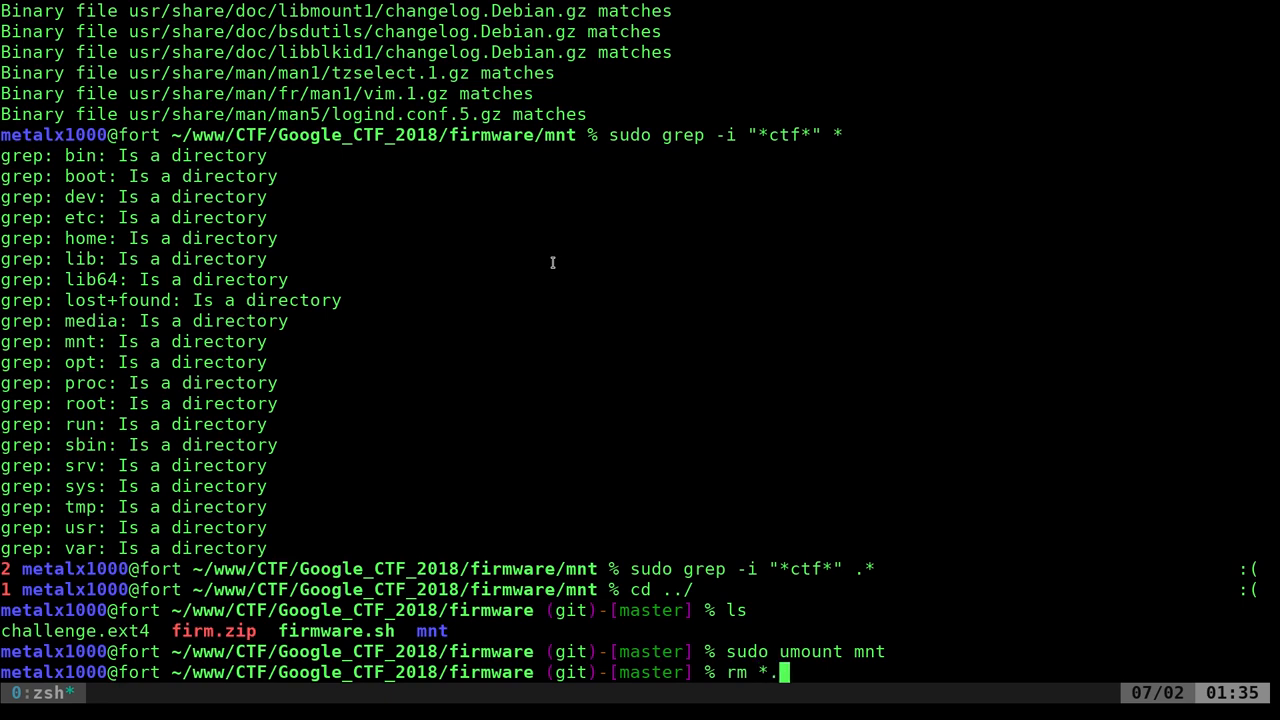
text(zip challenge.ext4)
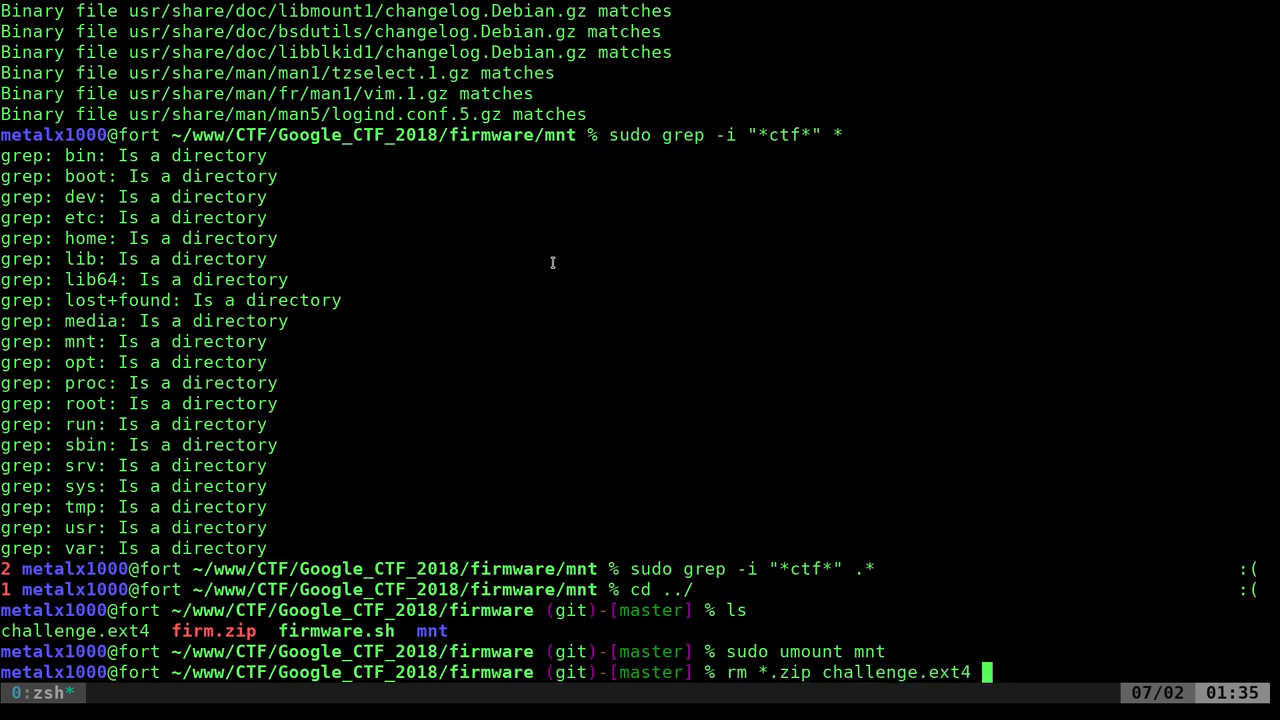
key(Return)
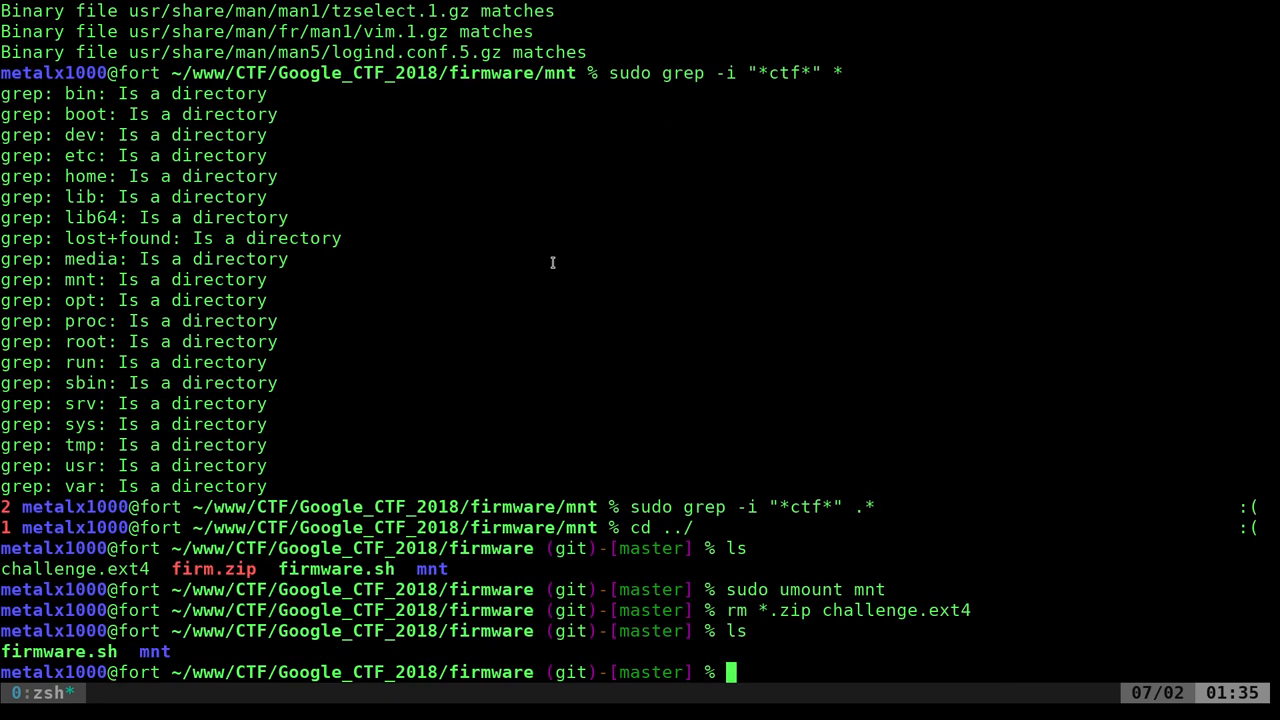
text(rm -fr m)
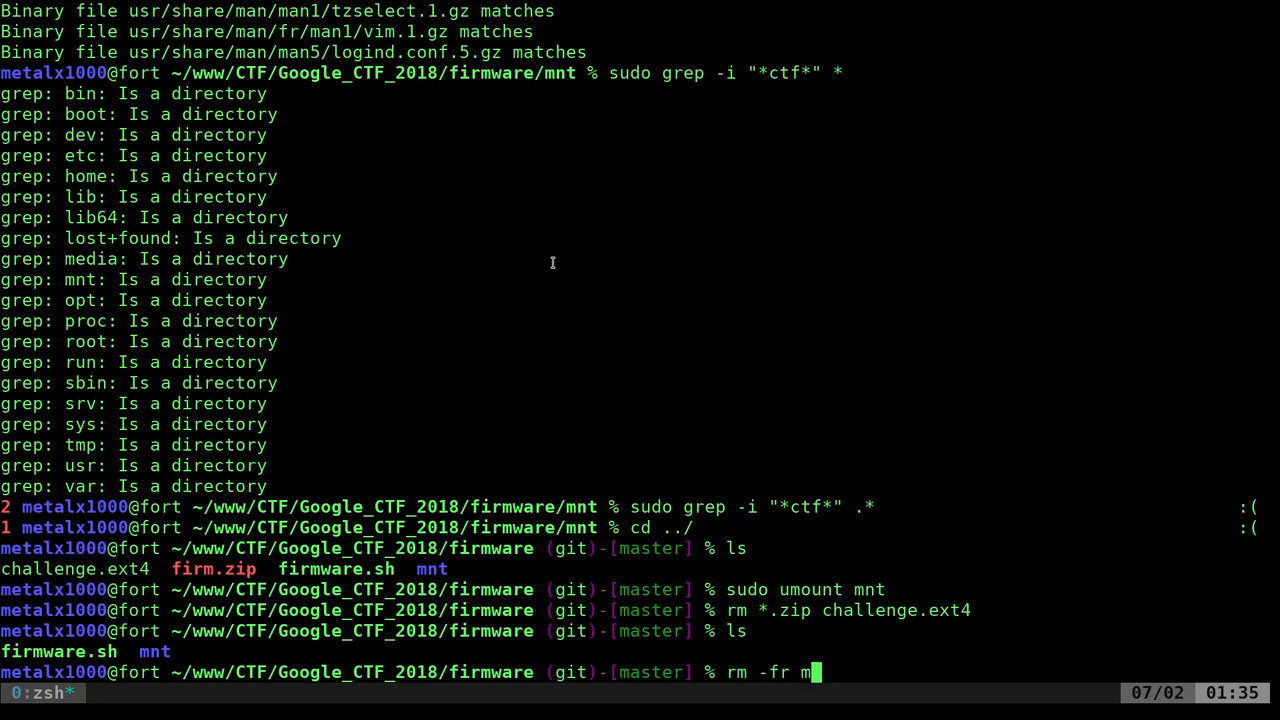
key(Return)
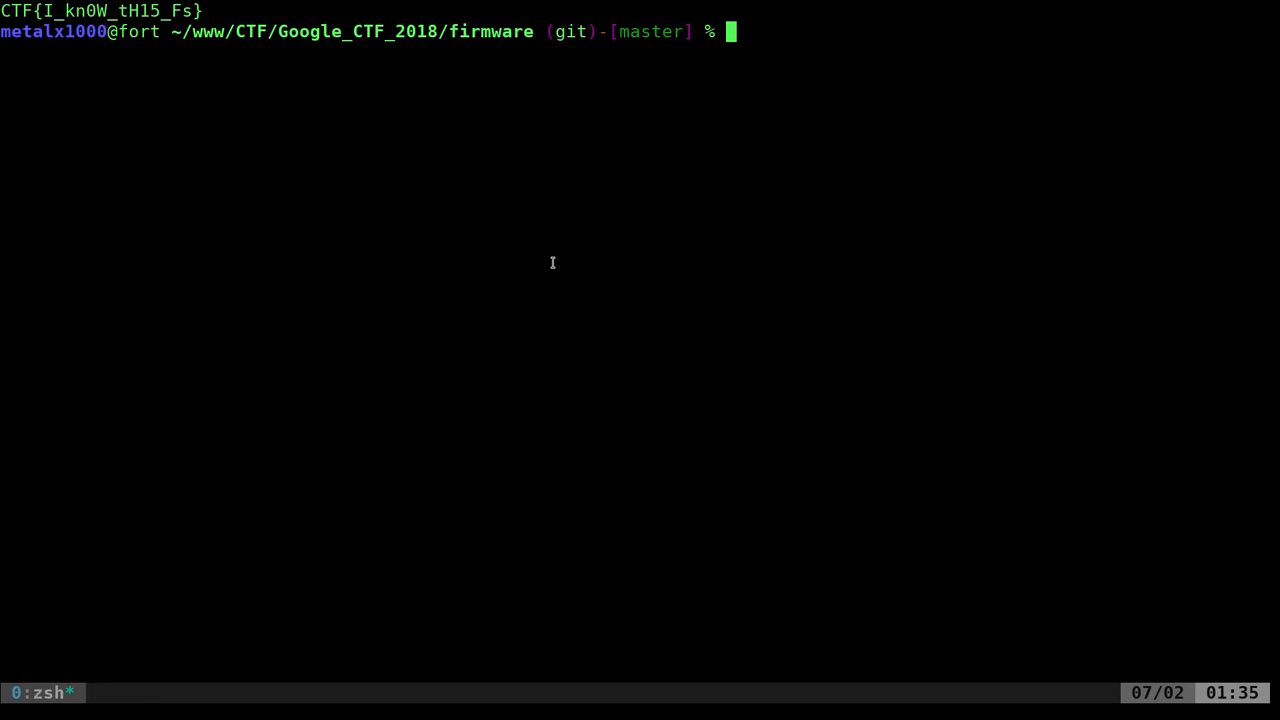
Cat firmware.sh and highlight its chmod 777 step
text(cat firmware.sh)
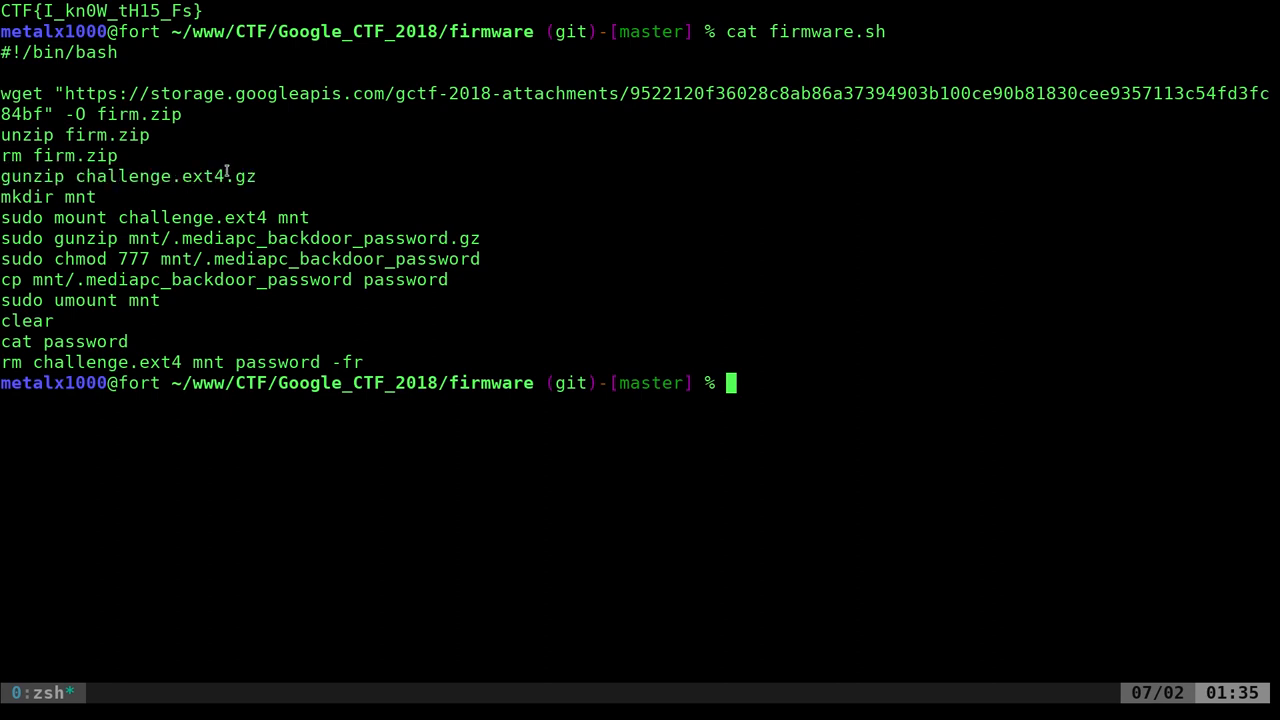
double_click(164, 176)
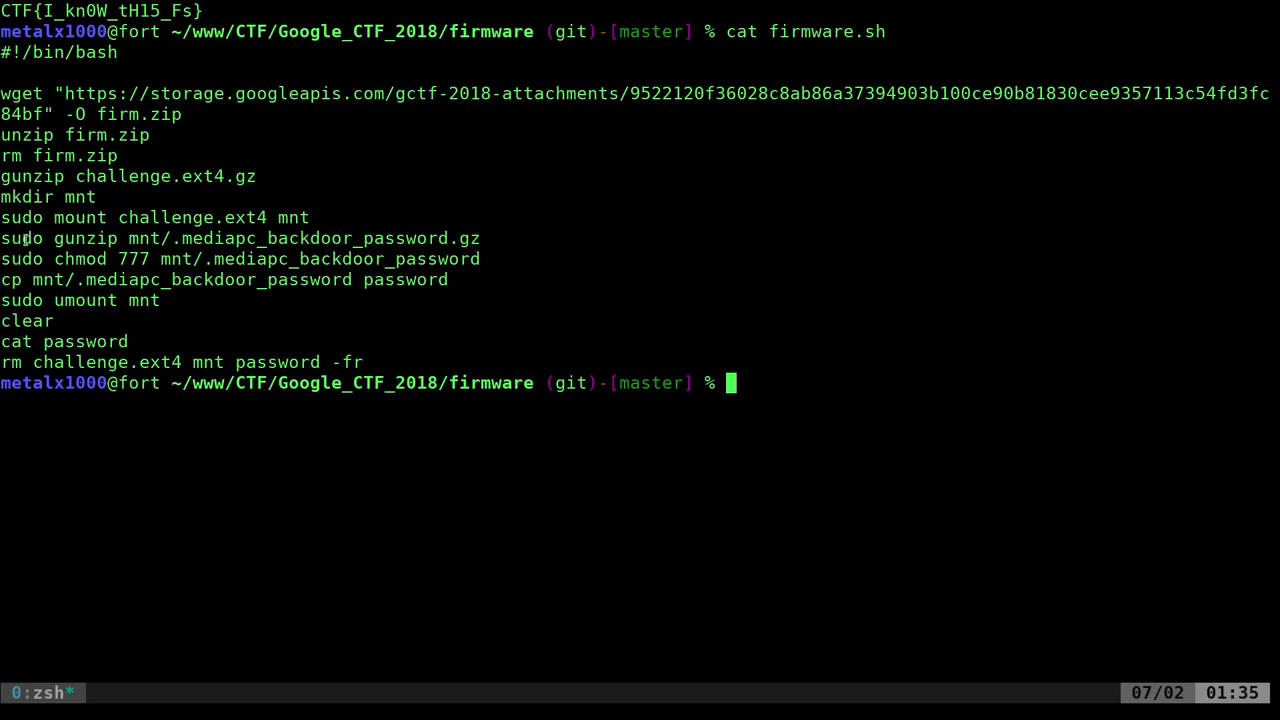
drag(16, 238, 484, 238)
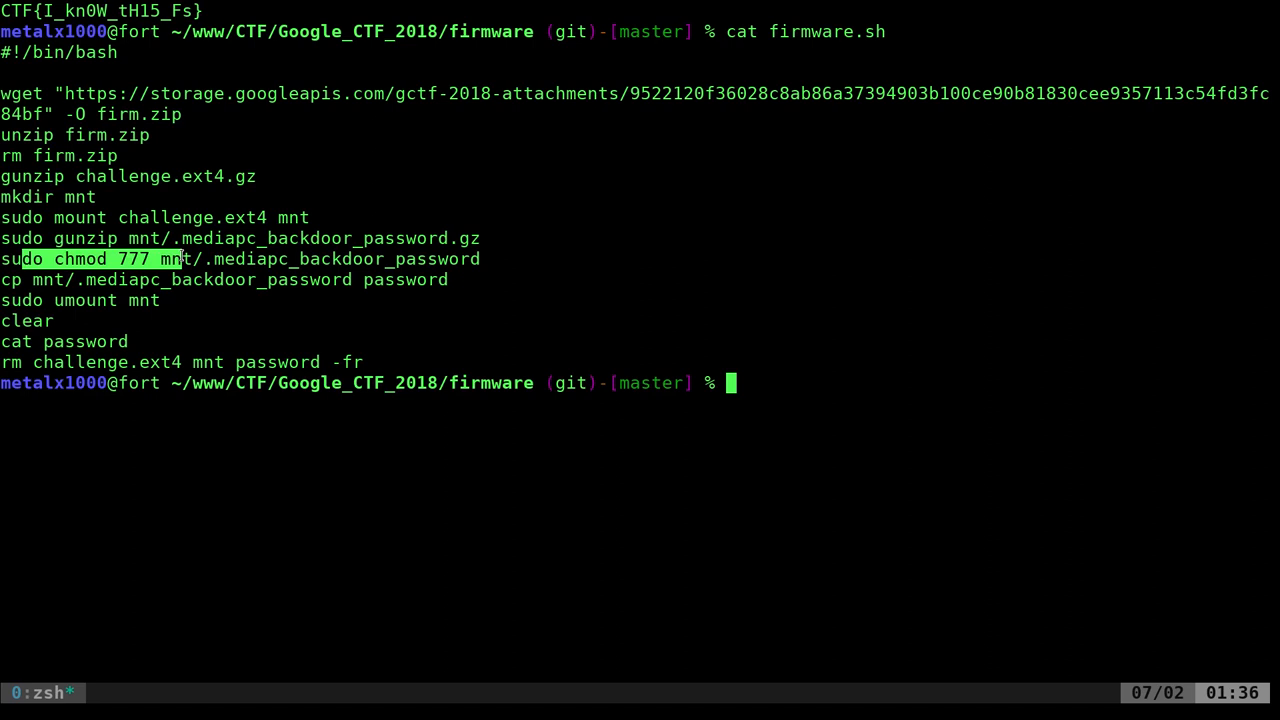
mouse_move(438, 224)
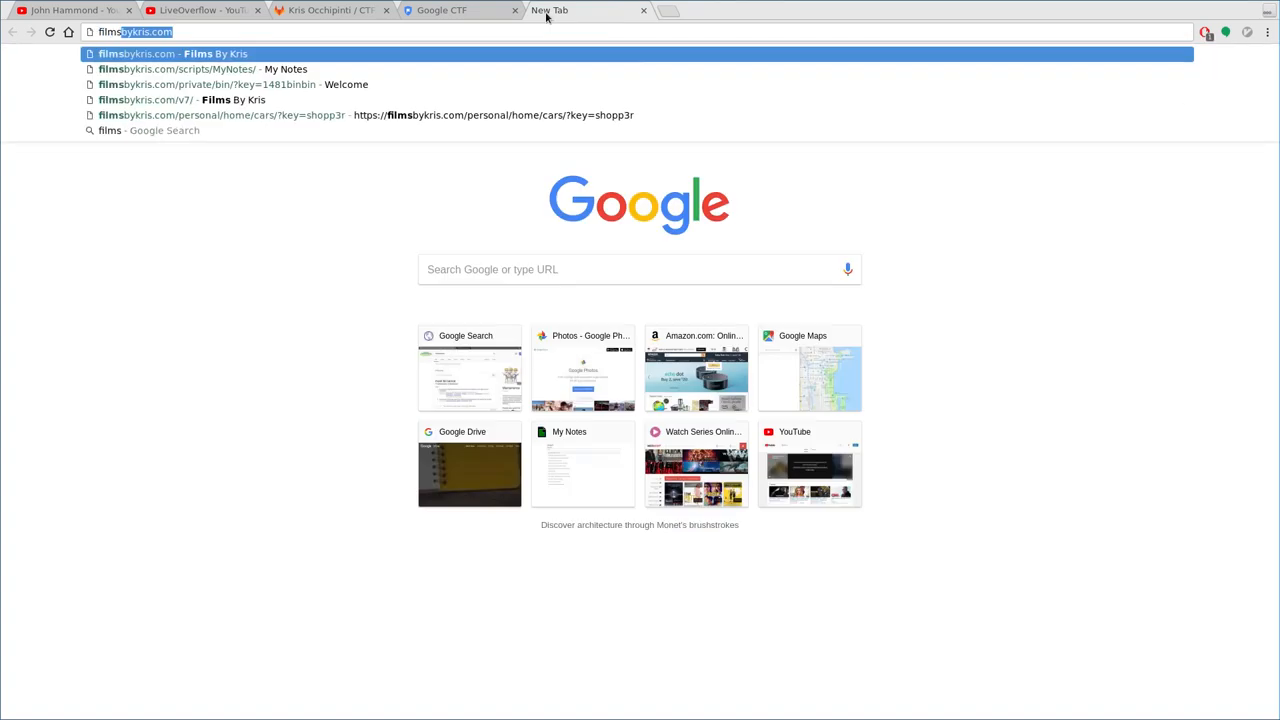
Browse filmsbykris.com videos, then jump to the SUPPORT section showing donation and Patreon options
click(144, 100)
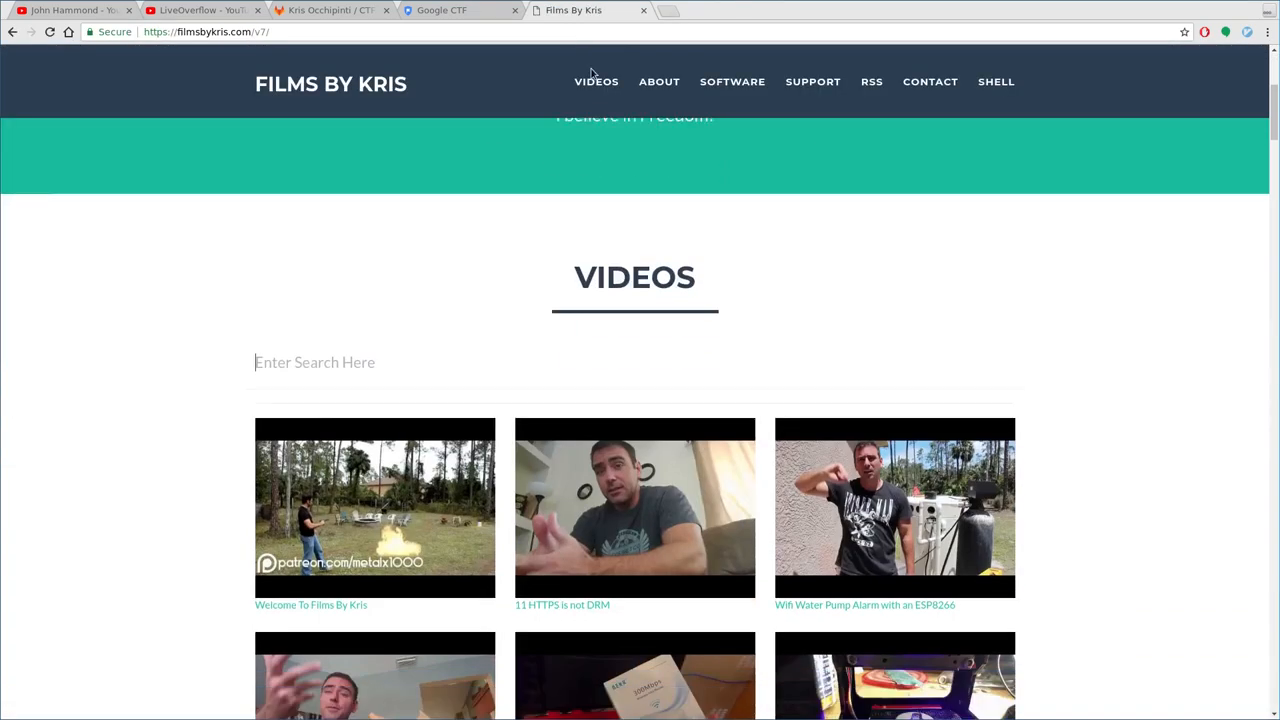
scroll(down, 3)
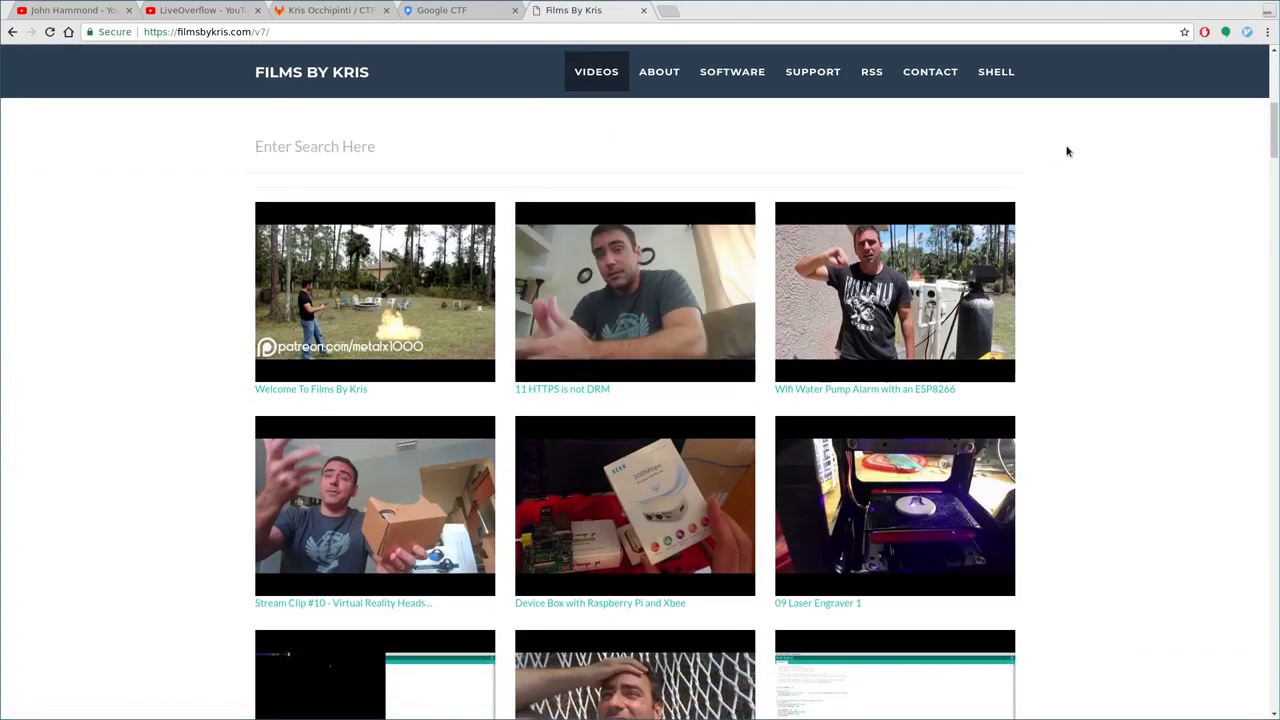
mouse_move(940, 136)
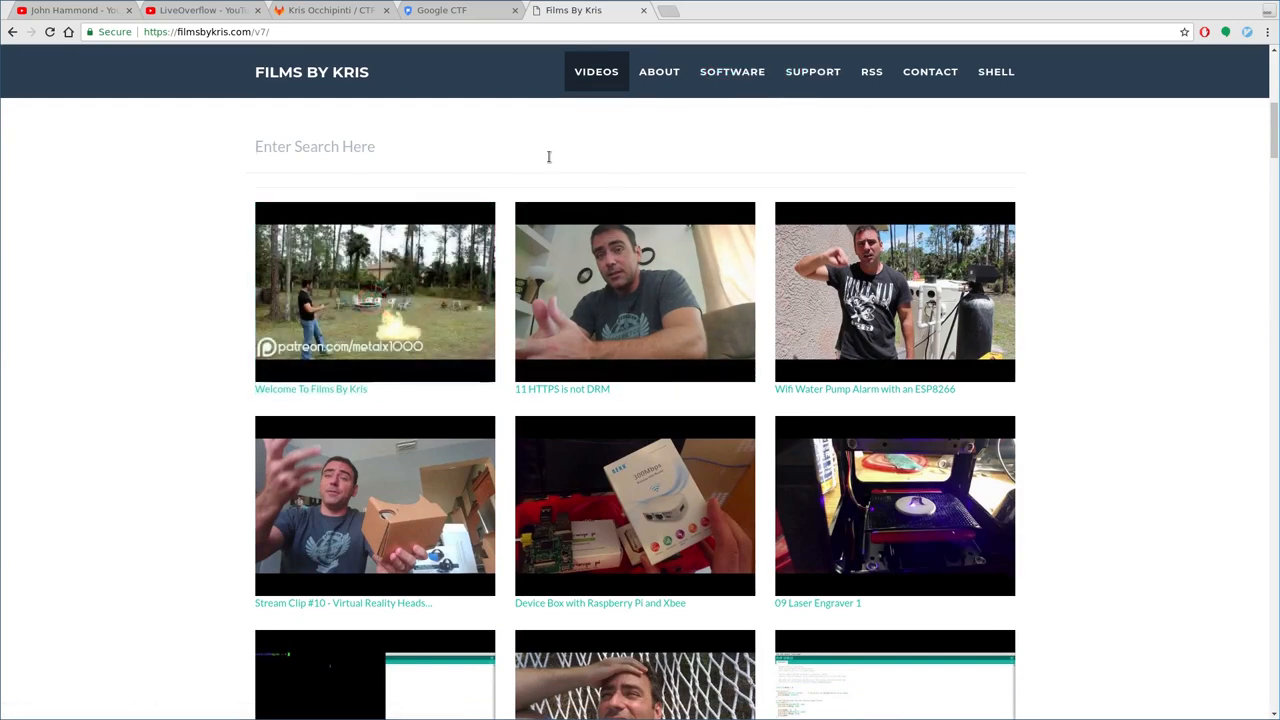
mouse_move(812, 72)
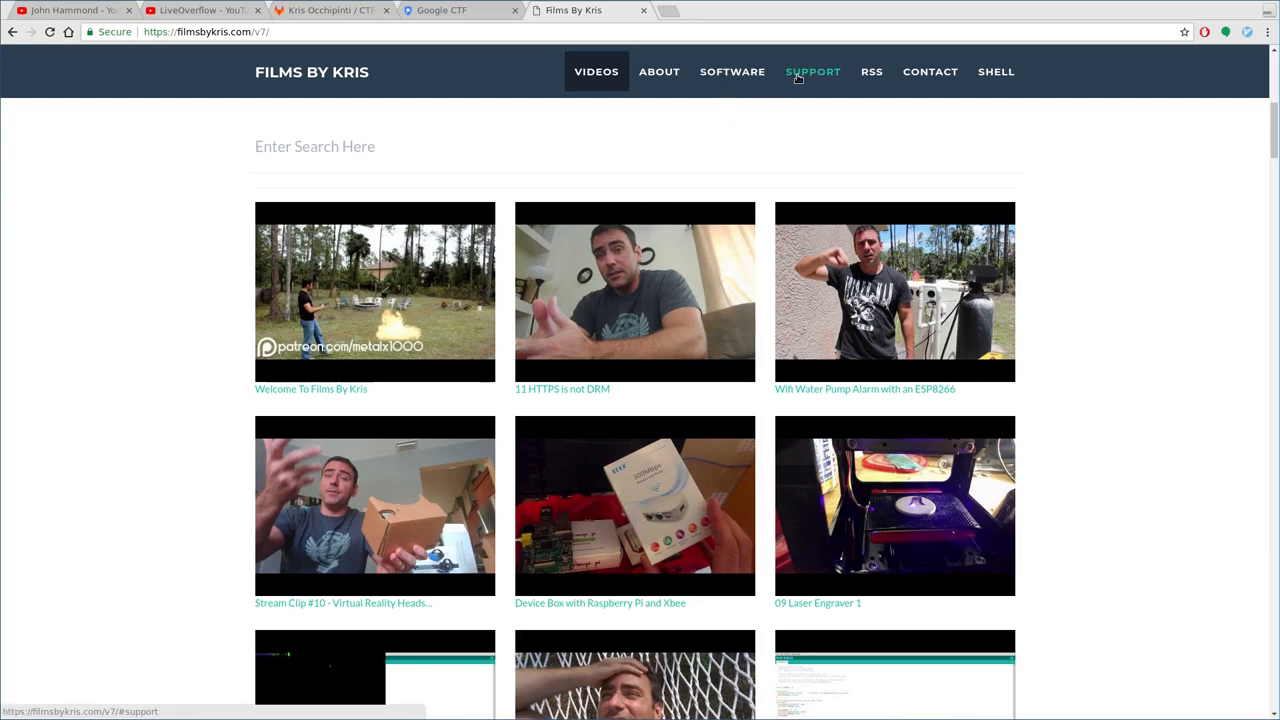
click(812, 72)
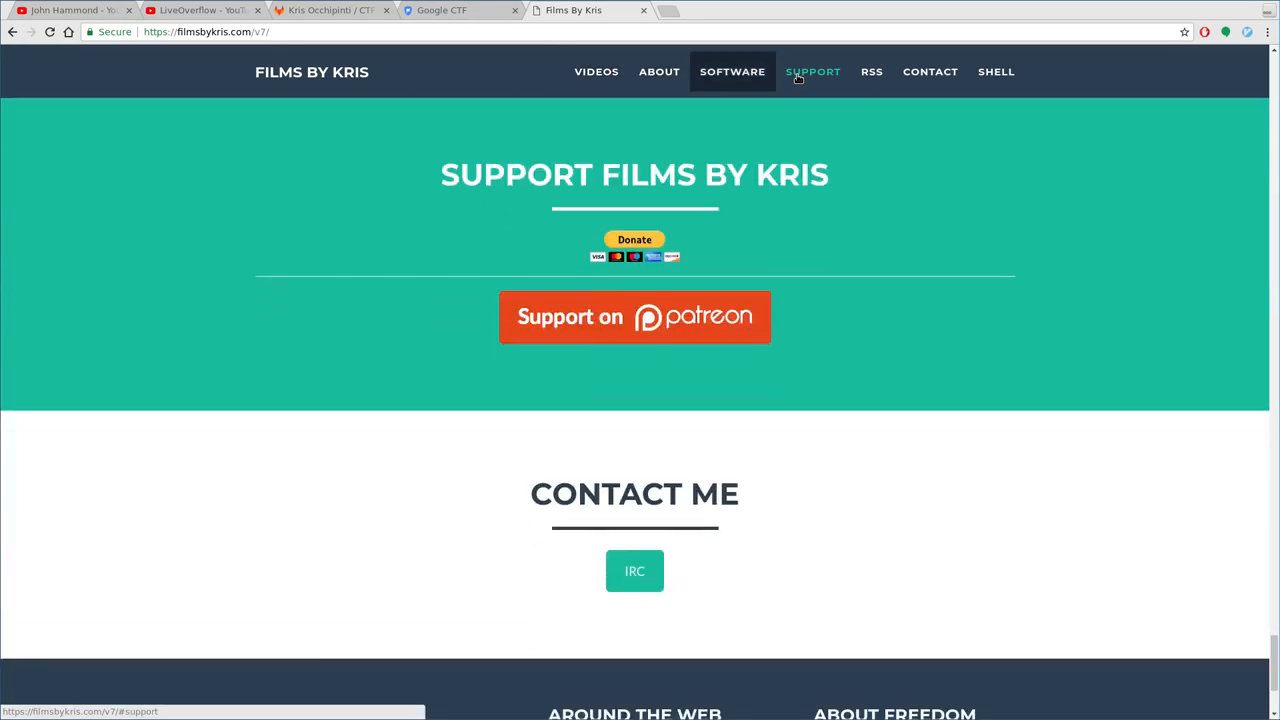
scroll(down, 3)
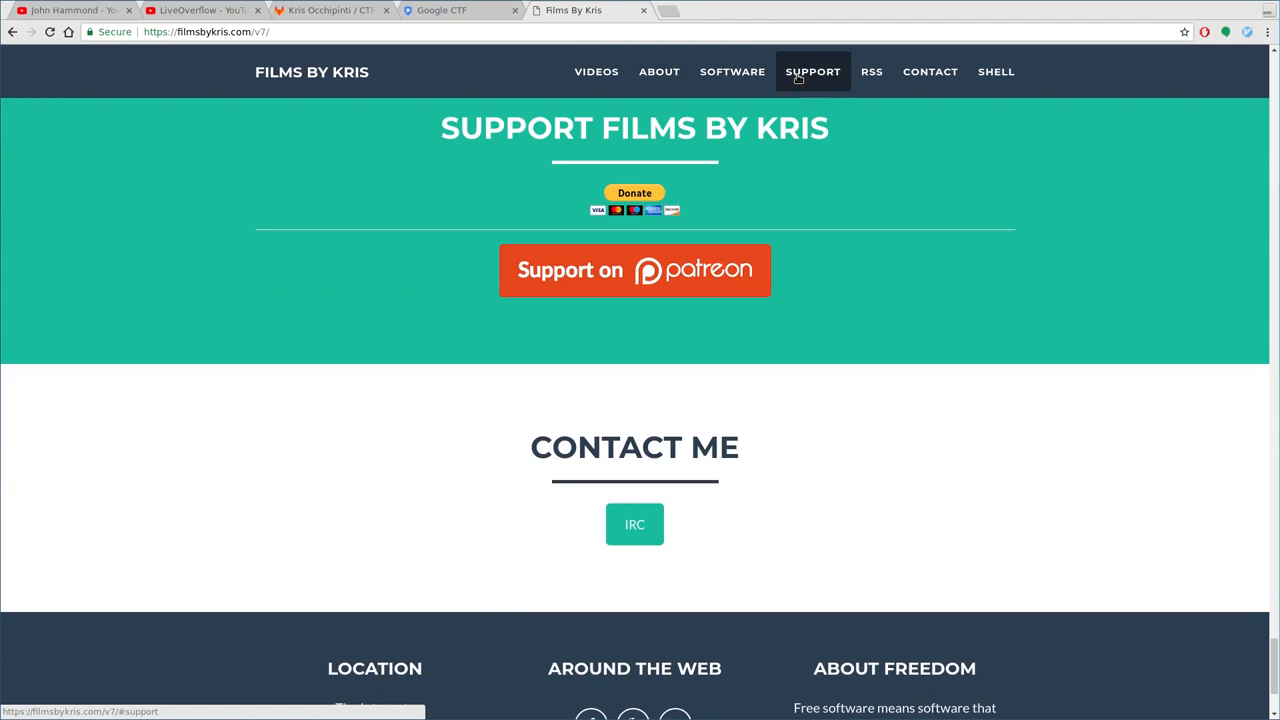
mouse_move(634, 192)
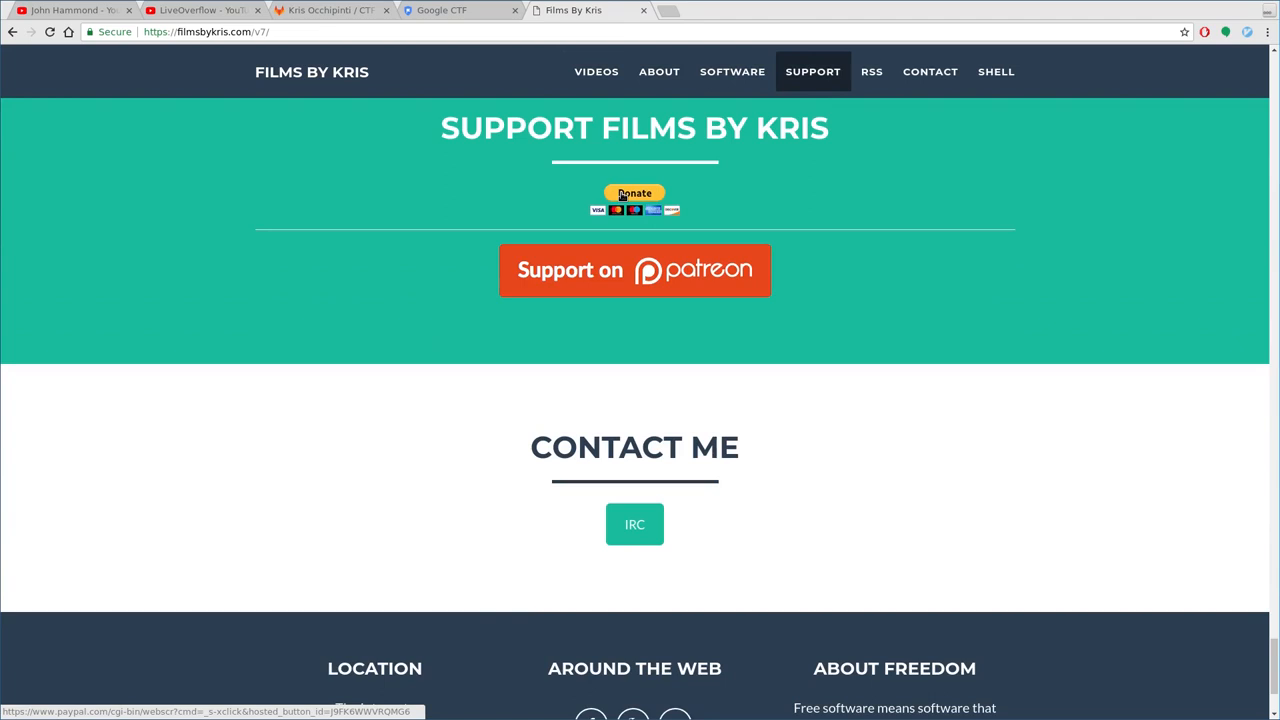
mouse_move(884, 210)
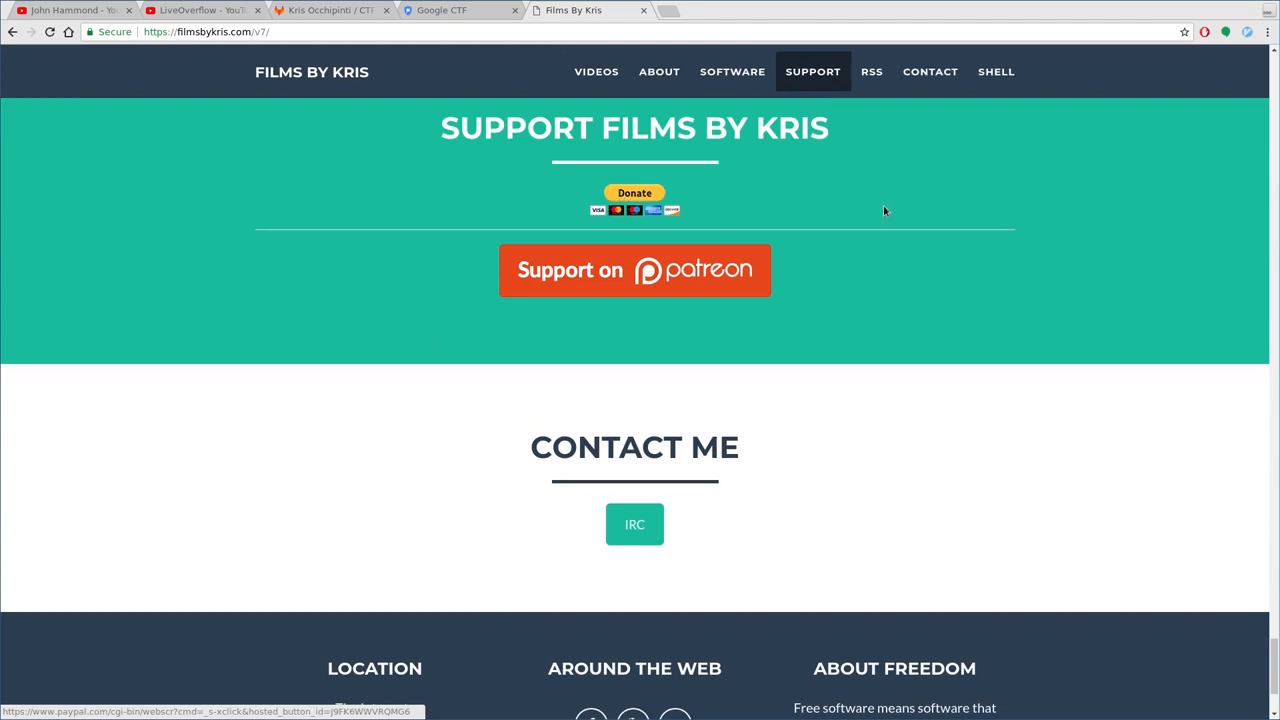